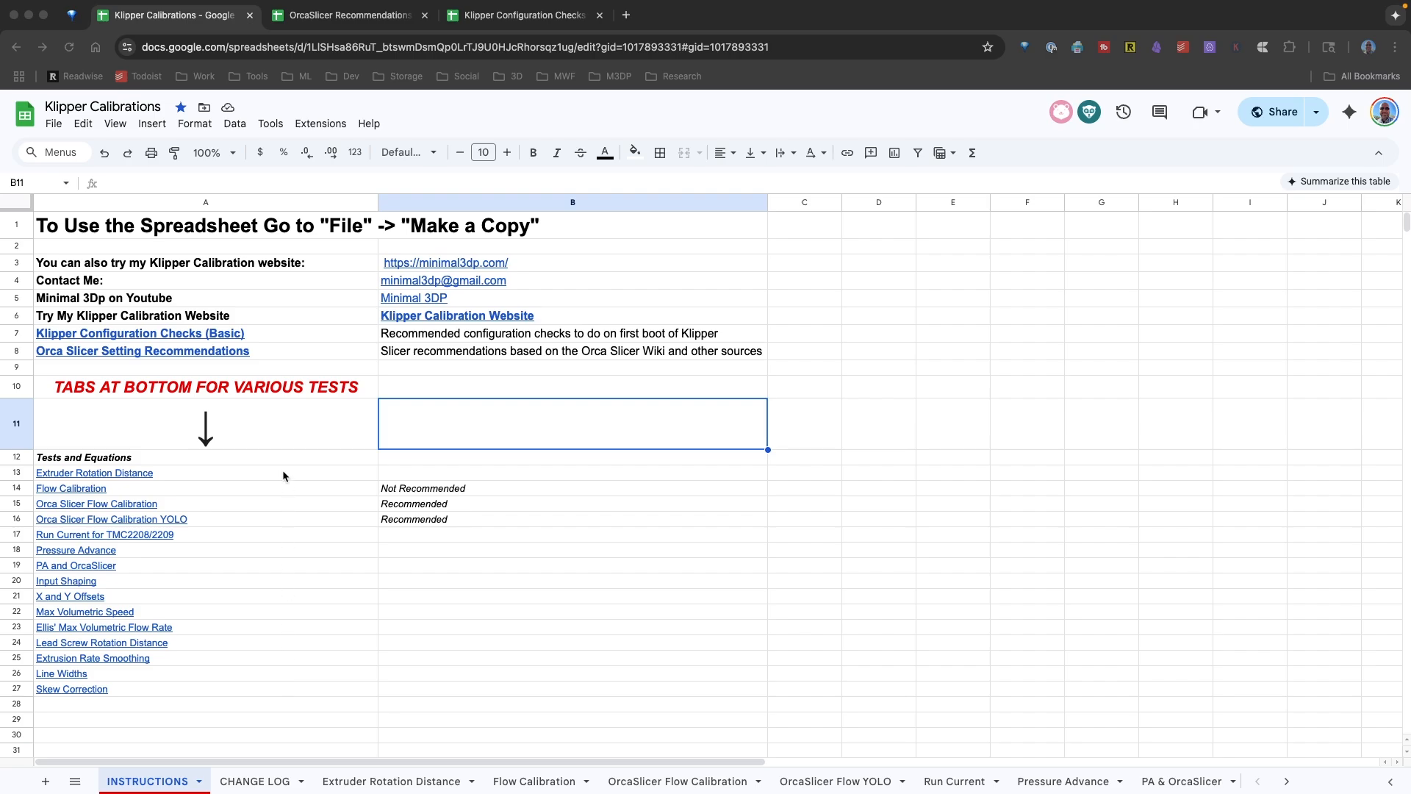
{"action": "mouse_move", "coordinate": [305, 600]}
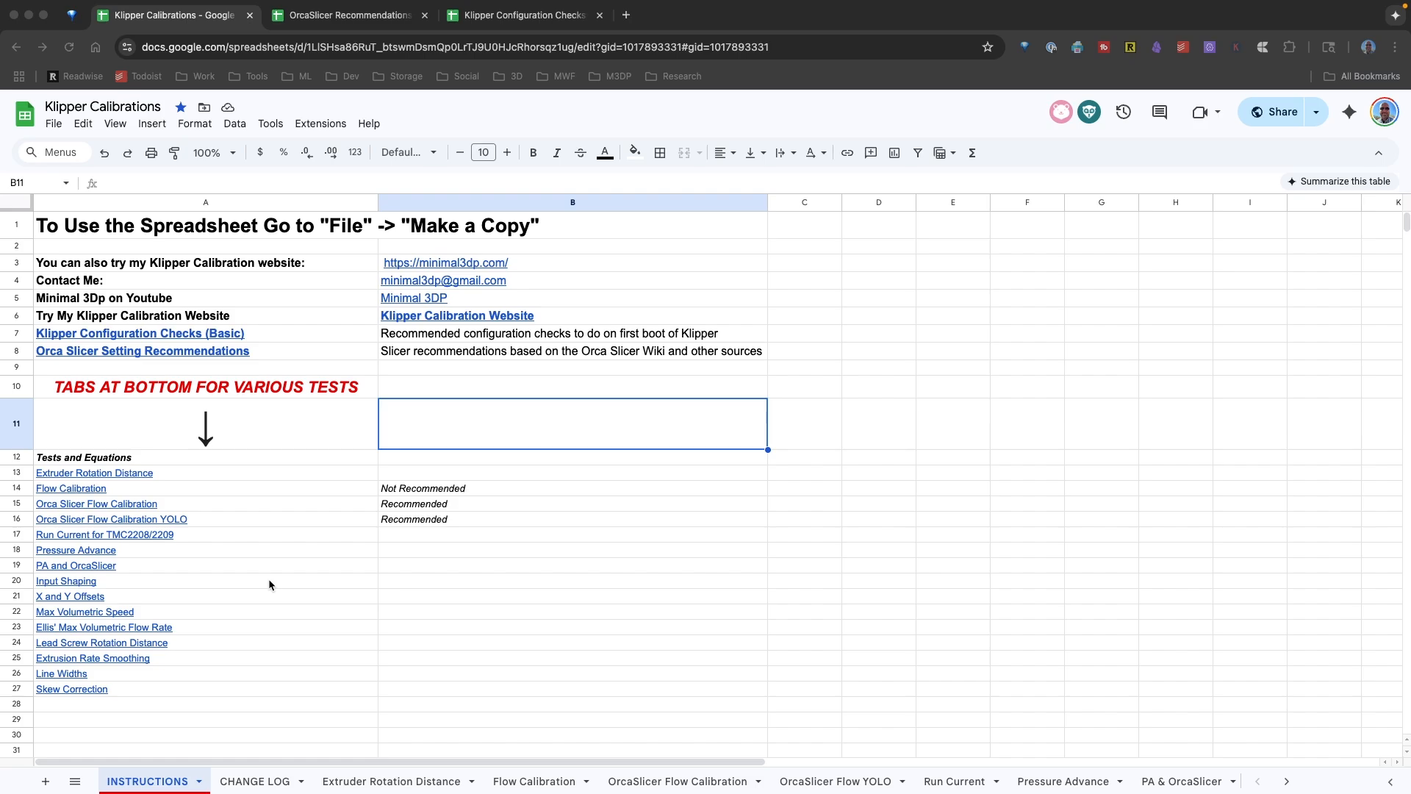
{"action": "mouse_move", "coordinate": [157, 275]}
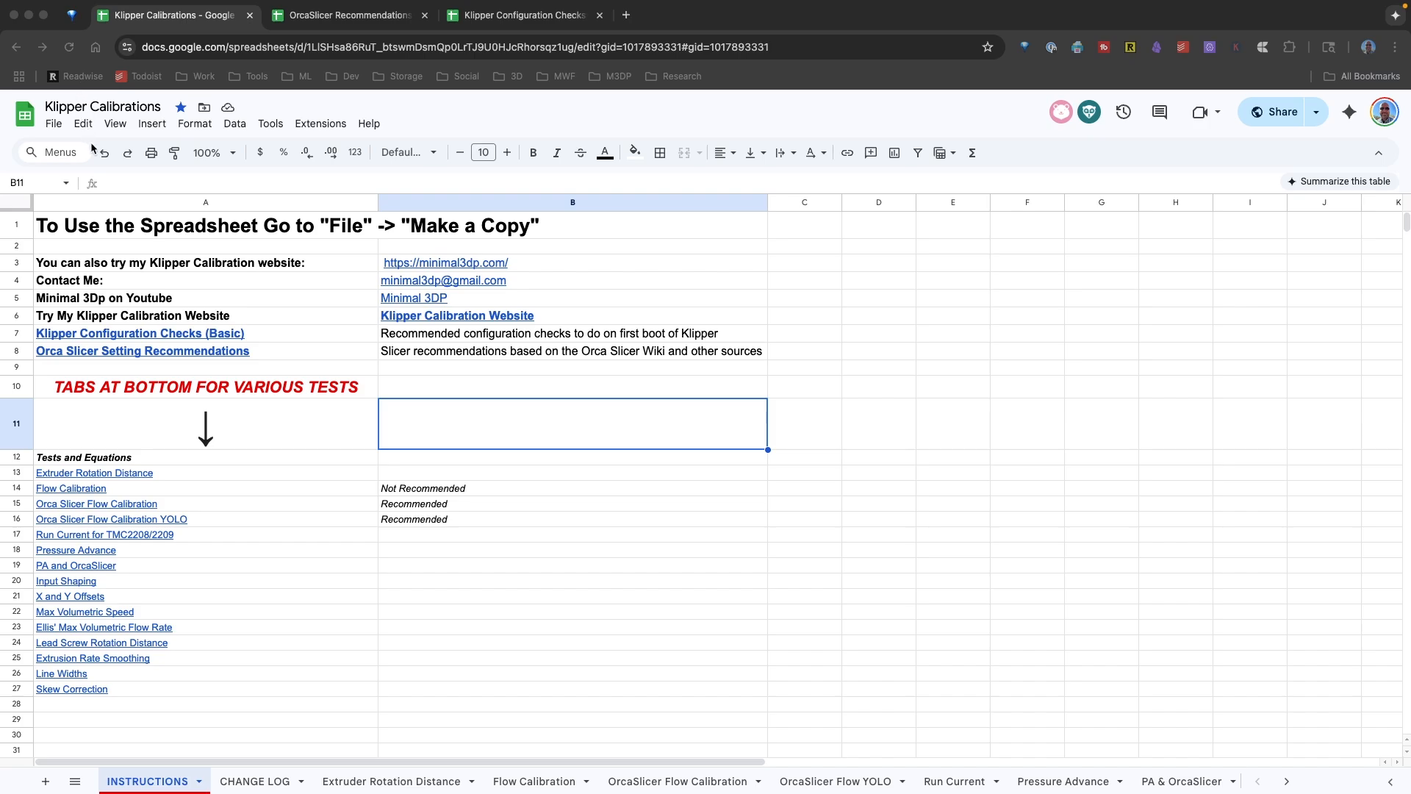
{"action": "mouse_move", "coordinate": [207, 507]}
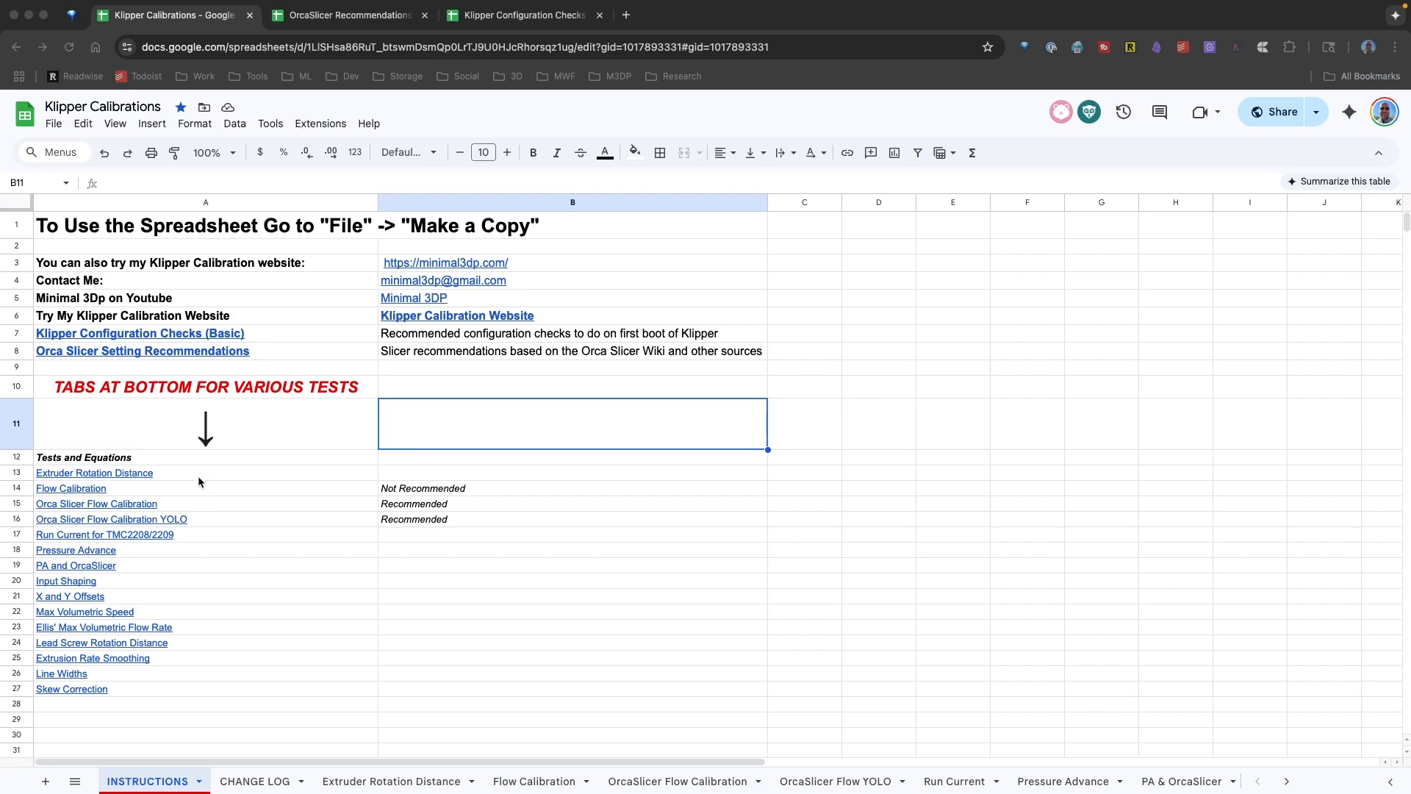
{"action": "mouse_move", "coordinate": [175, 491]}
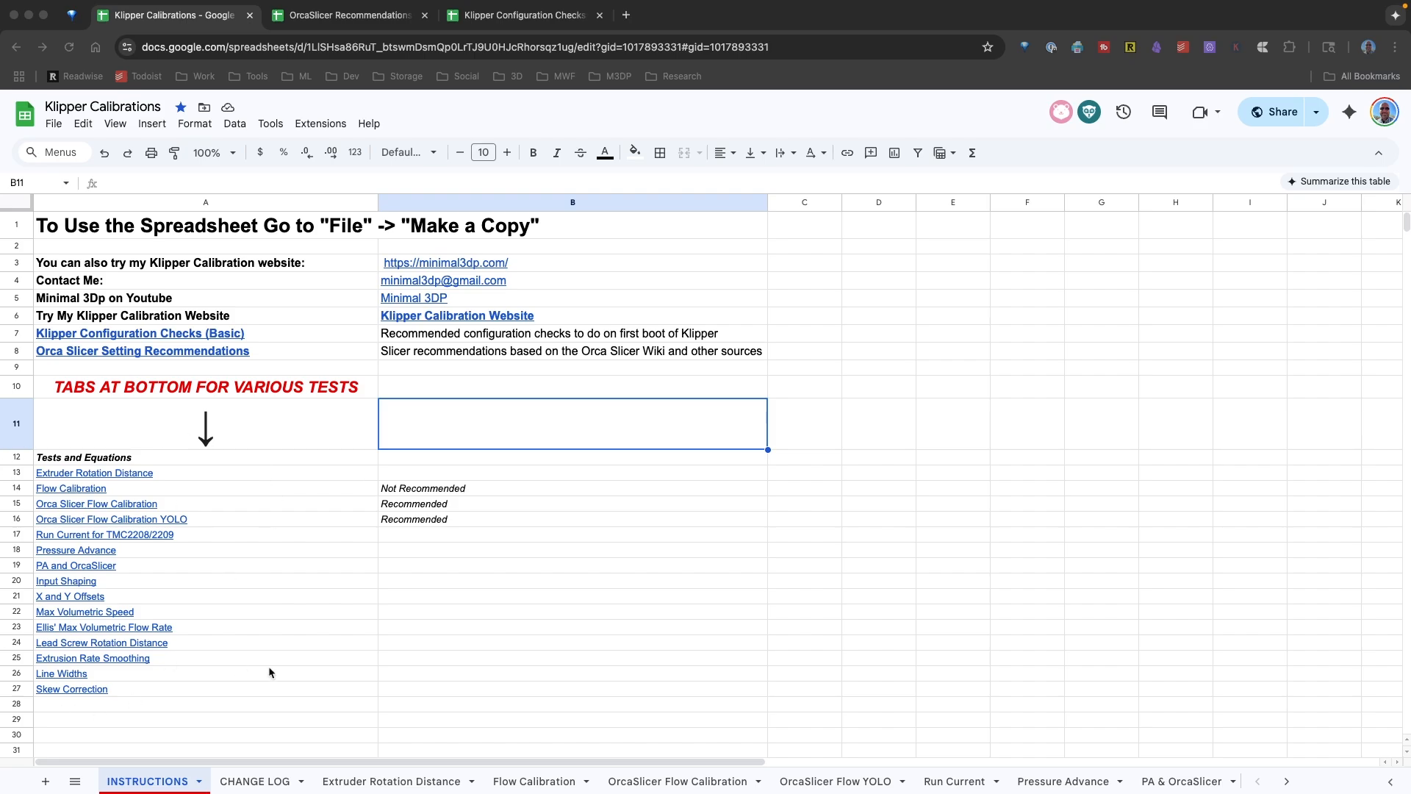
{"action": "mouse_move", "coordinate": [108, 494]}
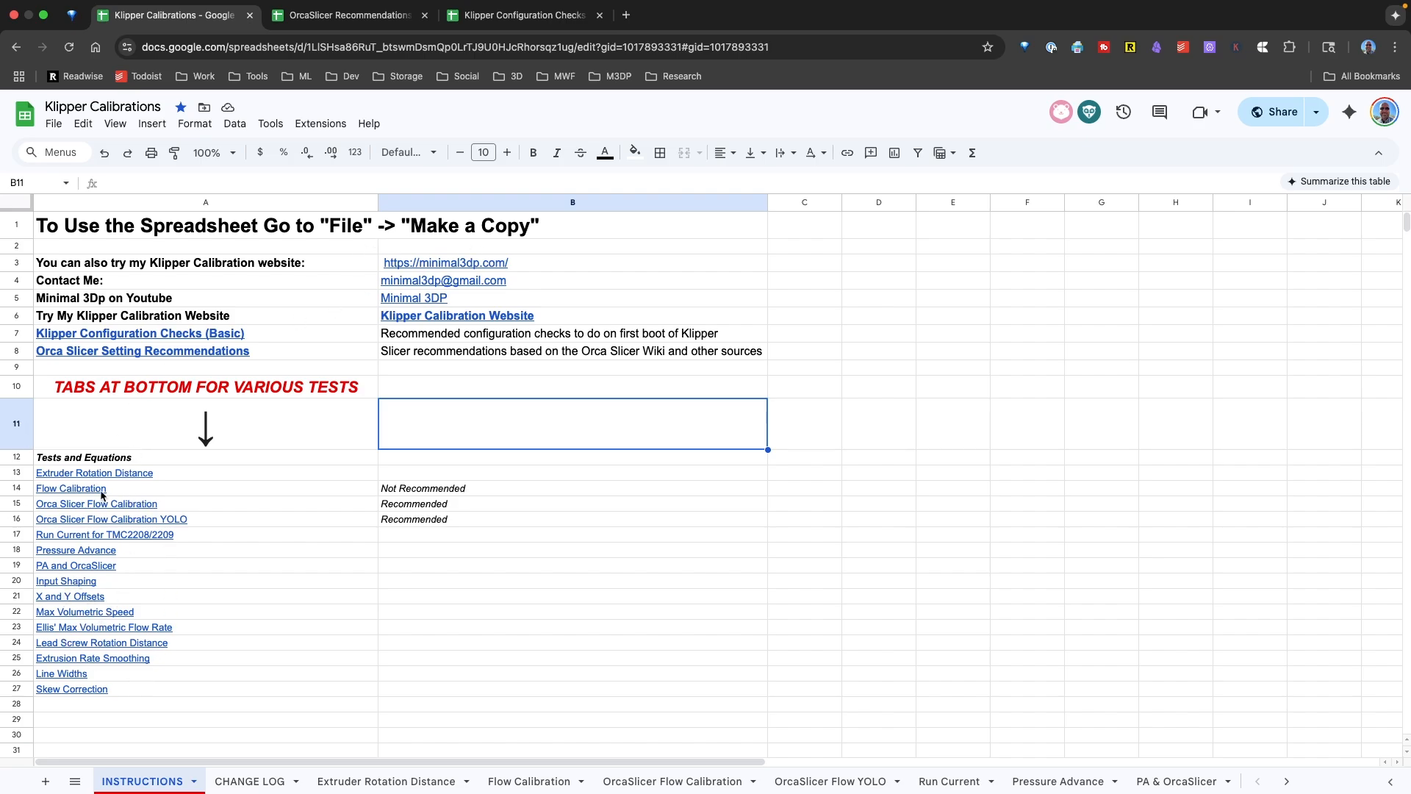
- Review the OrcaSlicer Recommendations sheet's layer height, line width and seam settings
{"action": "left_click", "coordinate": [347, 15]}
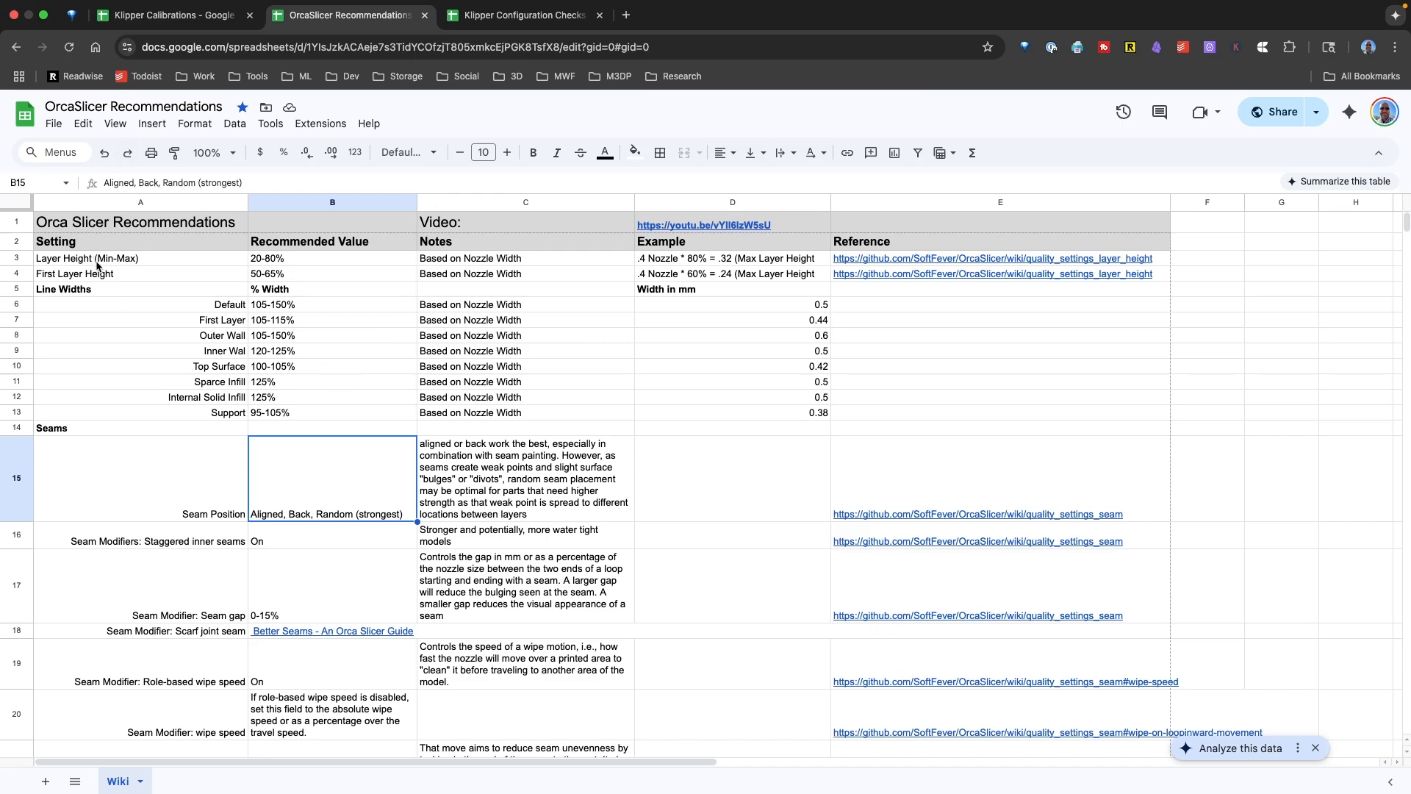
{"action": "mouse_move", "coordinate": [94, 266]}
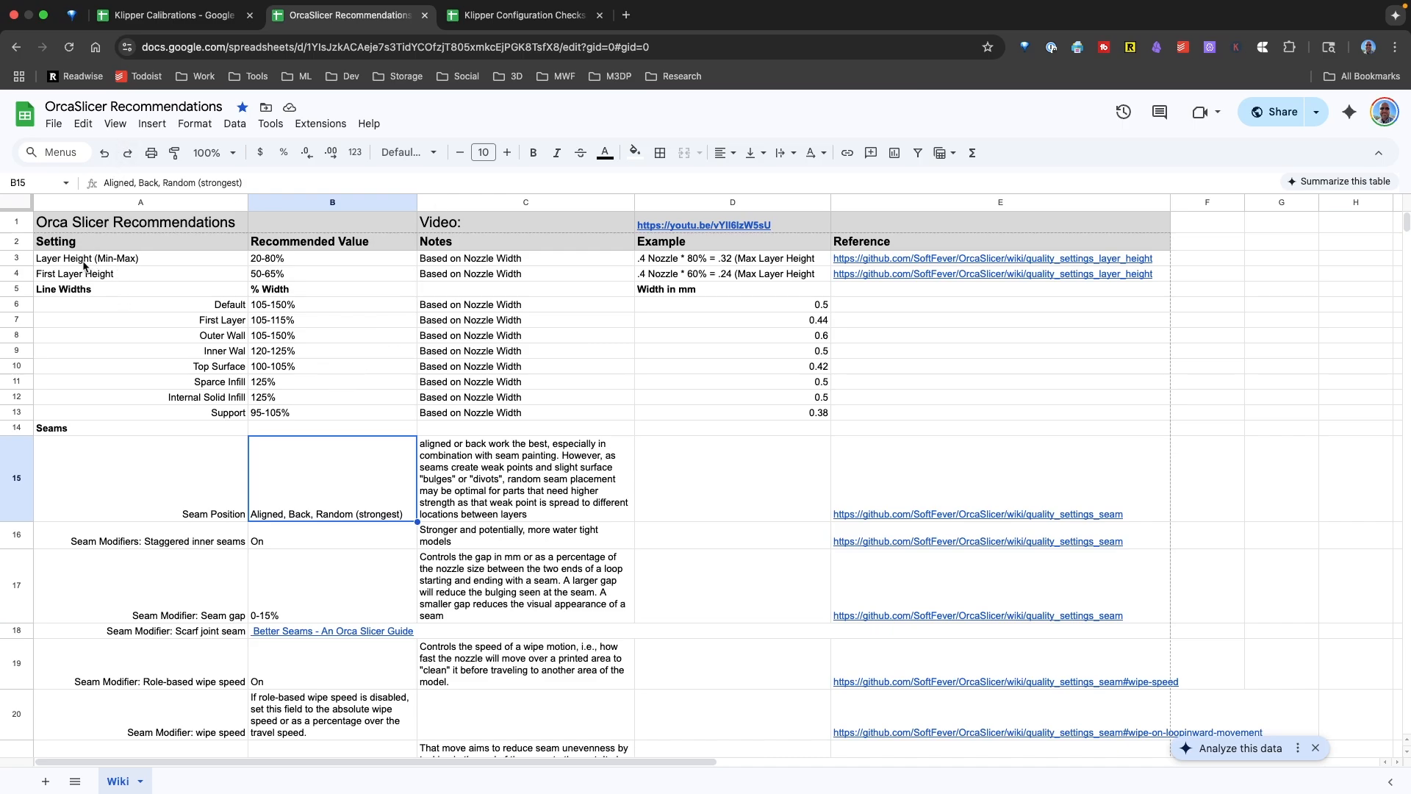
{"action": "scroll", "scroll_direction": "down", "scroll_amount": 3}
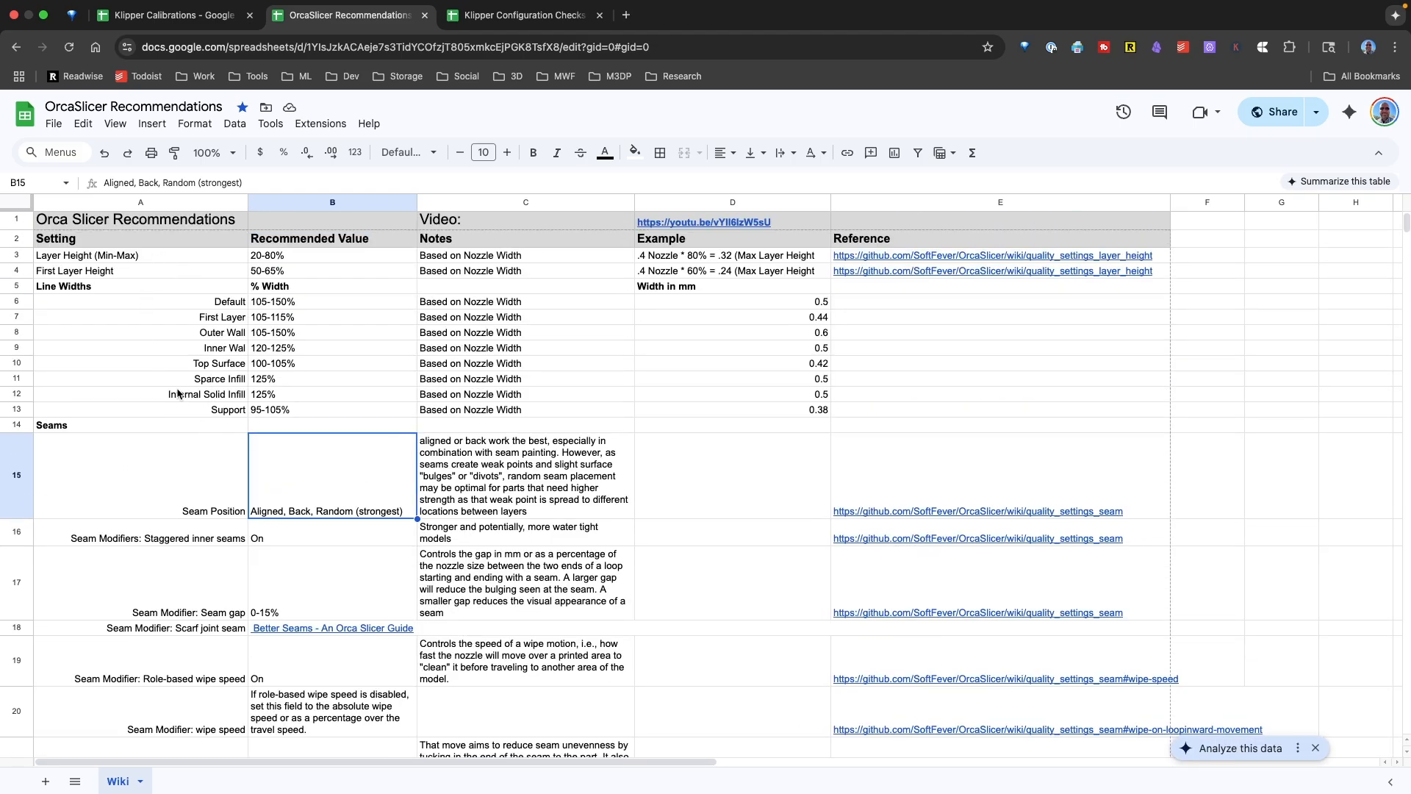
{"action": "scroll", "scroll_direction": "down", "scroll_amount": 3}
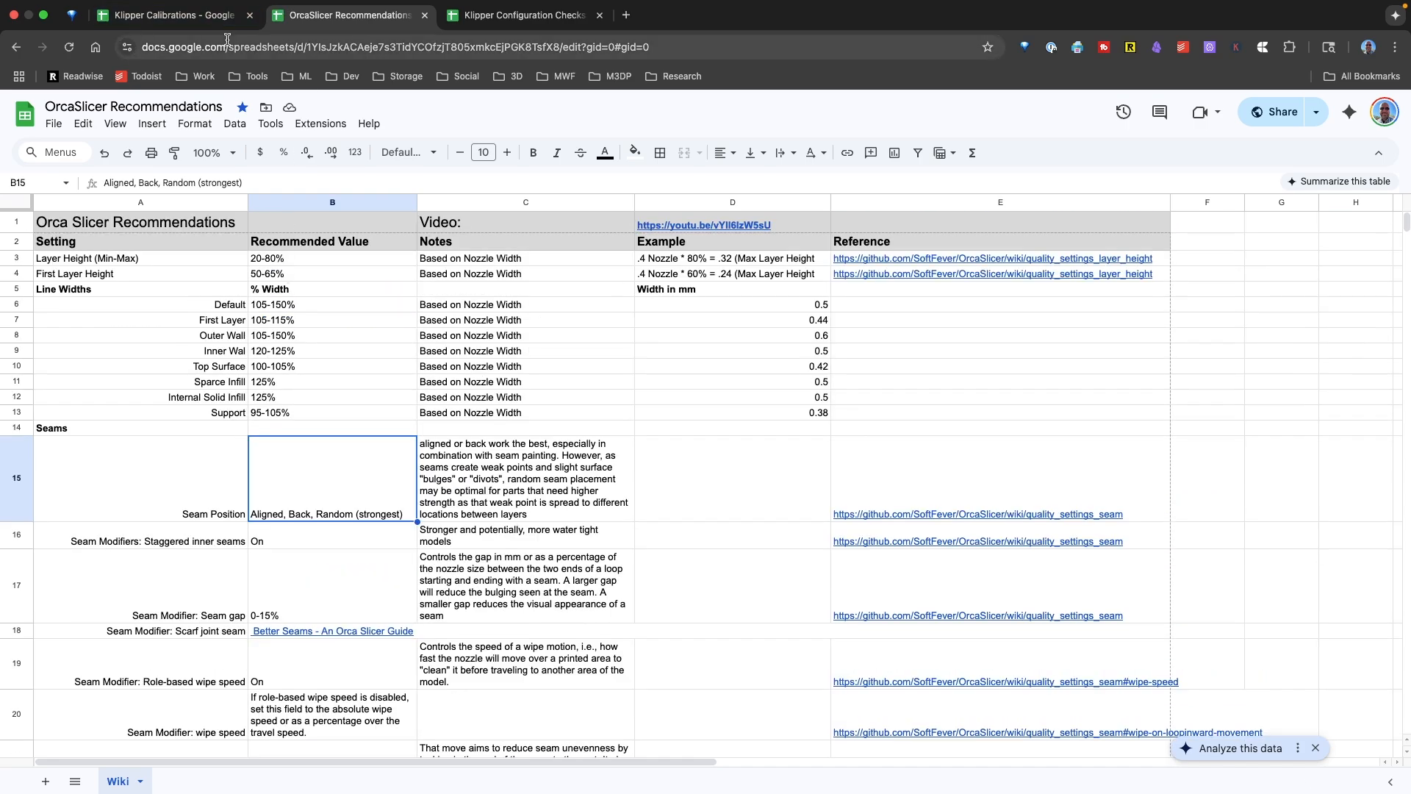
- Review the Basic Checks sheet from the top down to the endstop checks
{"action": "left_click", "coordinate": [521, 15]}
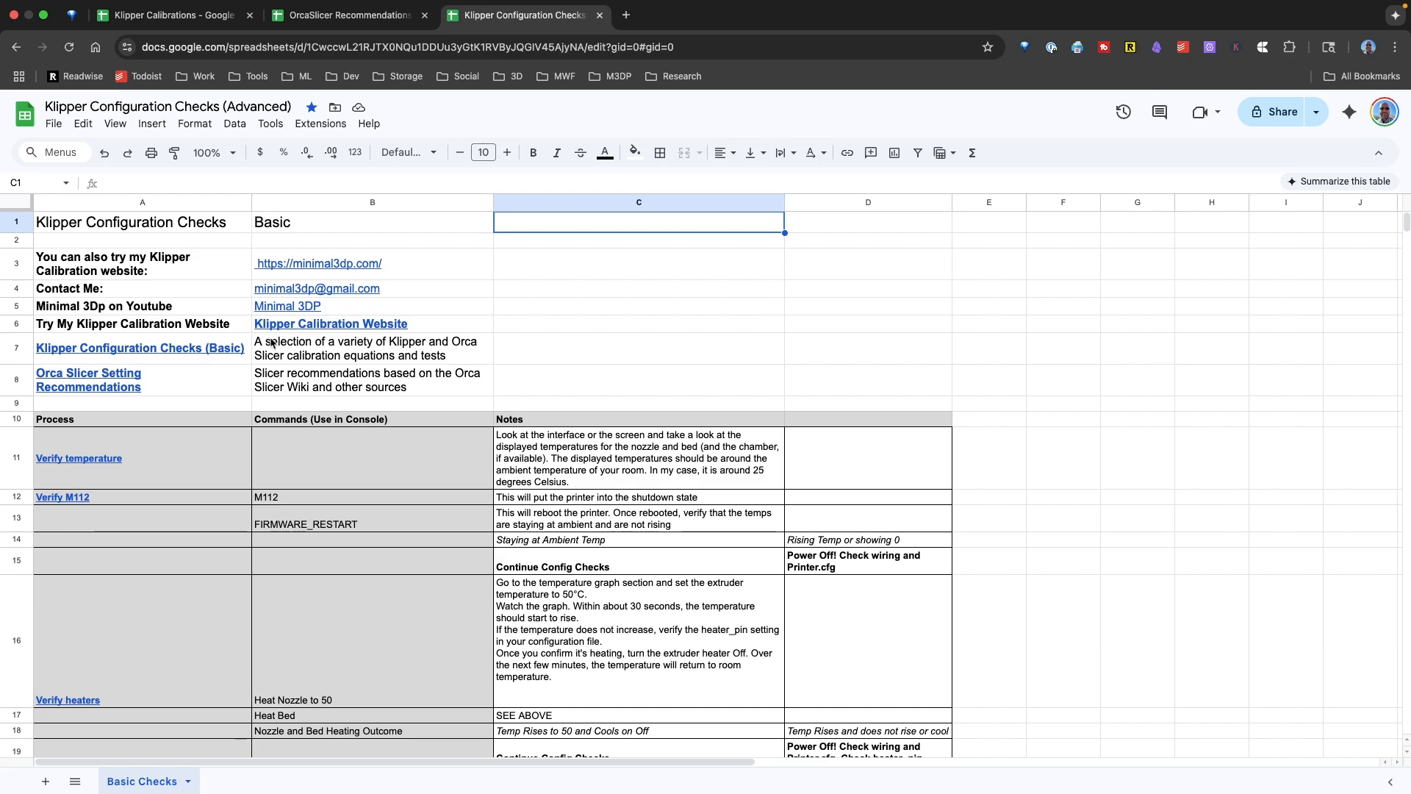
{"action": "scroll", "scroll_direction": "down", "scroll_amount": 3}
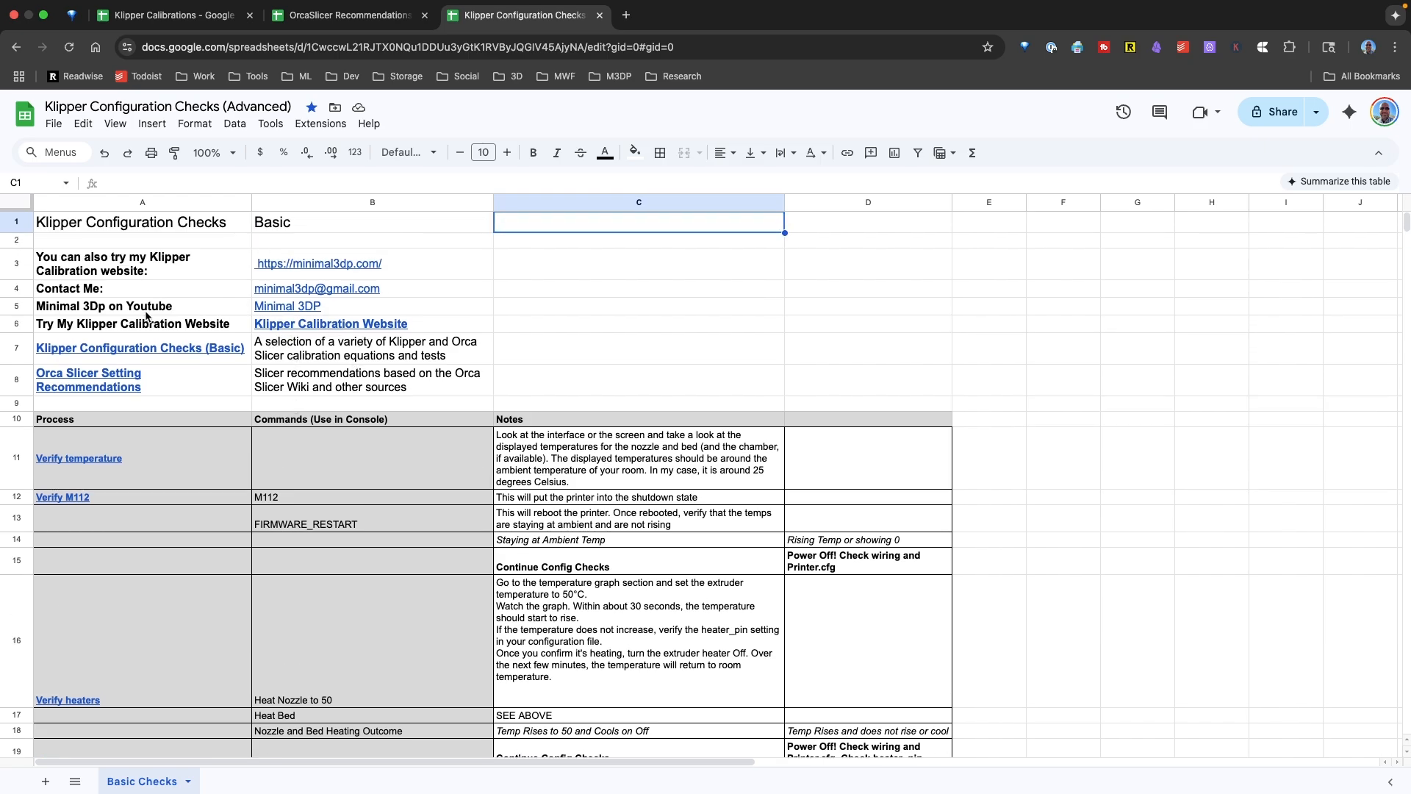
{"action": "scroll", "scroll_direction": "down", "scroll_amount": 3}
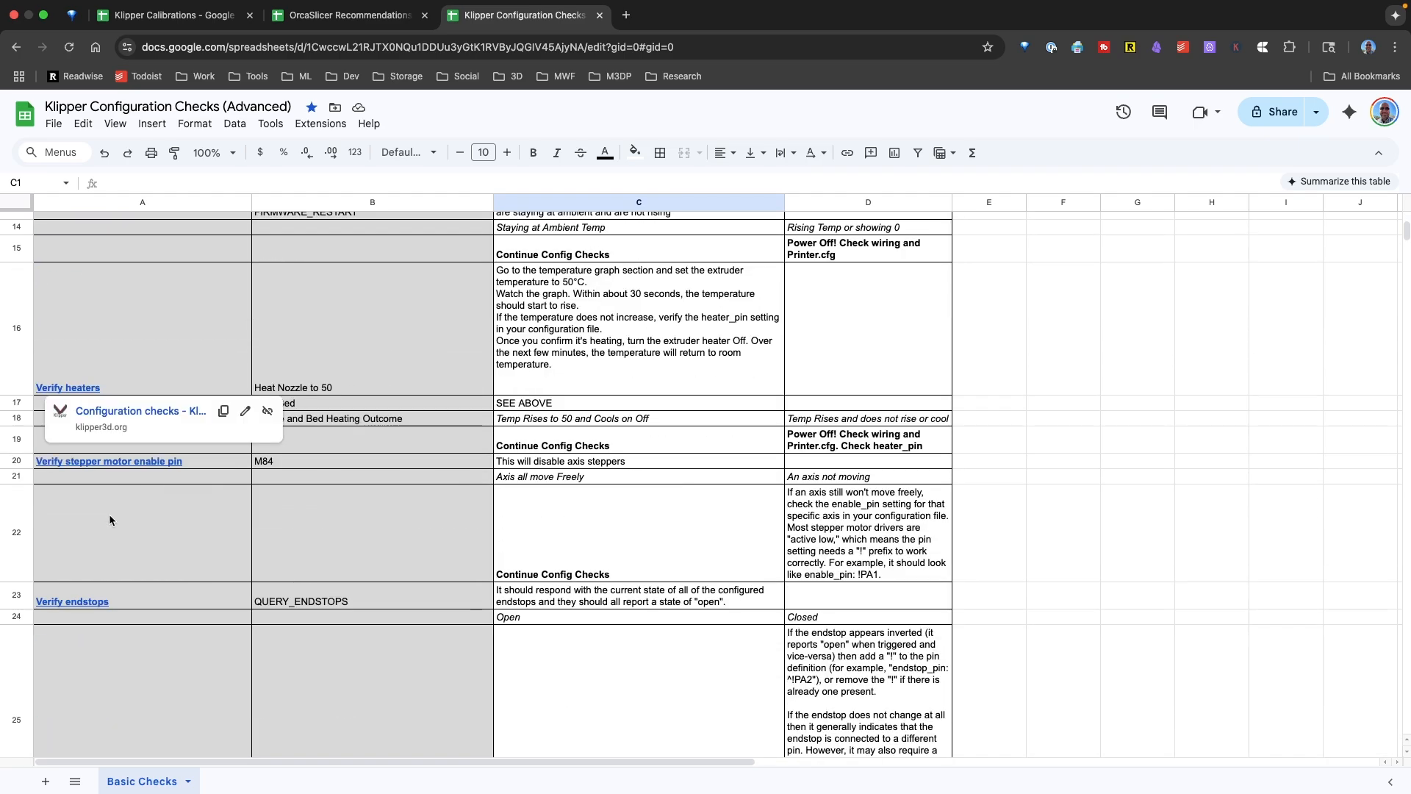
{"action": "scroll", "scroll_direction": "down", "scroll_amount": 3}
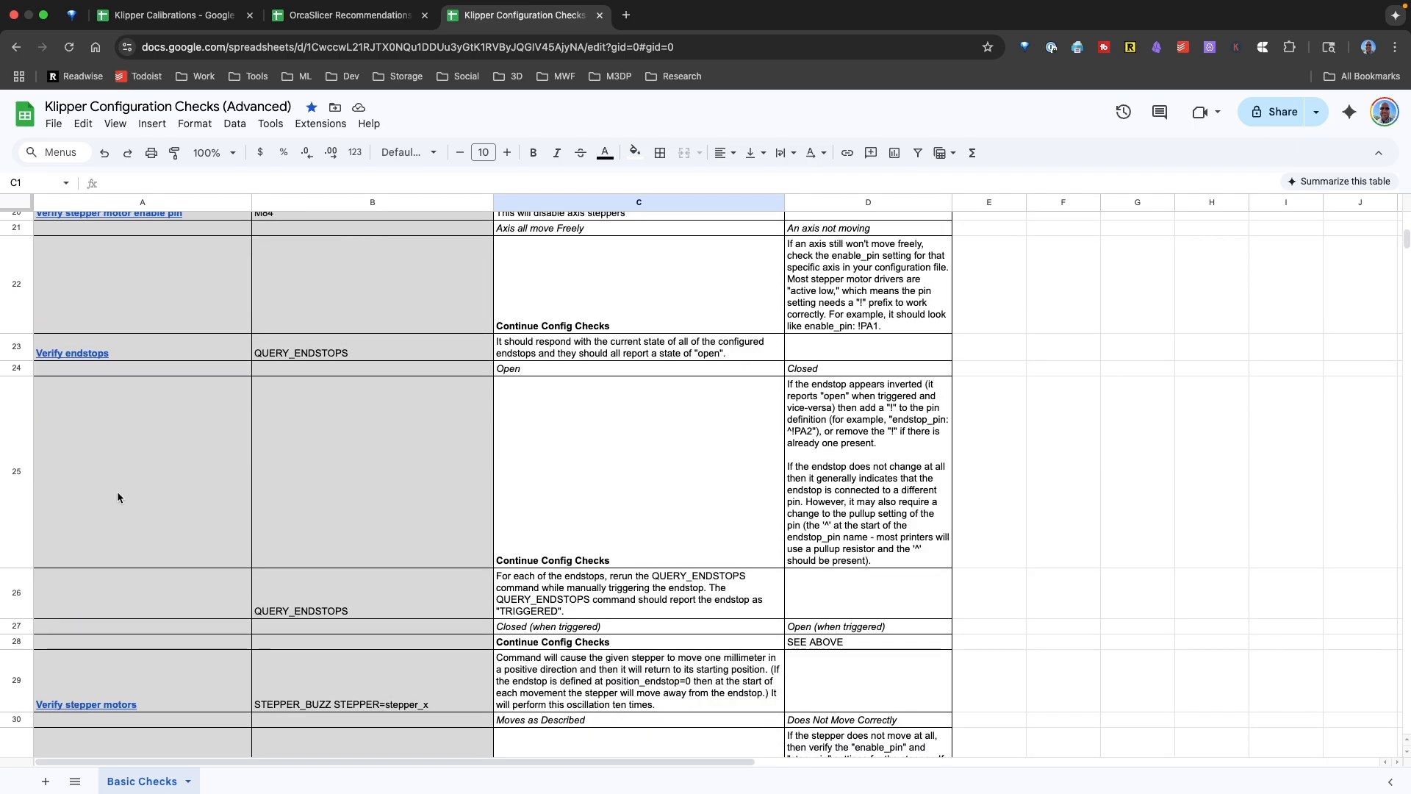
{"action": "scroll", "scroll_direction": "down", "scroll_amount": 3}
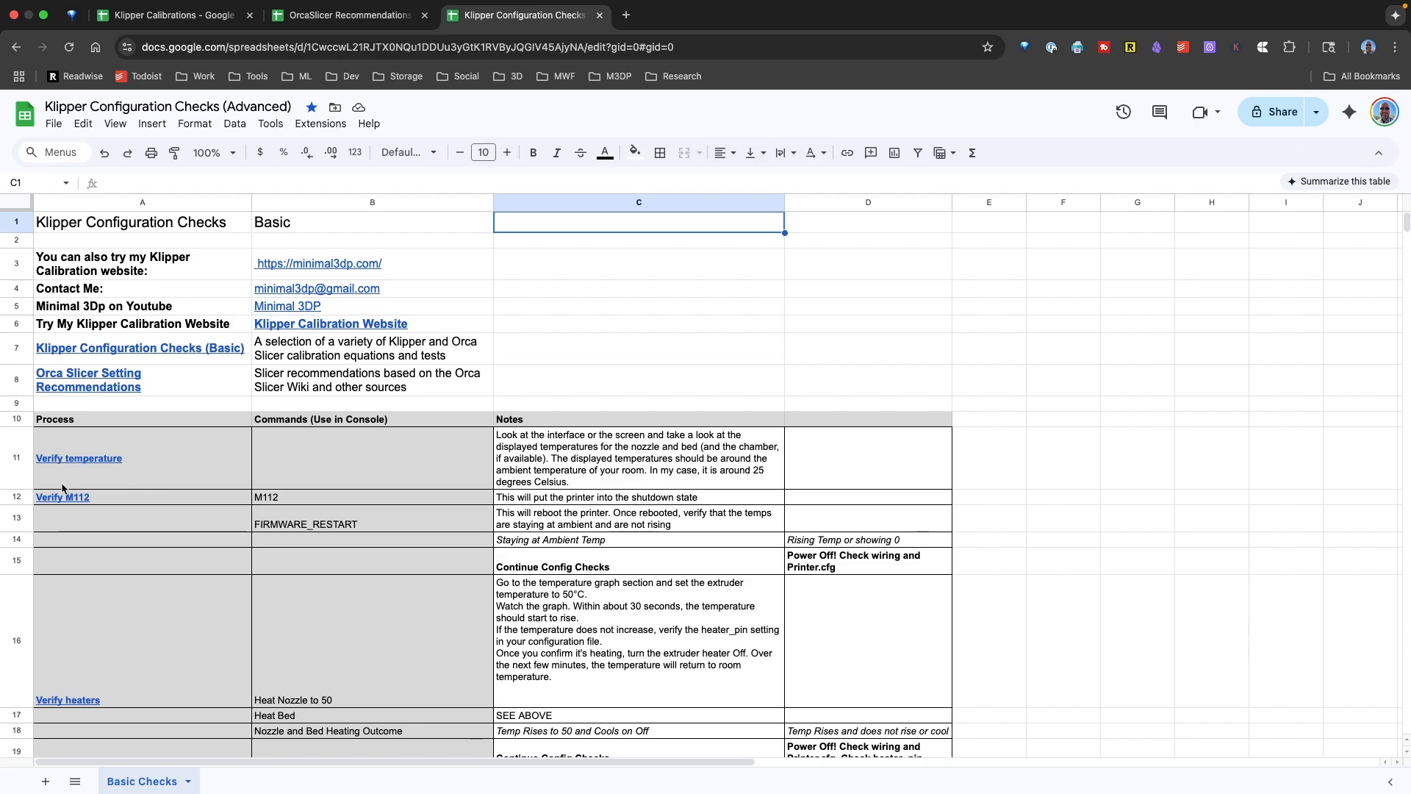
{"action": "mouse_move", "coordinate": [62, 497]}
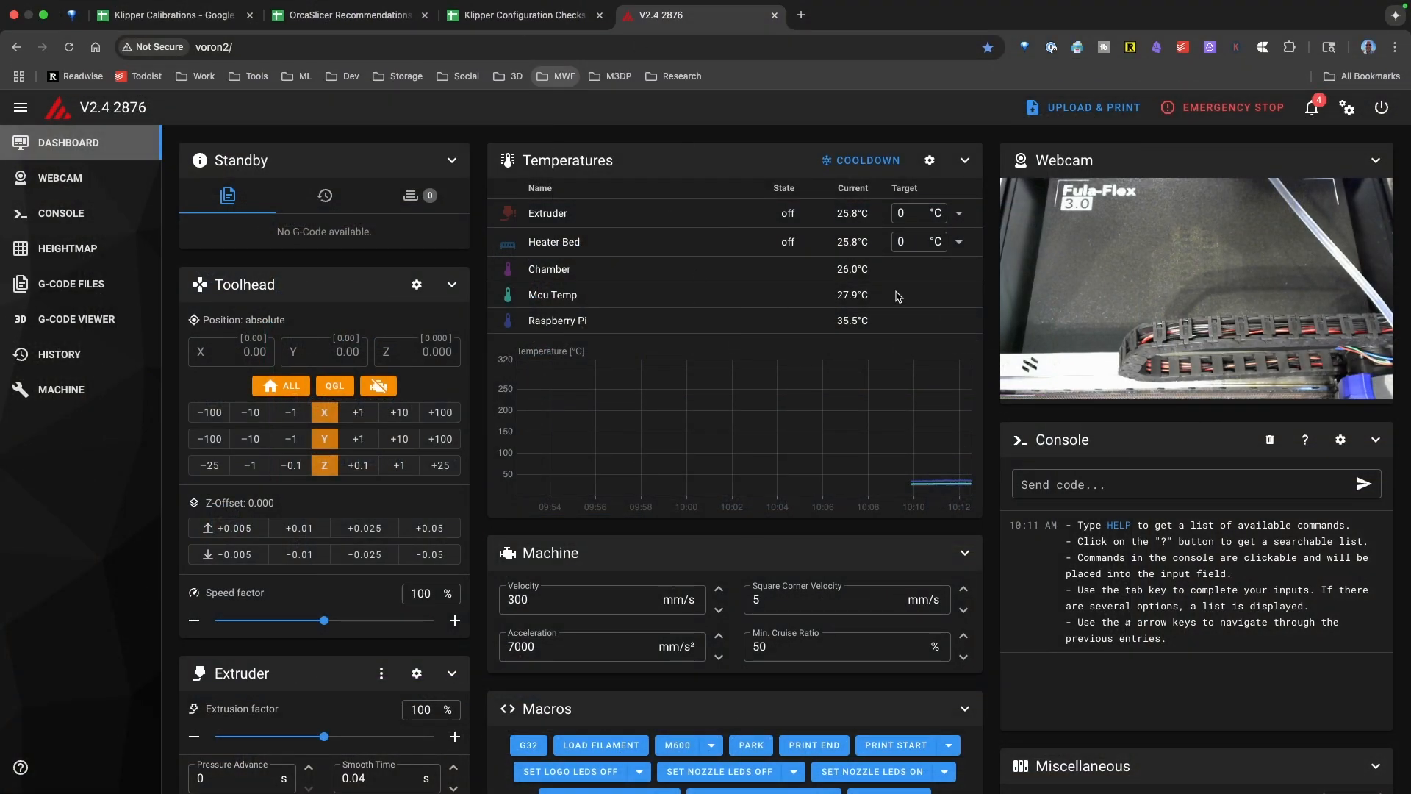
{"action": "mouse_move", "coordinate": [804, 298]}
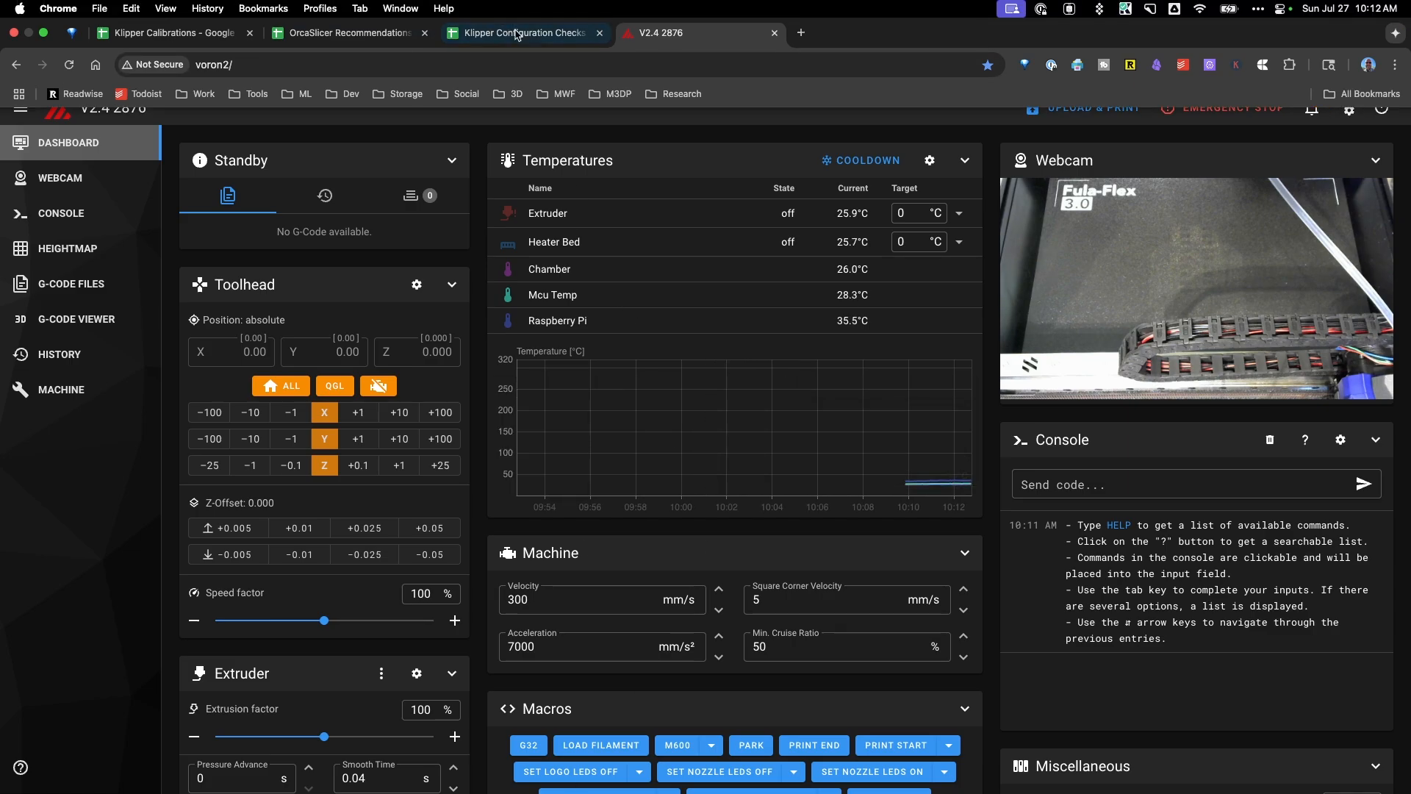
- Return to the Klipper Configuration Checks spreadsheet at the top of Basic Checks
{"action": "left_click", "coordinate": [522, 32]}
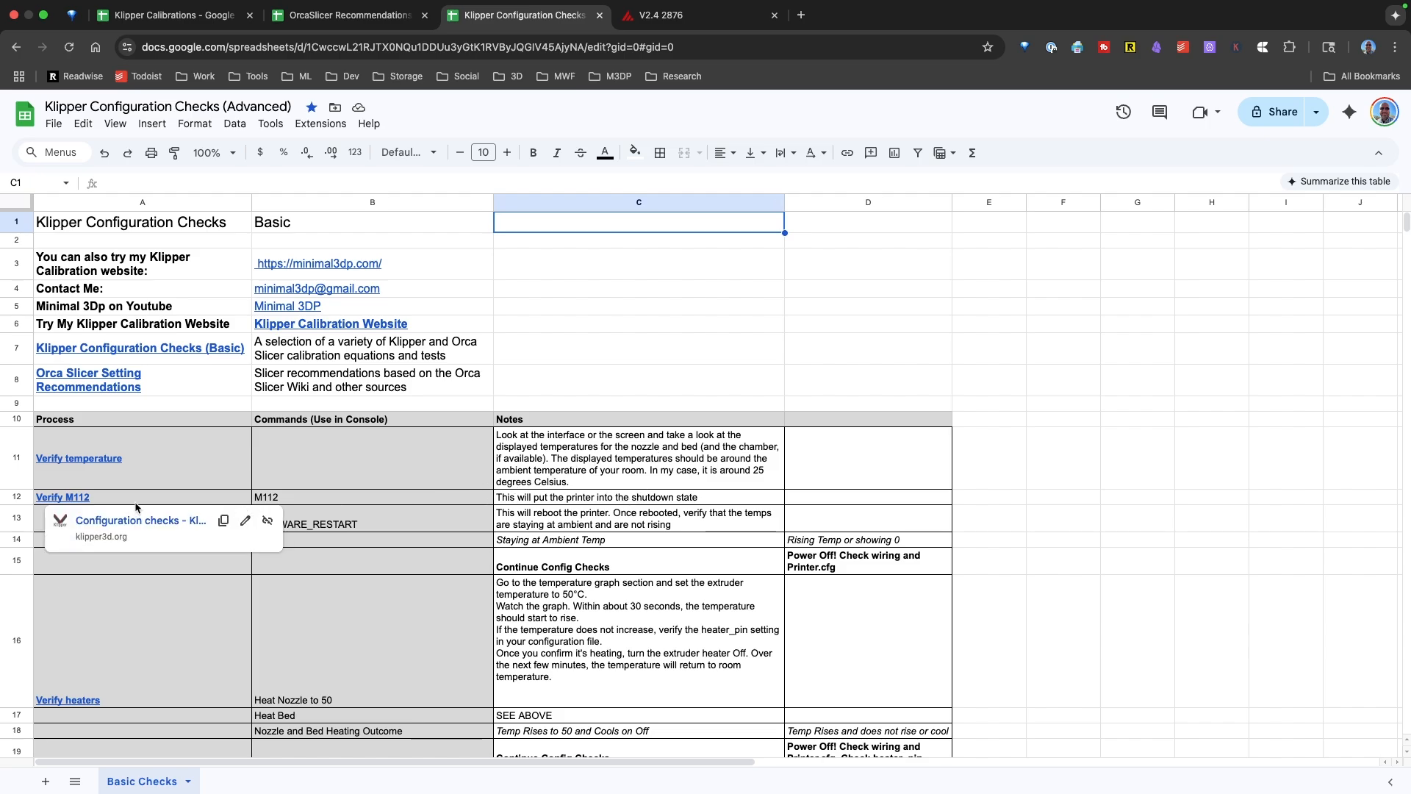
{"action": "mouse_move", "coordinate": [260, 510]}
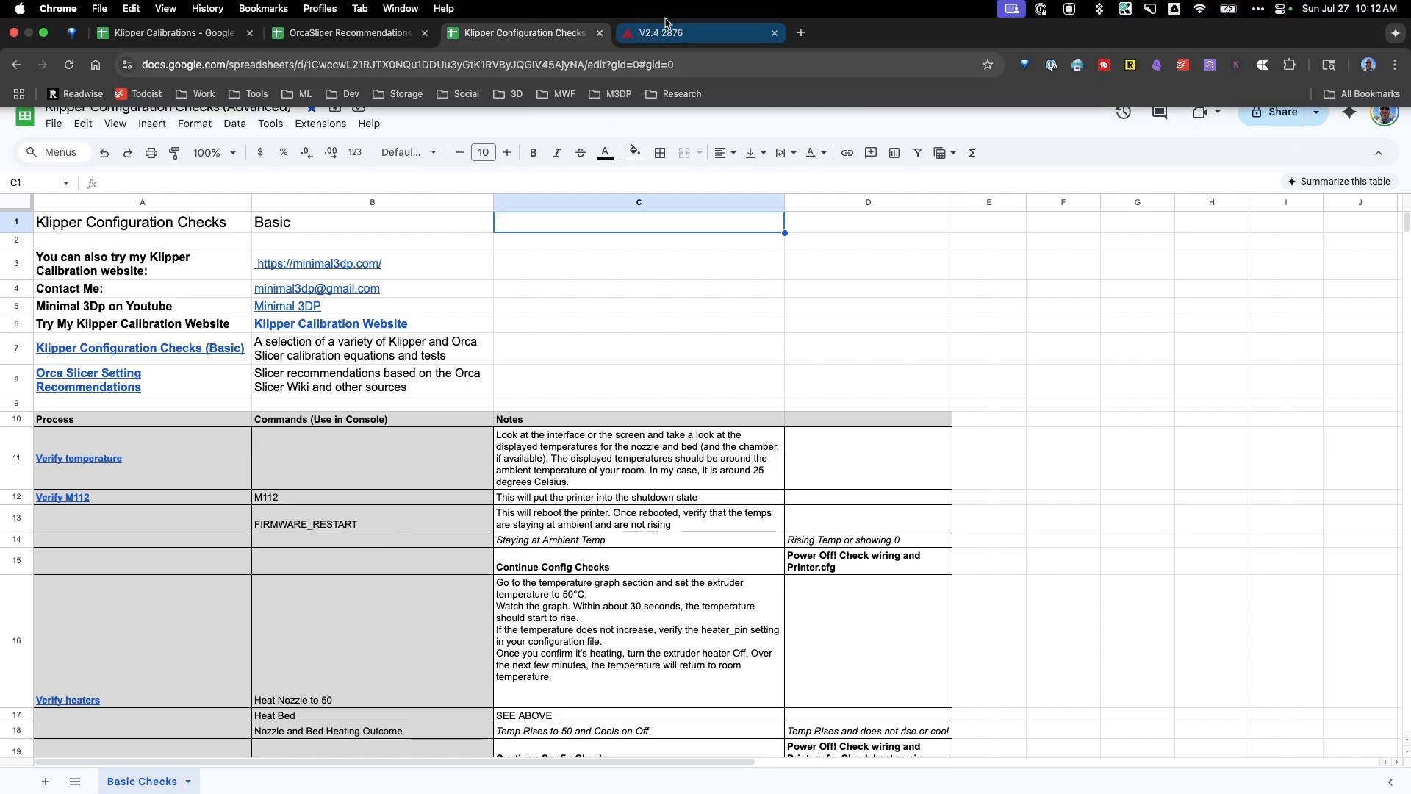
- Send M112 to shut the printer down, then select the FIRMWARE_RESTART cell B13
{"action": "left_click", "coordinate": [703, 33]}
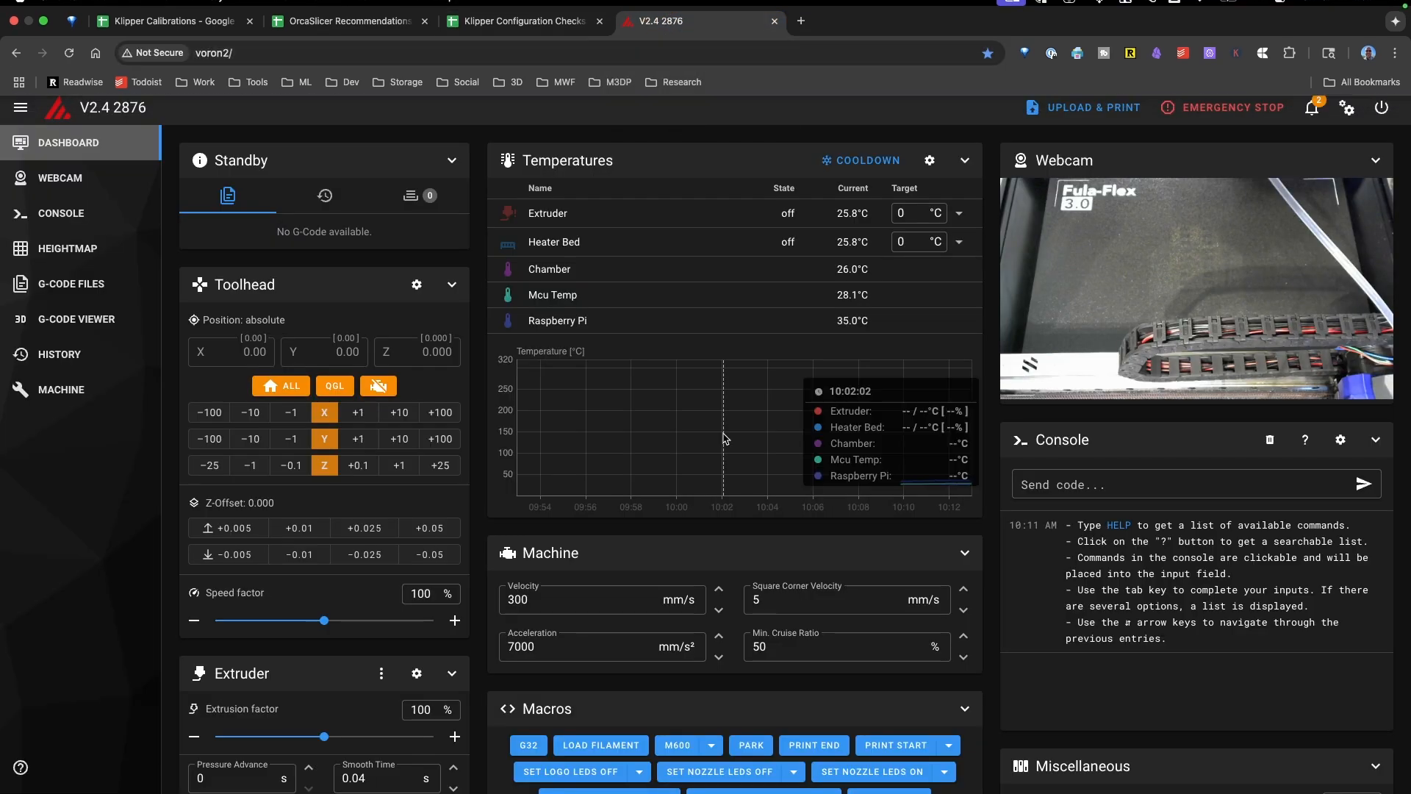
{"action": "type", "text": "M"}
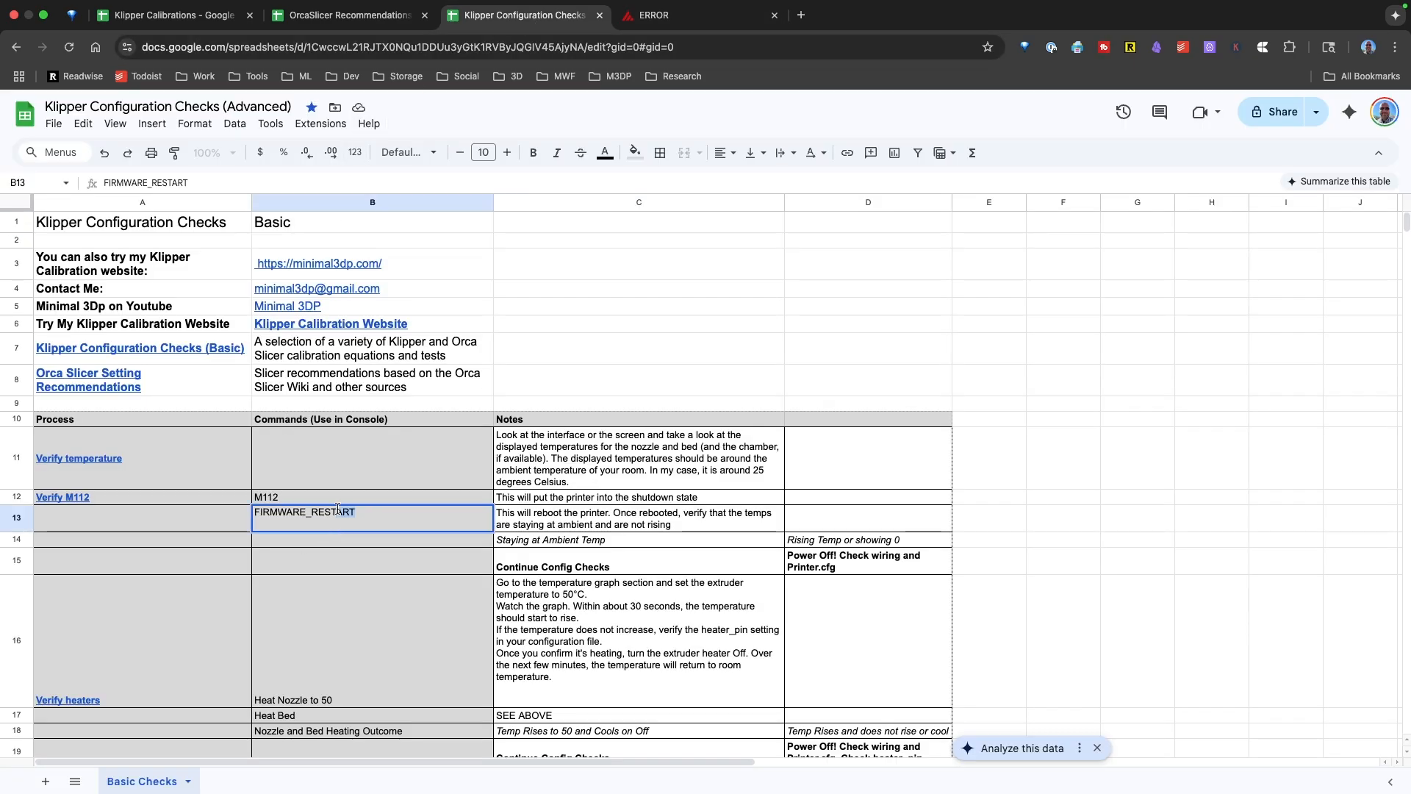
{"action": "left_click", "coordinate": [692, 15]}
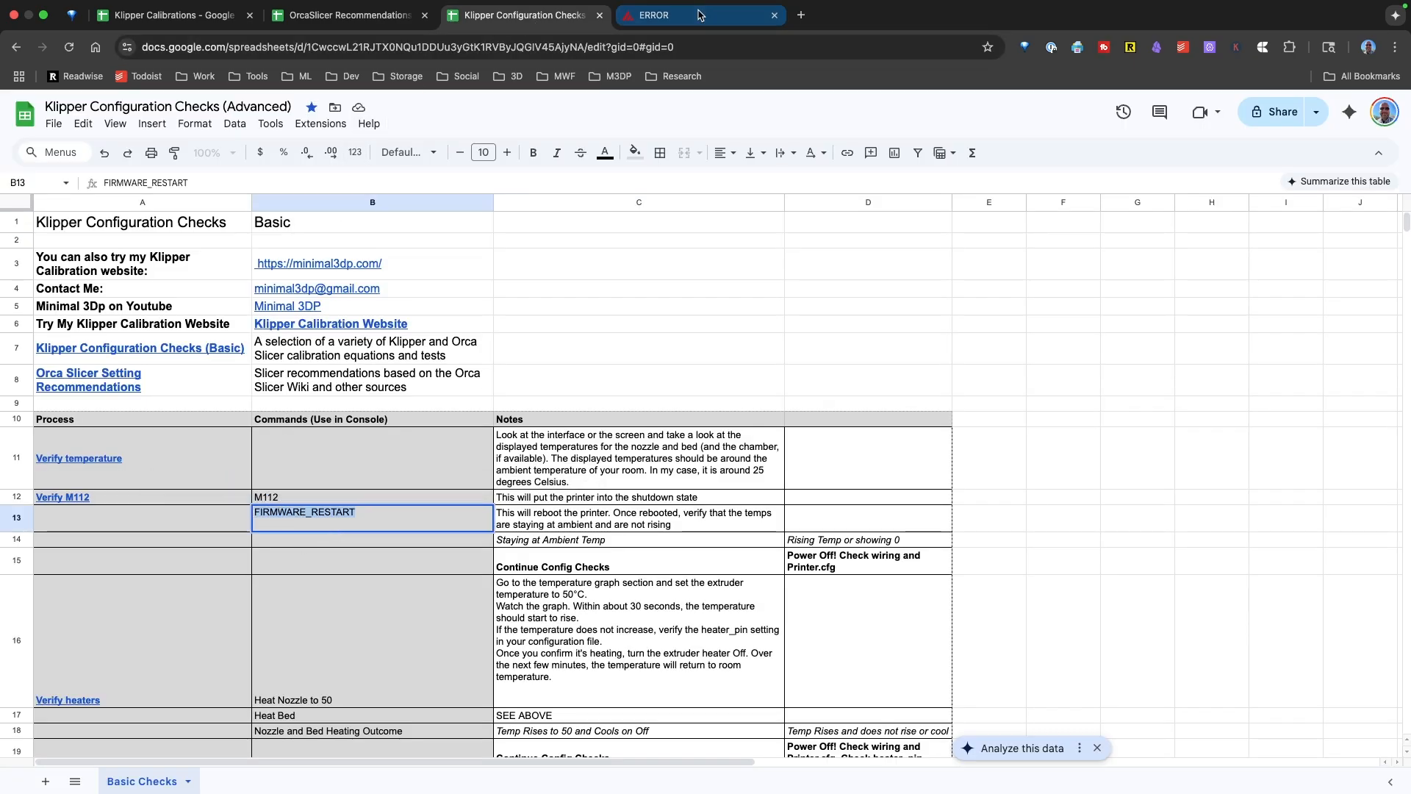
- Send FIRMWARE_RESTART from the console and return to the checks sheet once the dashboard reloads
{"action": "left_click", "coordinate": [674, 15]}
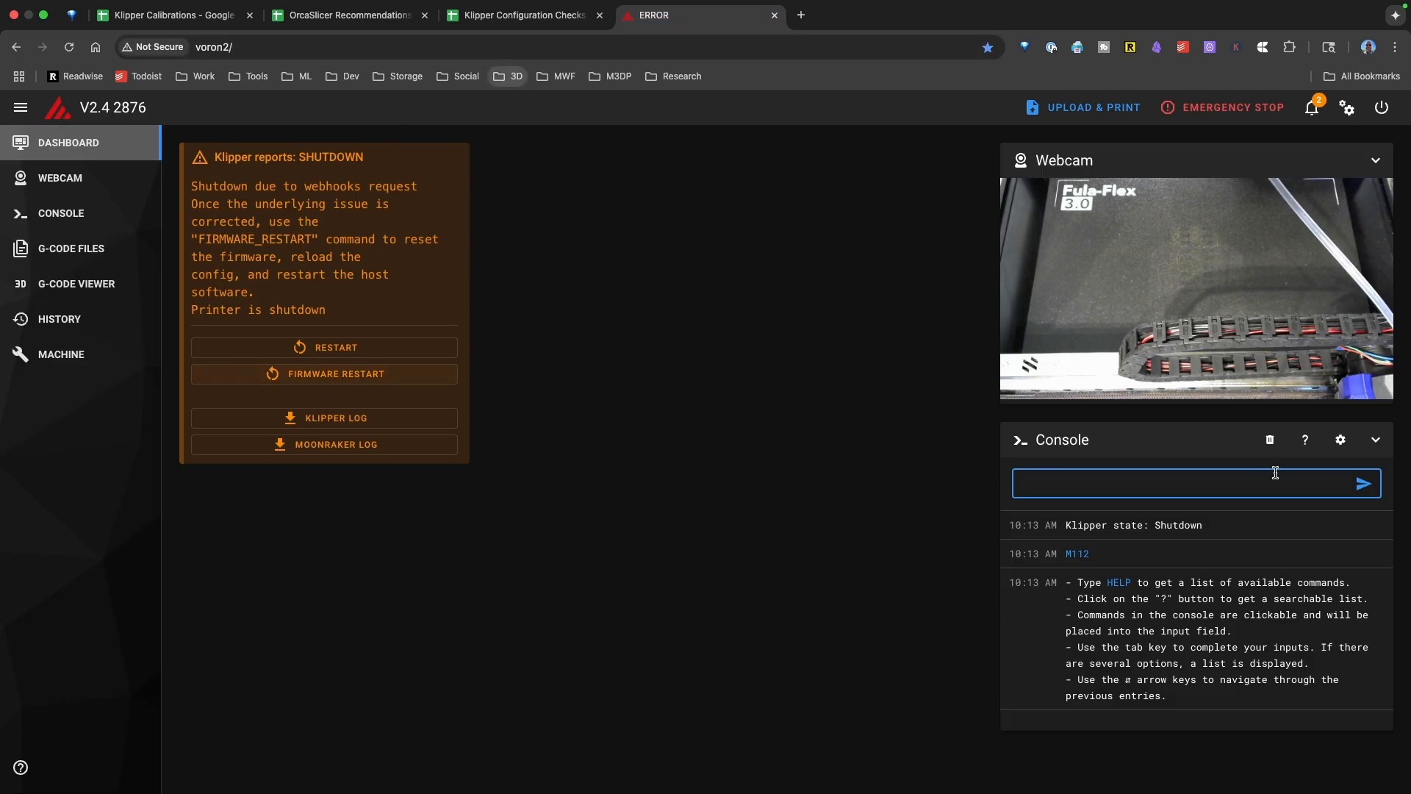
{"action": "type", "text": "FIRMWARE_RESTART"}
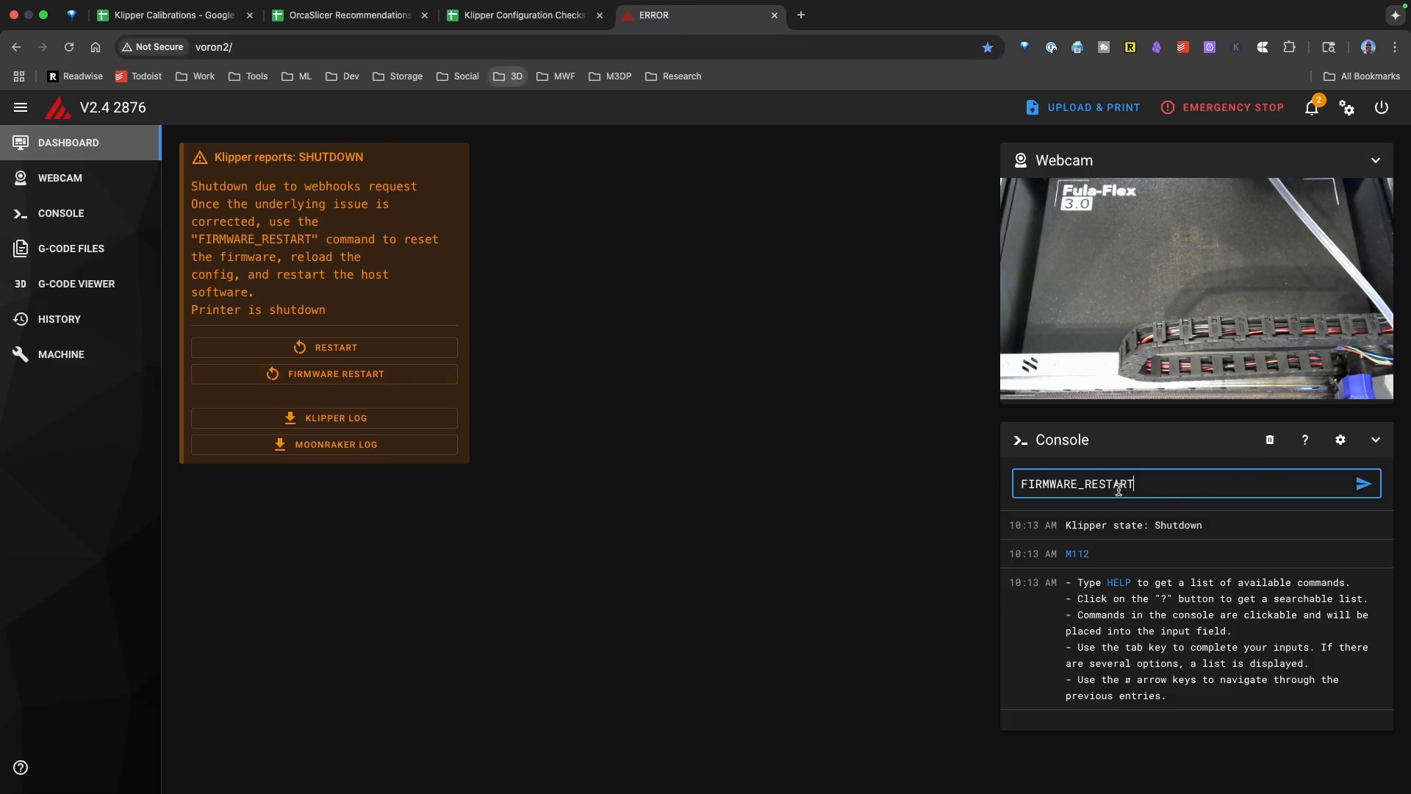
{"action": "left_click", "coordinate": [1363, 483]}
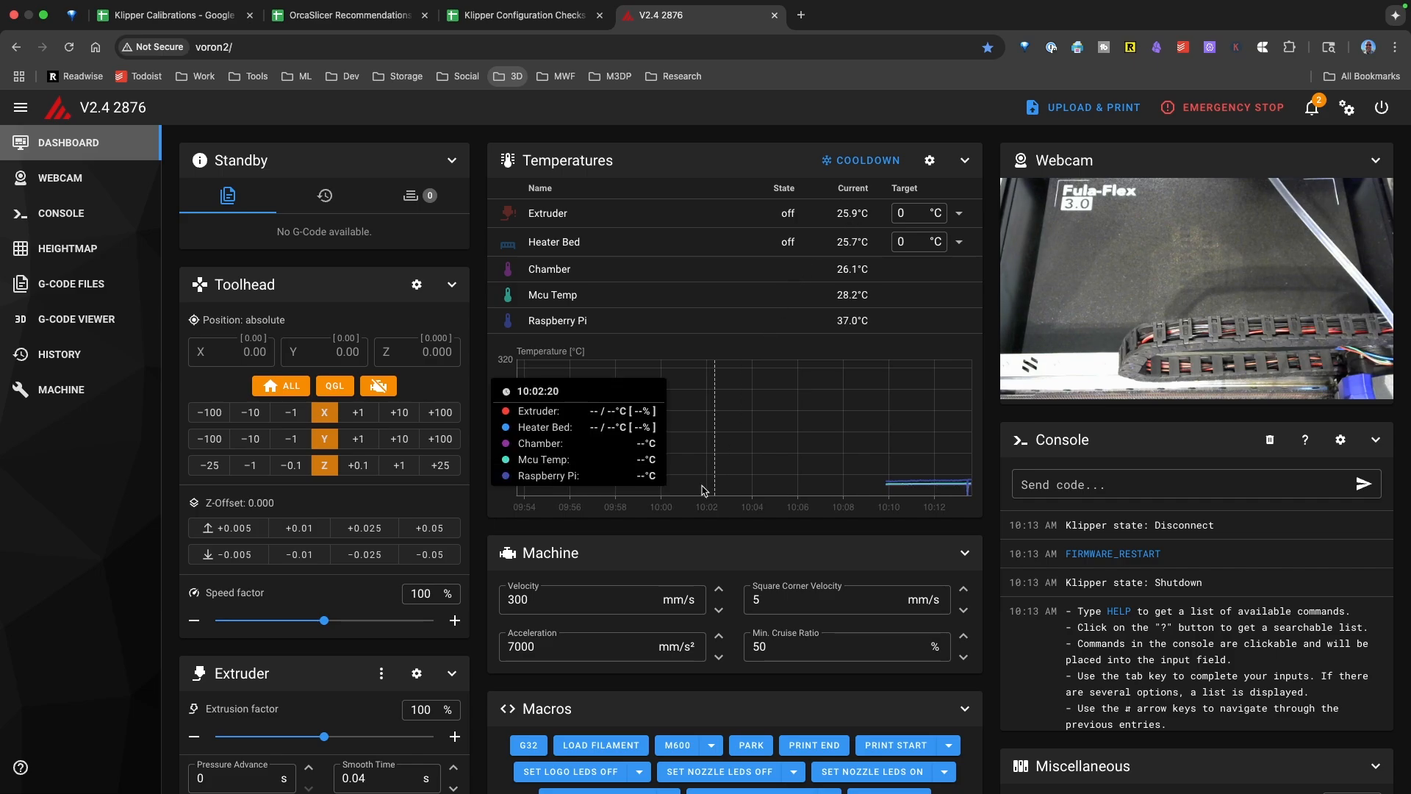
{"action": "left_click", "coordinate": [519, 15]}
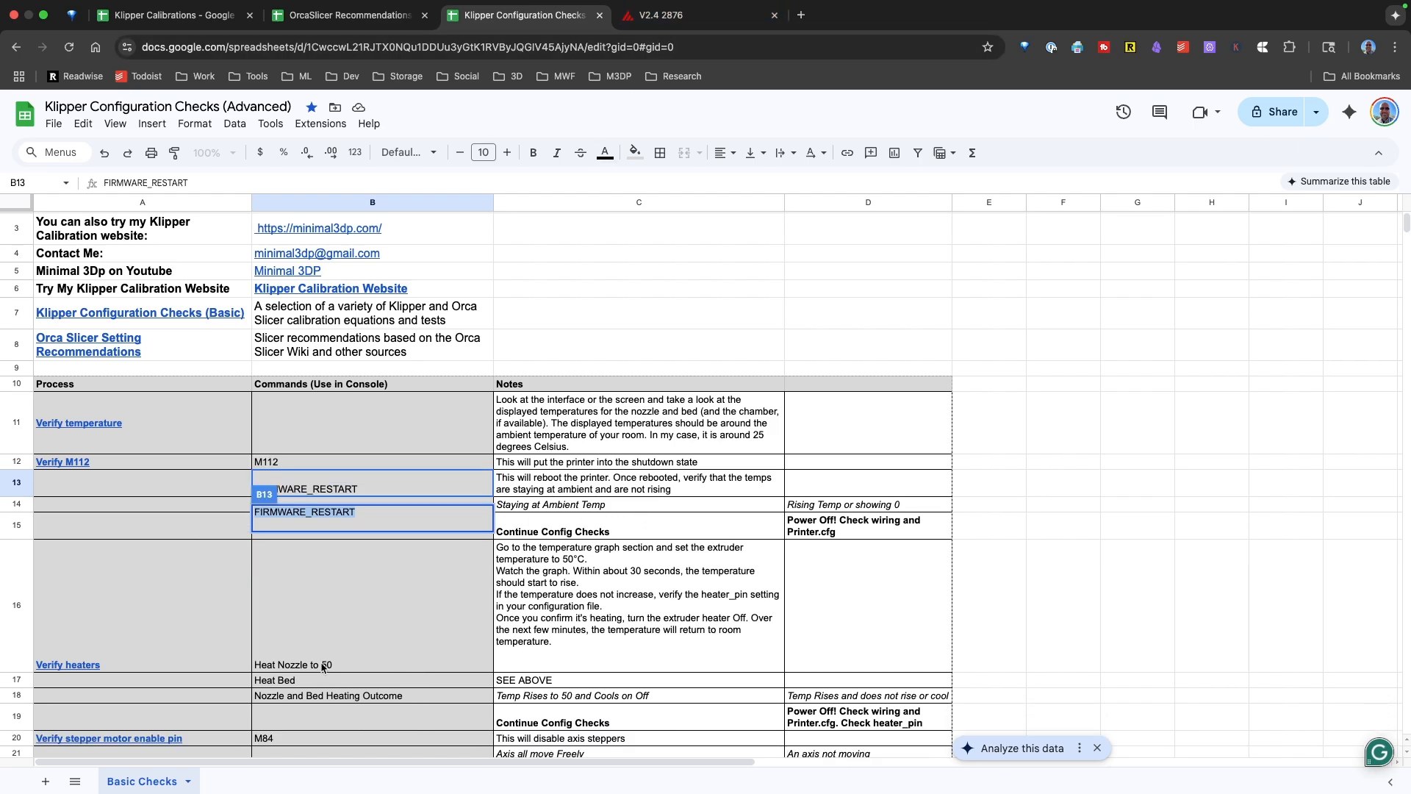
{"action": "mouse_move", "coordinate": [381, 619]}
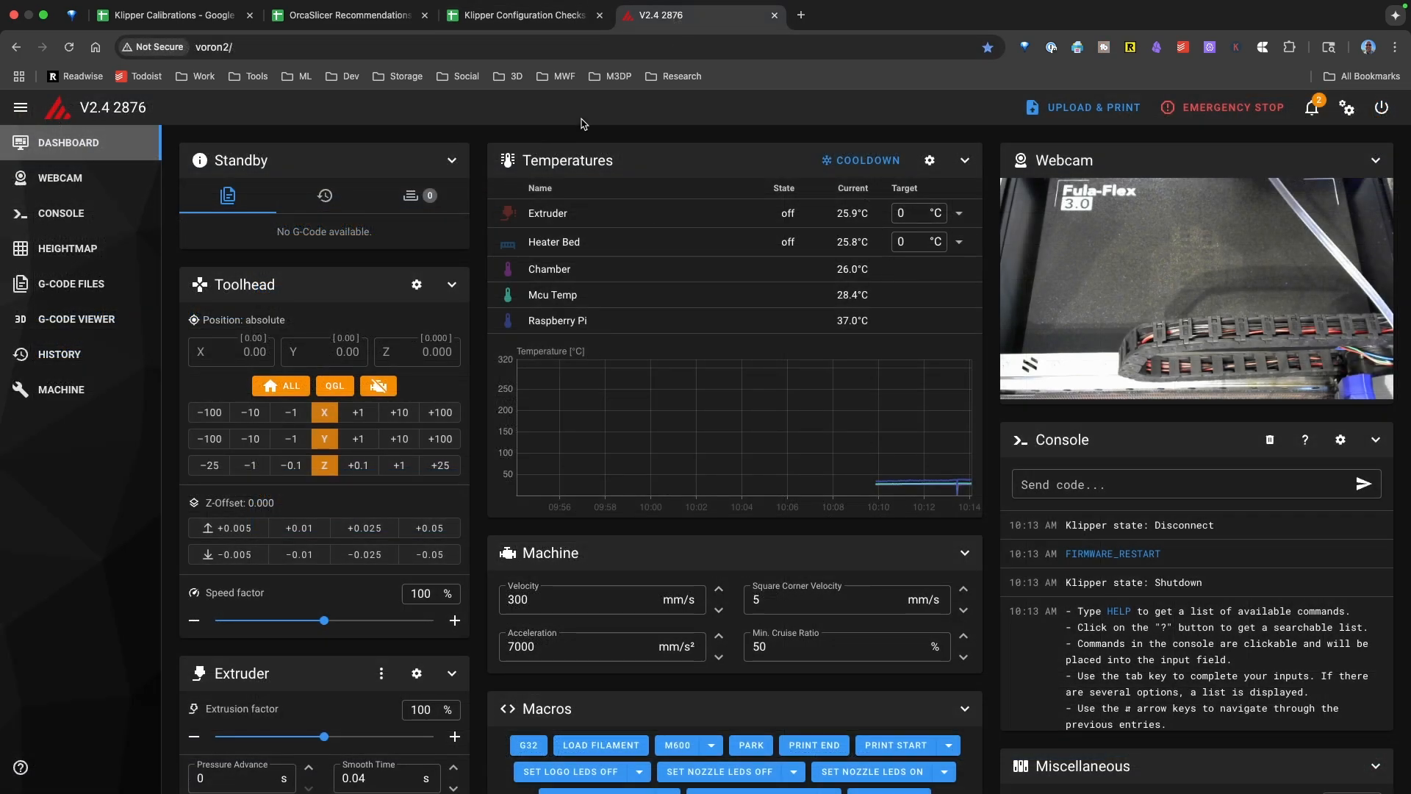
- Heat the extruder to a 50°C target, then set the target back to 0
{"action": "left_click", "coordinate": [915, 213]}
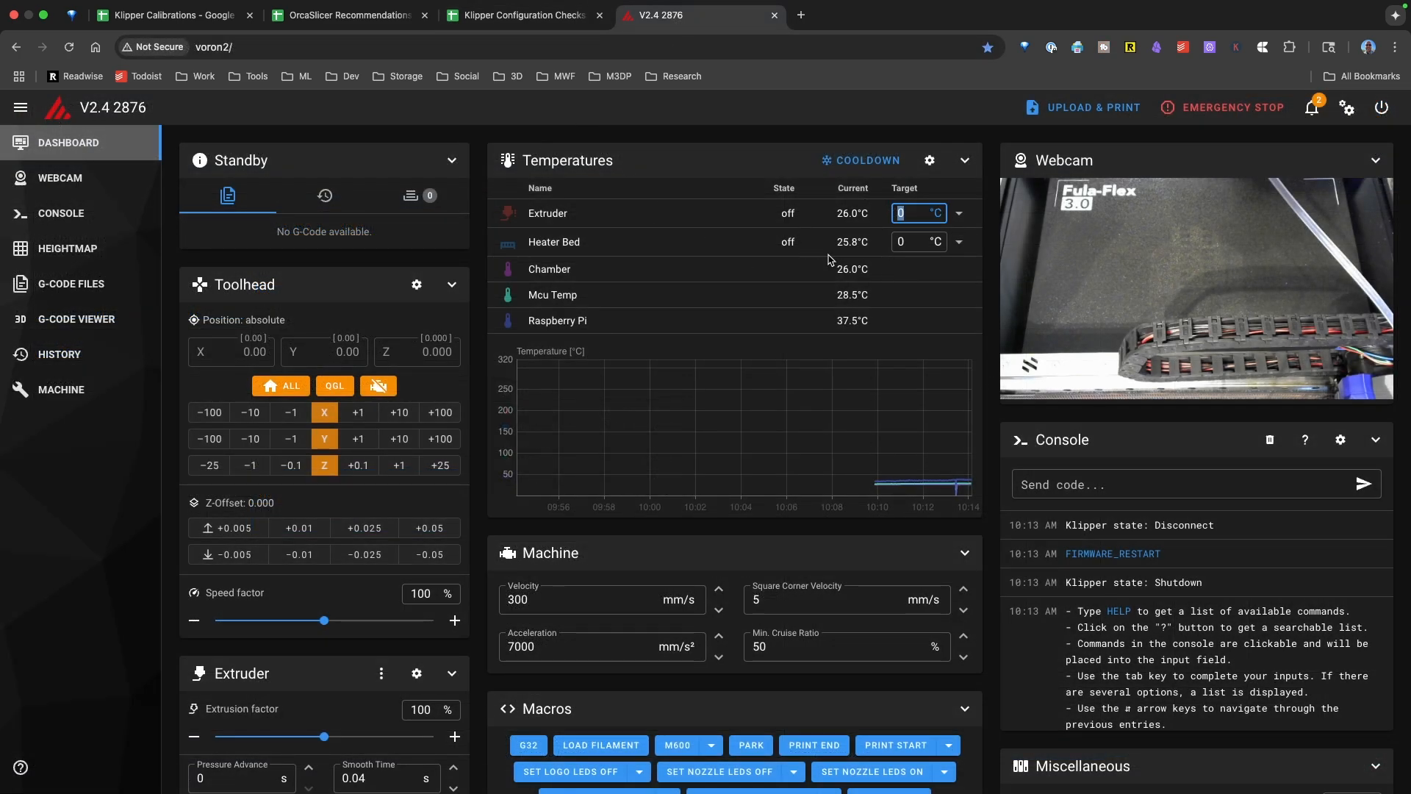
{"action": "type", "text": "50"}
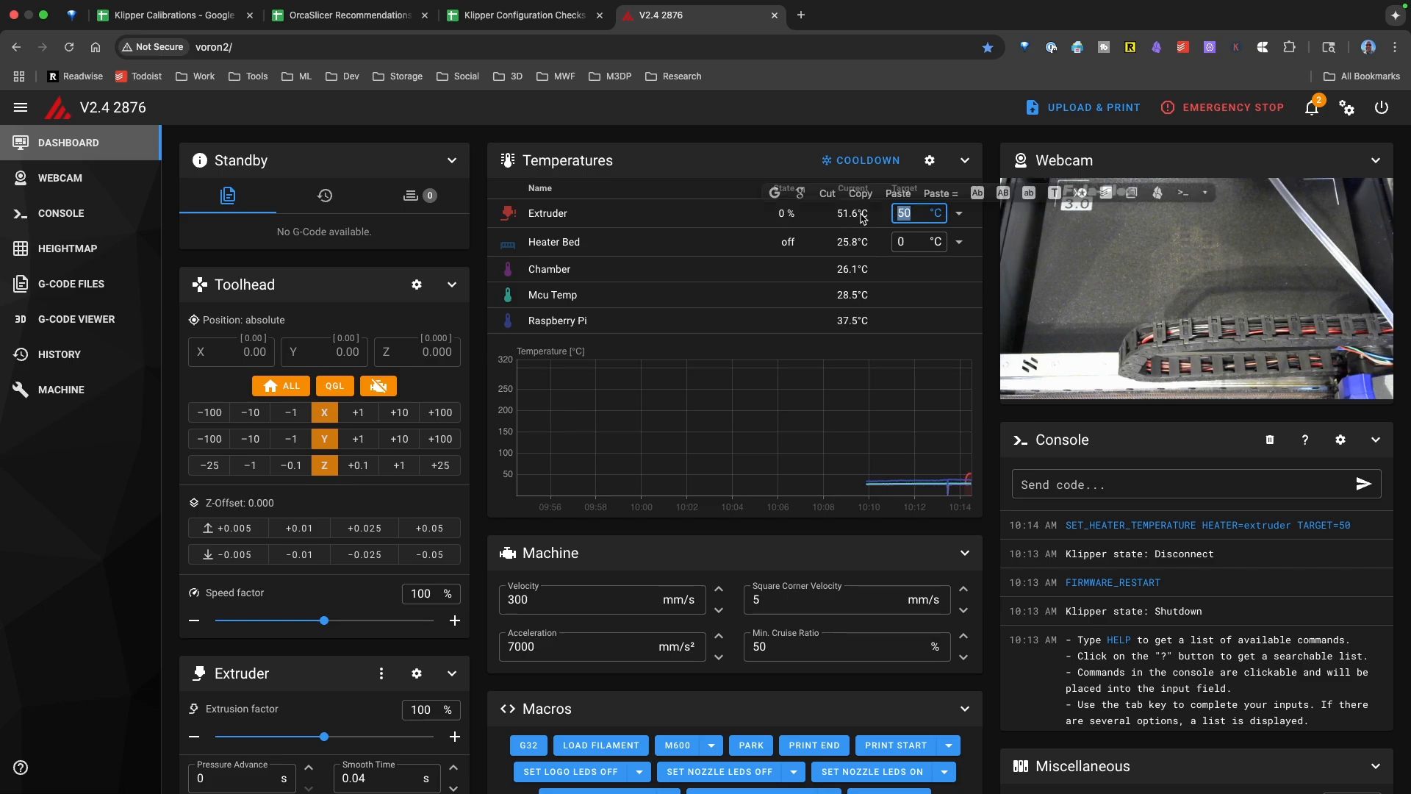
{"action": "type", "text": "0"}
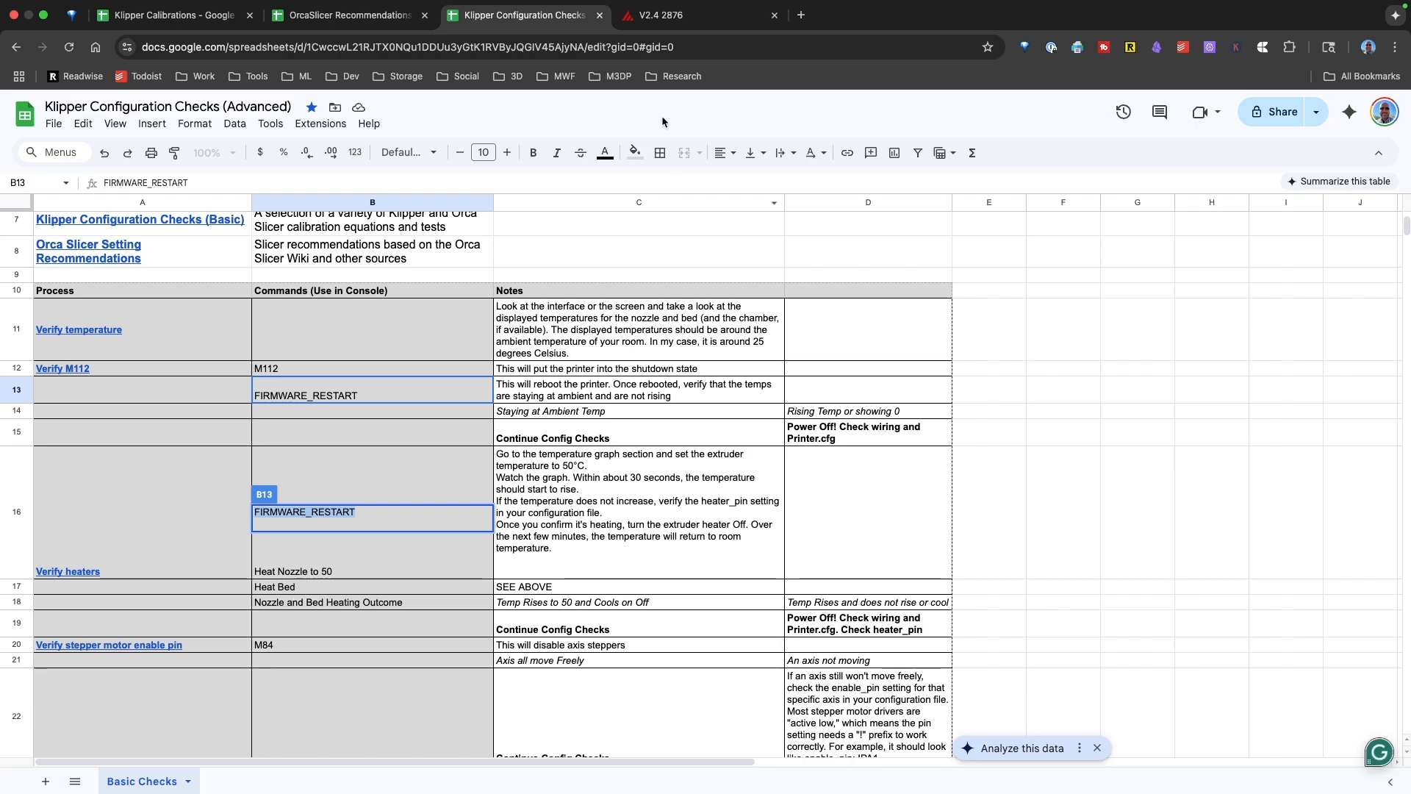
- Set the heater bed target to 50°C and watch it warm
{"action": "left_click", "coordinate": [657, 15]}
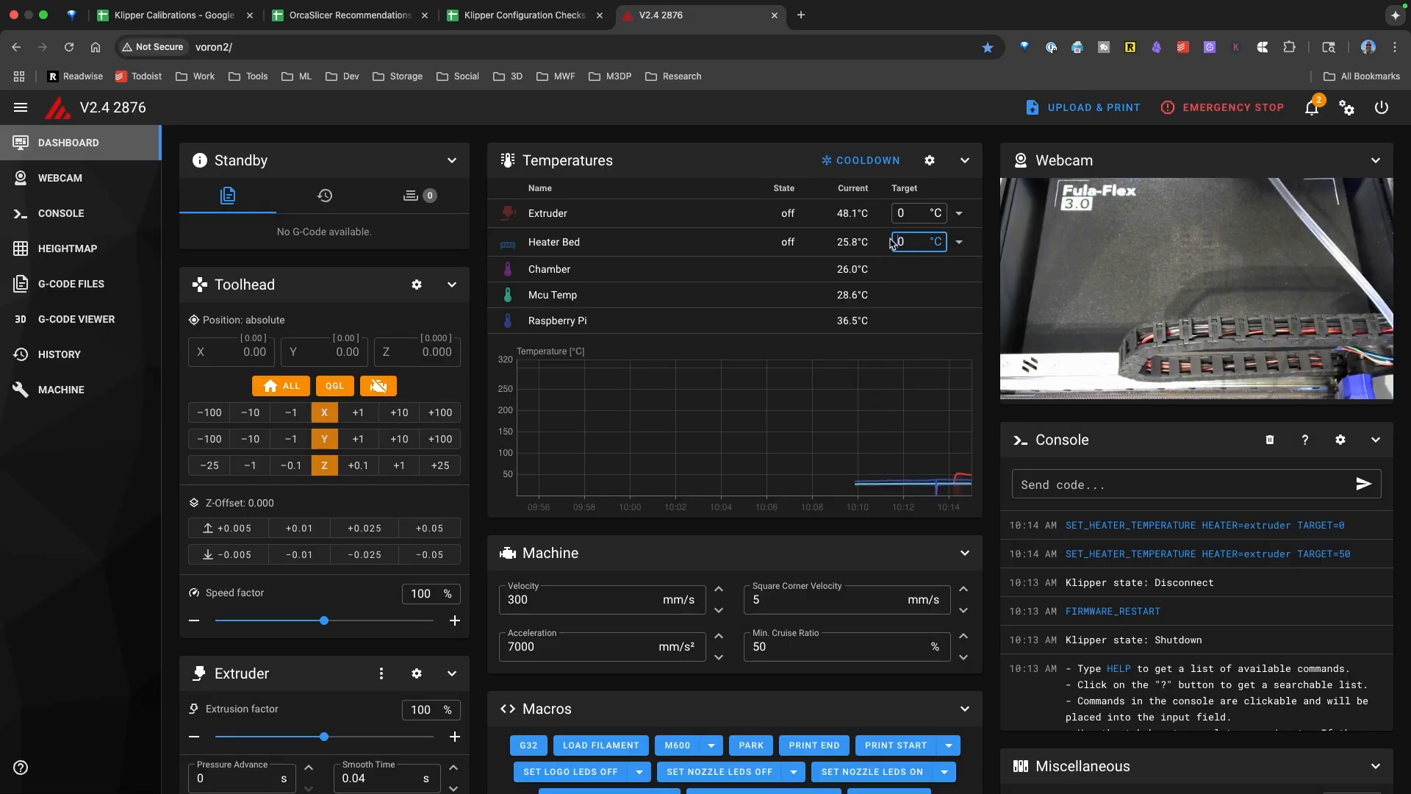
{"action": "type", "text": "50"}
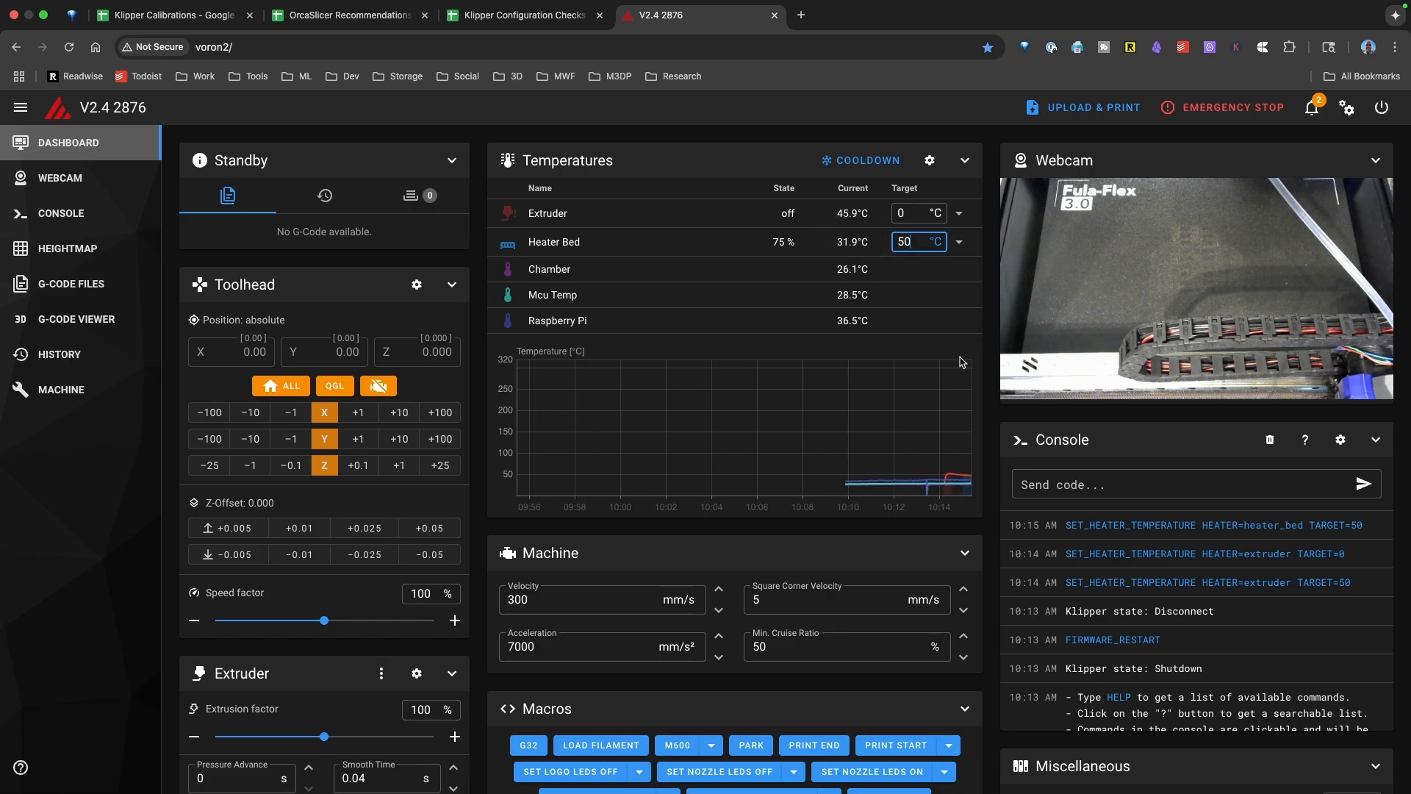
{"action": "mouse_move", "coordinate": [954, 373]}
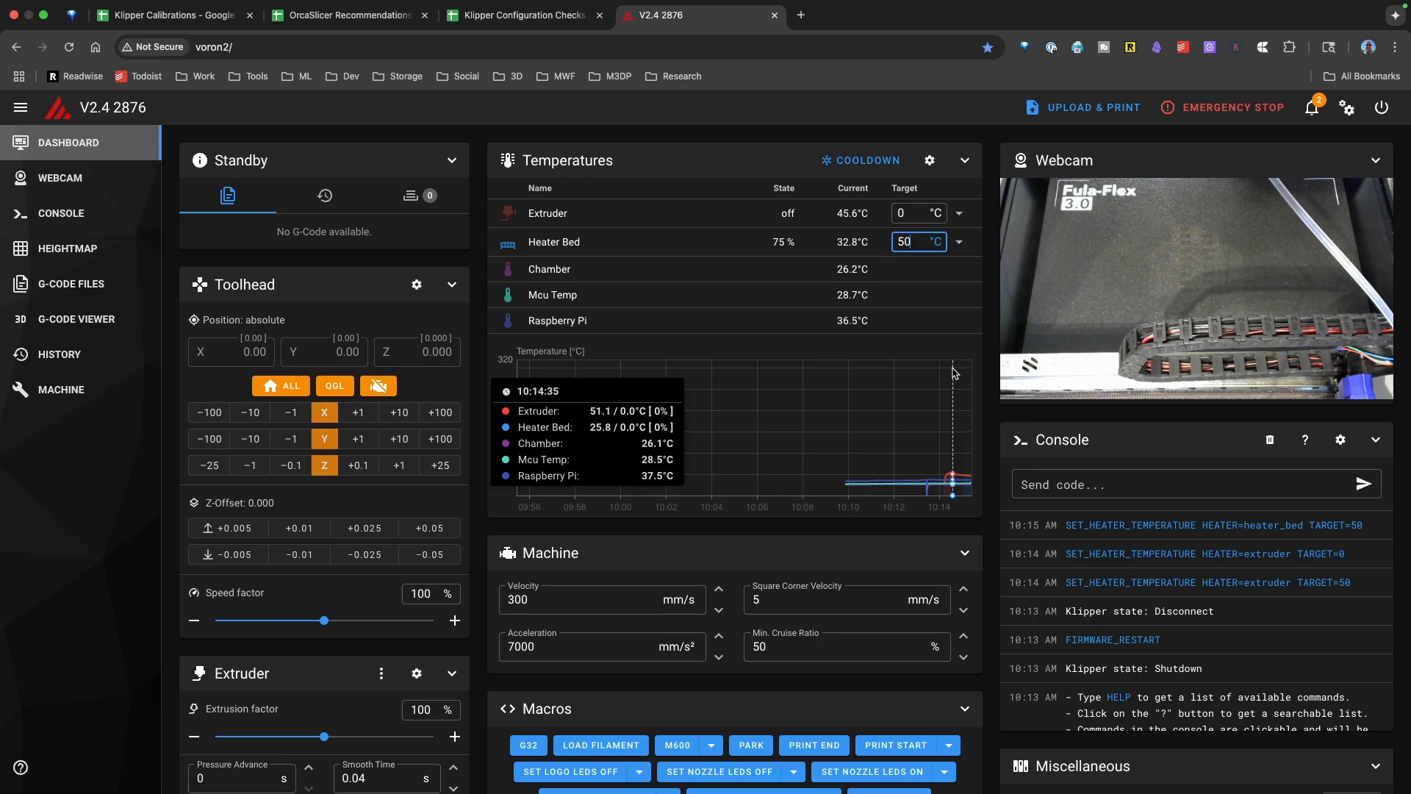
{"action": "mouse_move", "coordinate": [843, 255]}
{"action": "type", "text": "0"}
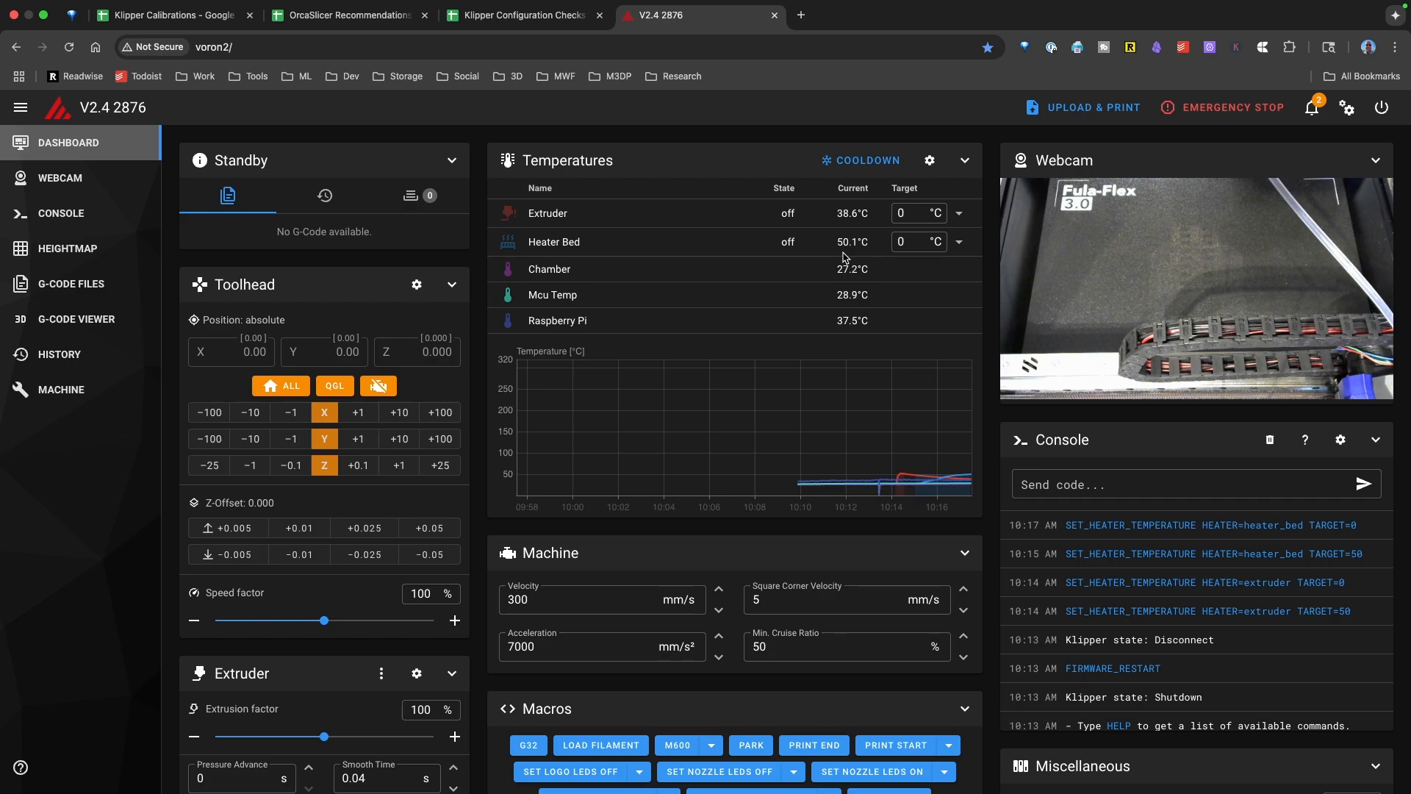
{"action": "mouse_move", "coordinate": [807, 298]}
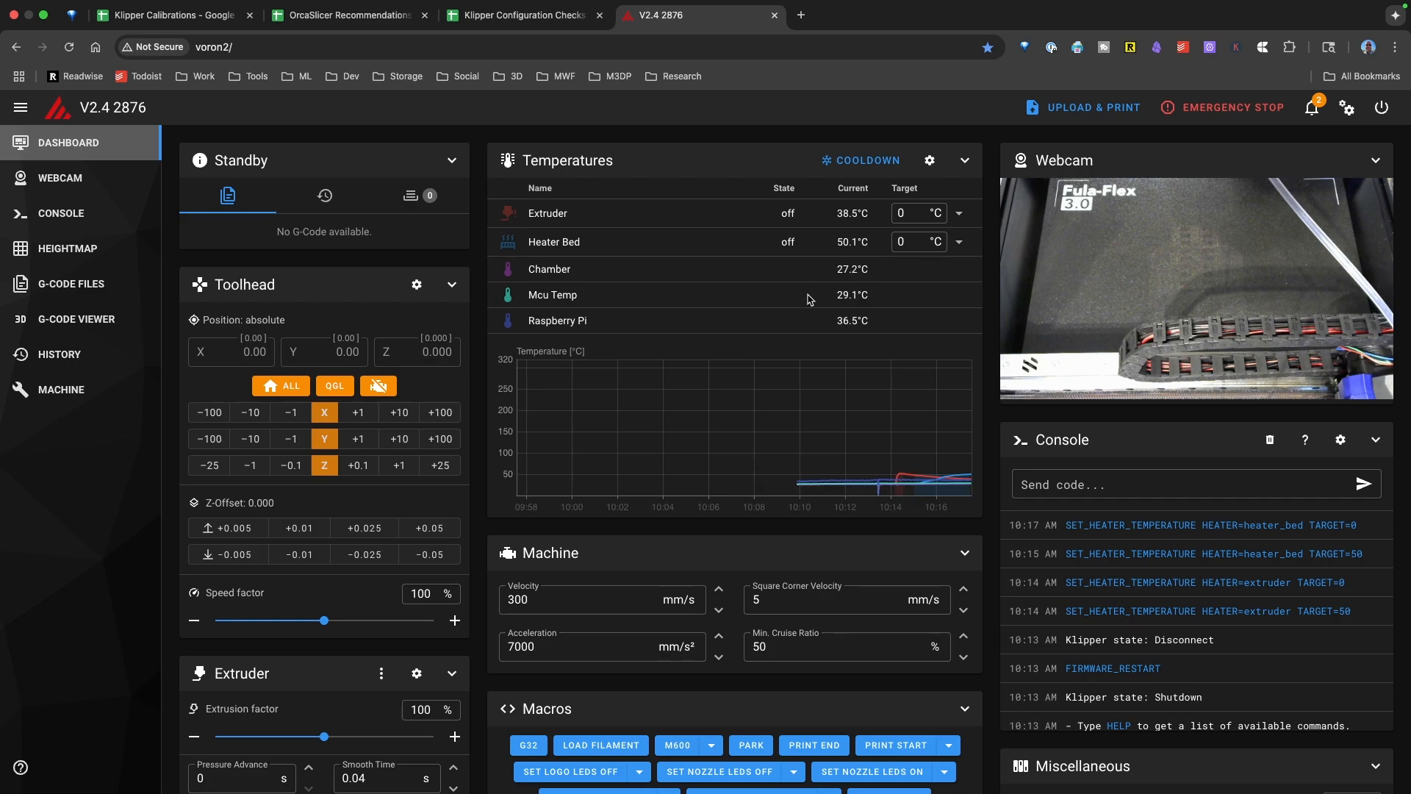
{"action": "mouse_move", "coordinate": [792, 378]}
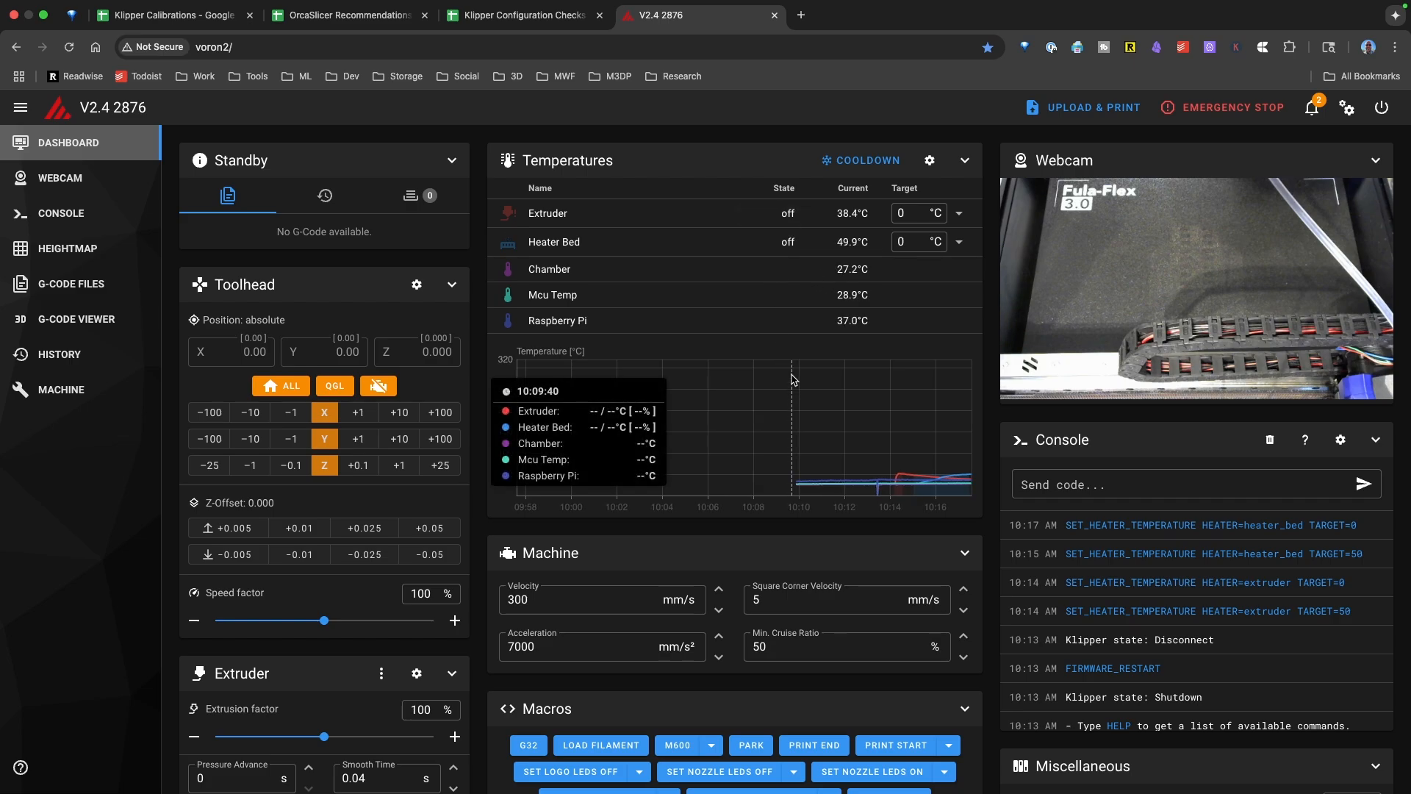
{"action": "mouse_move", "coordinate": [813, 368]}
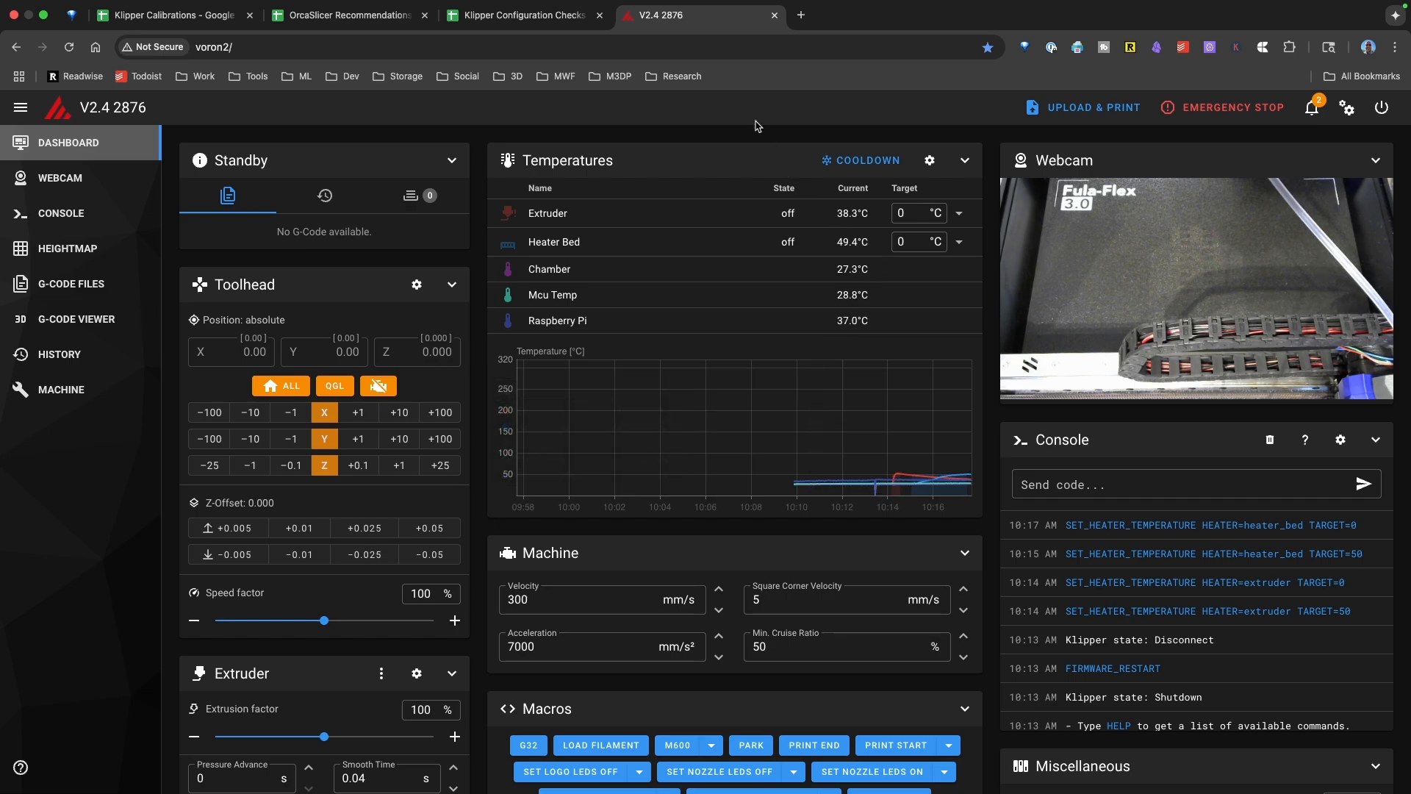
- Check the Verify heaters rows in the checklist against the cooling temperatures in Mainsail
{"action": "left_click", "coordinate": [521, 15]}
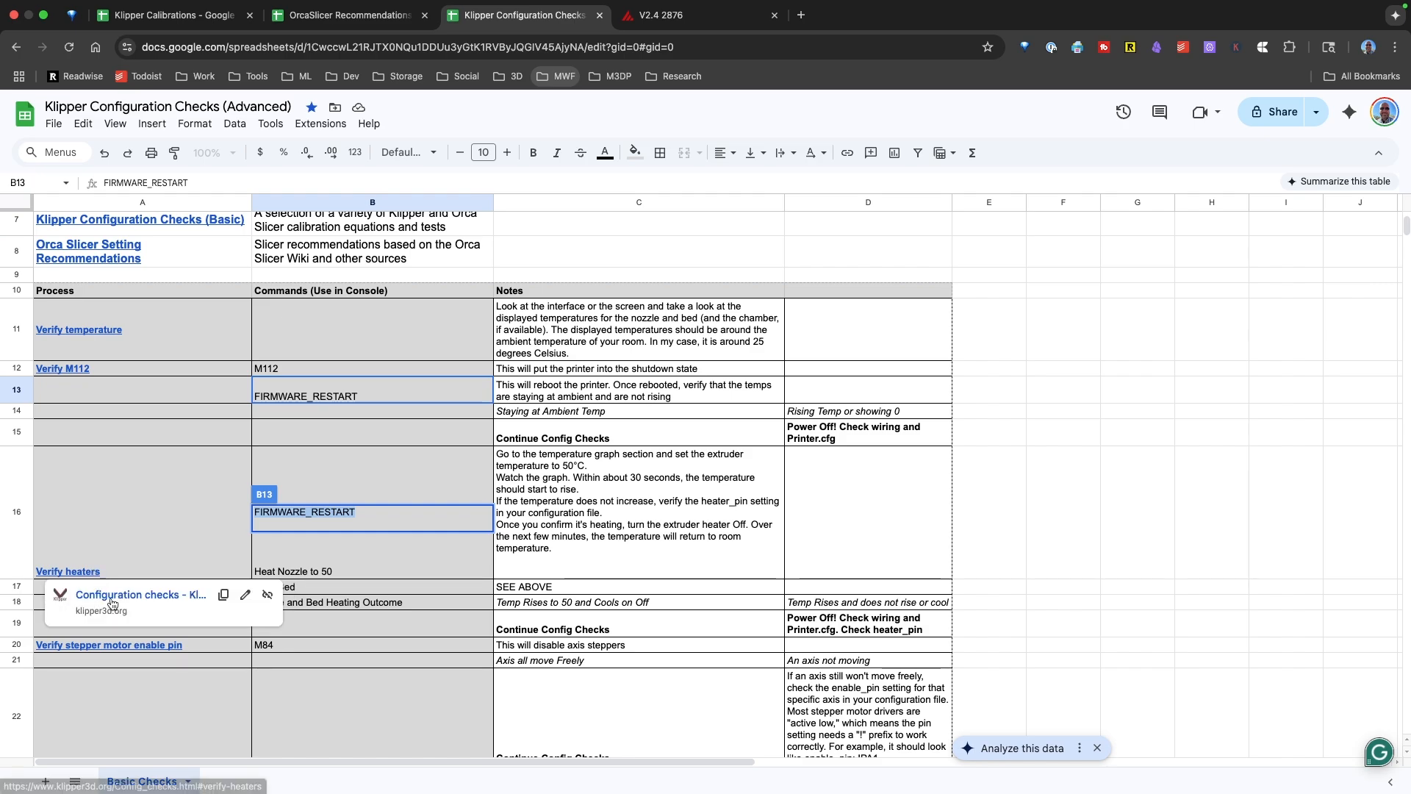
{"action": "left_click", "coordinate": [670, 15]}
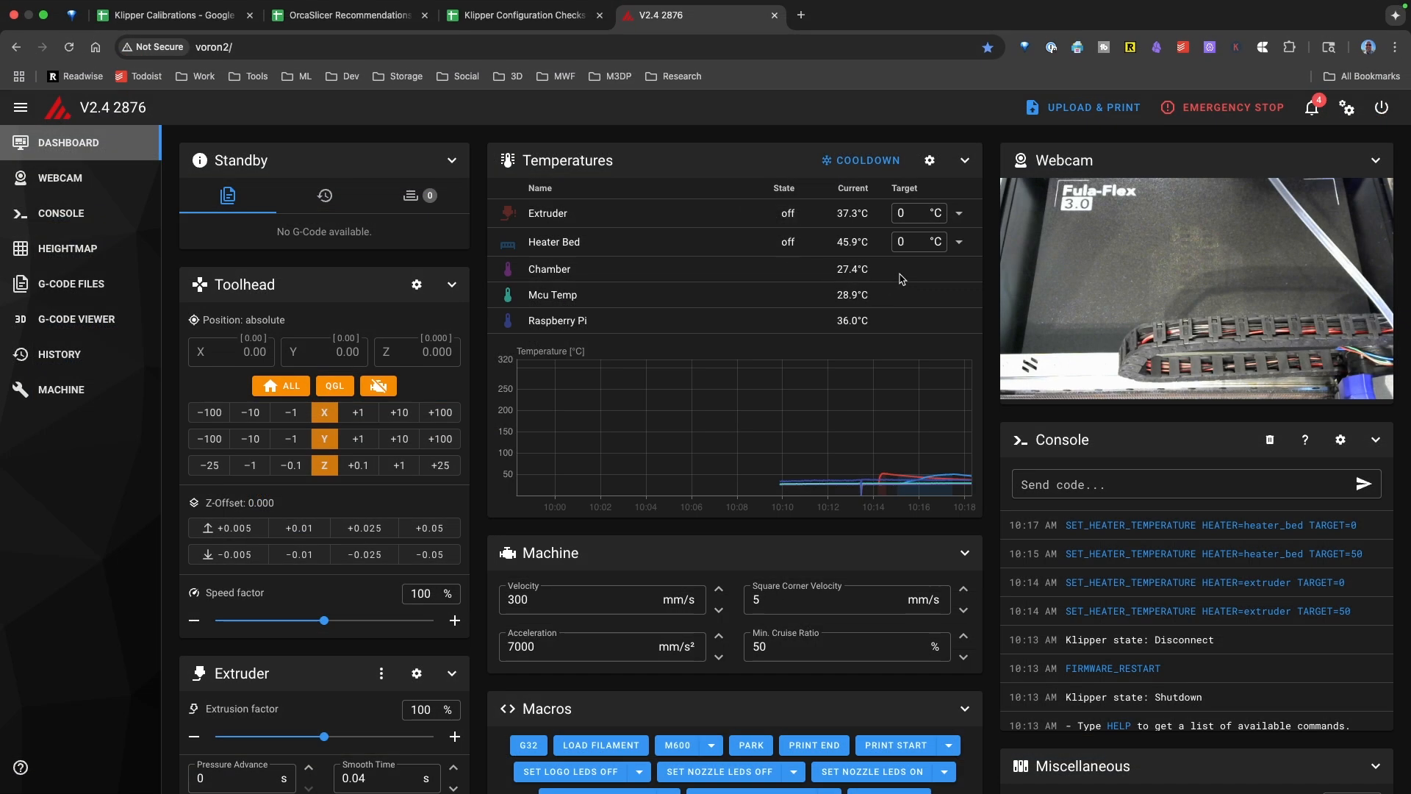
{"action": "left_click", "coordinate": [522, 15]}
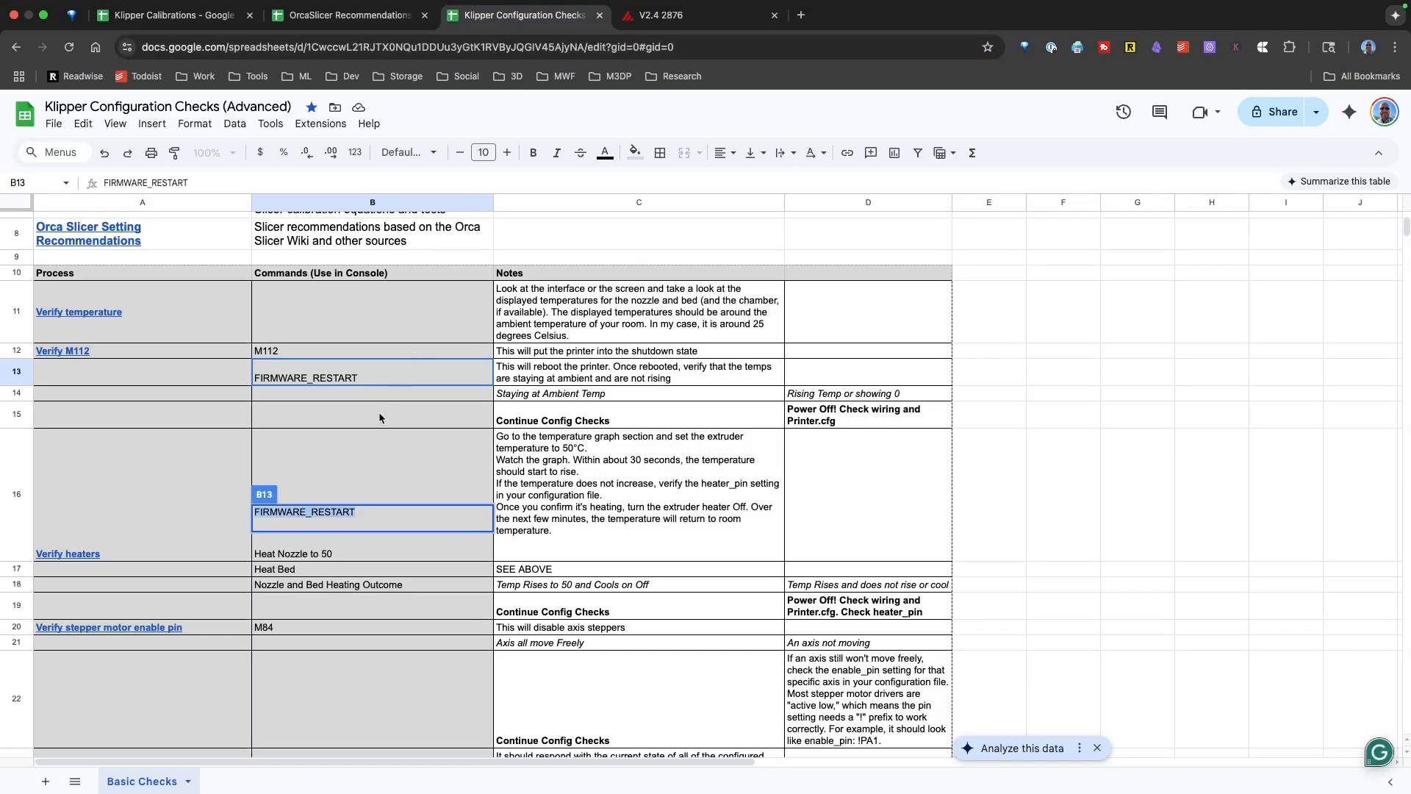
{"action": "mouse_move", "coordinate": [56, 642]}
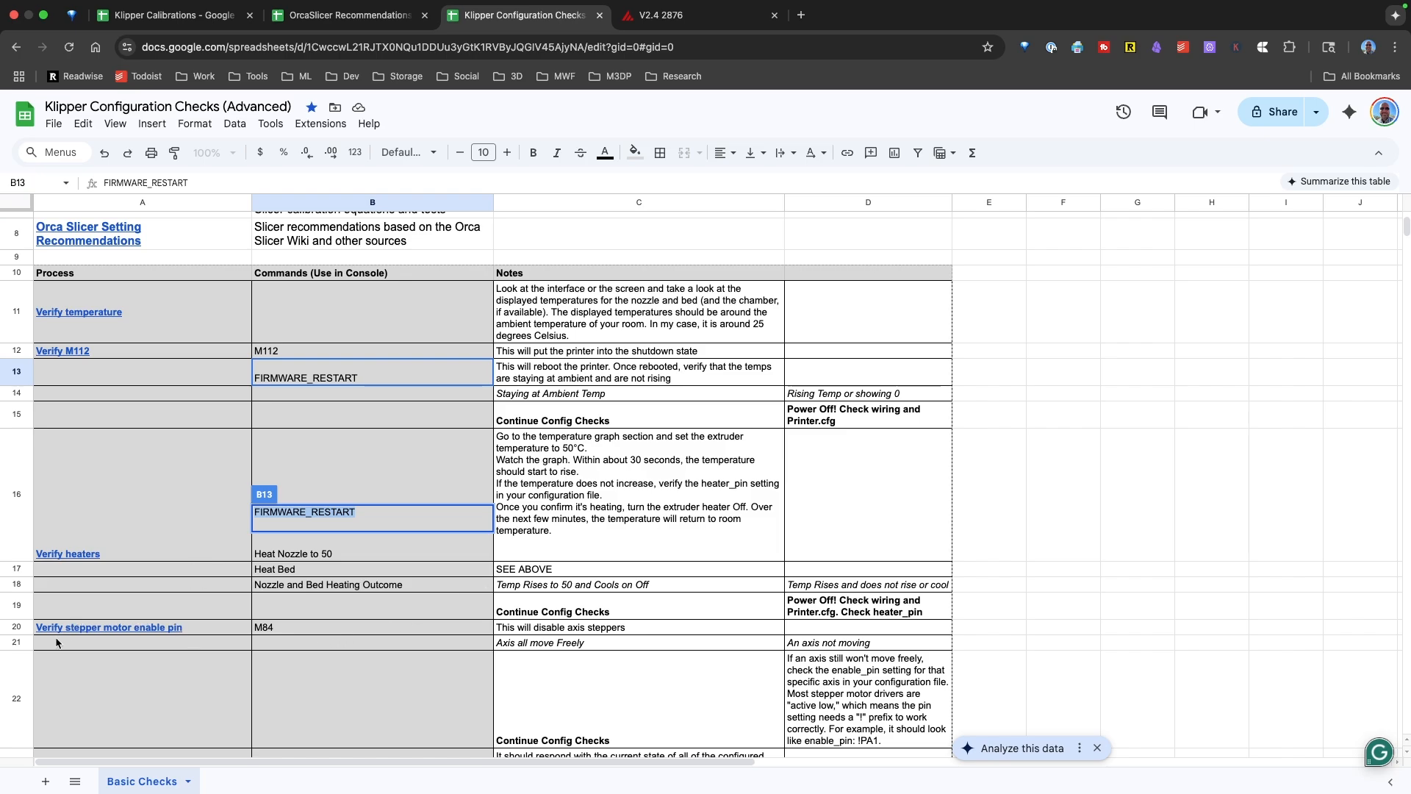
{"action": "mouse_move", "coordinate": [209, 623]}
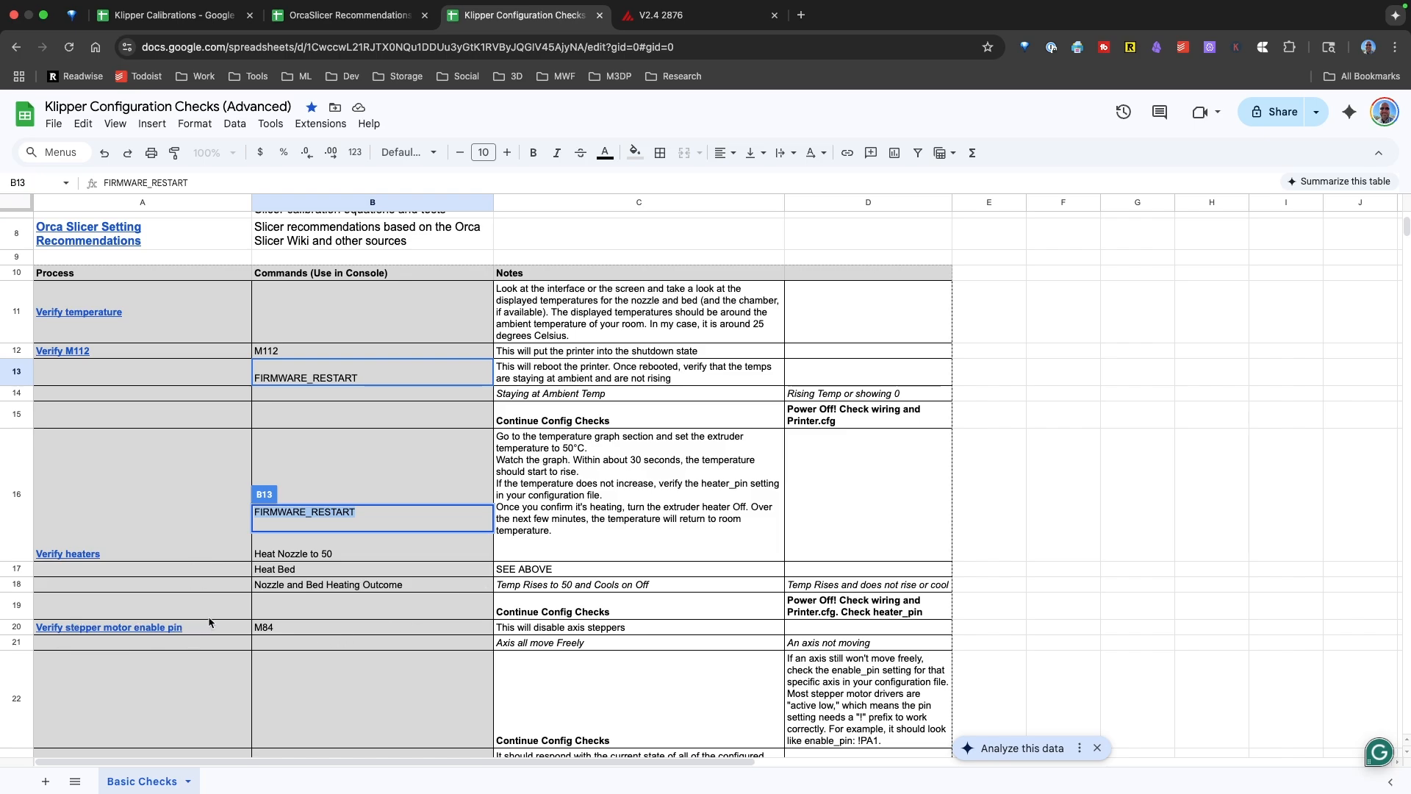
{"action": "mouse_move", "coordinate": [466, 454]}
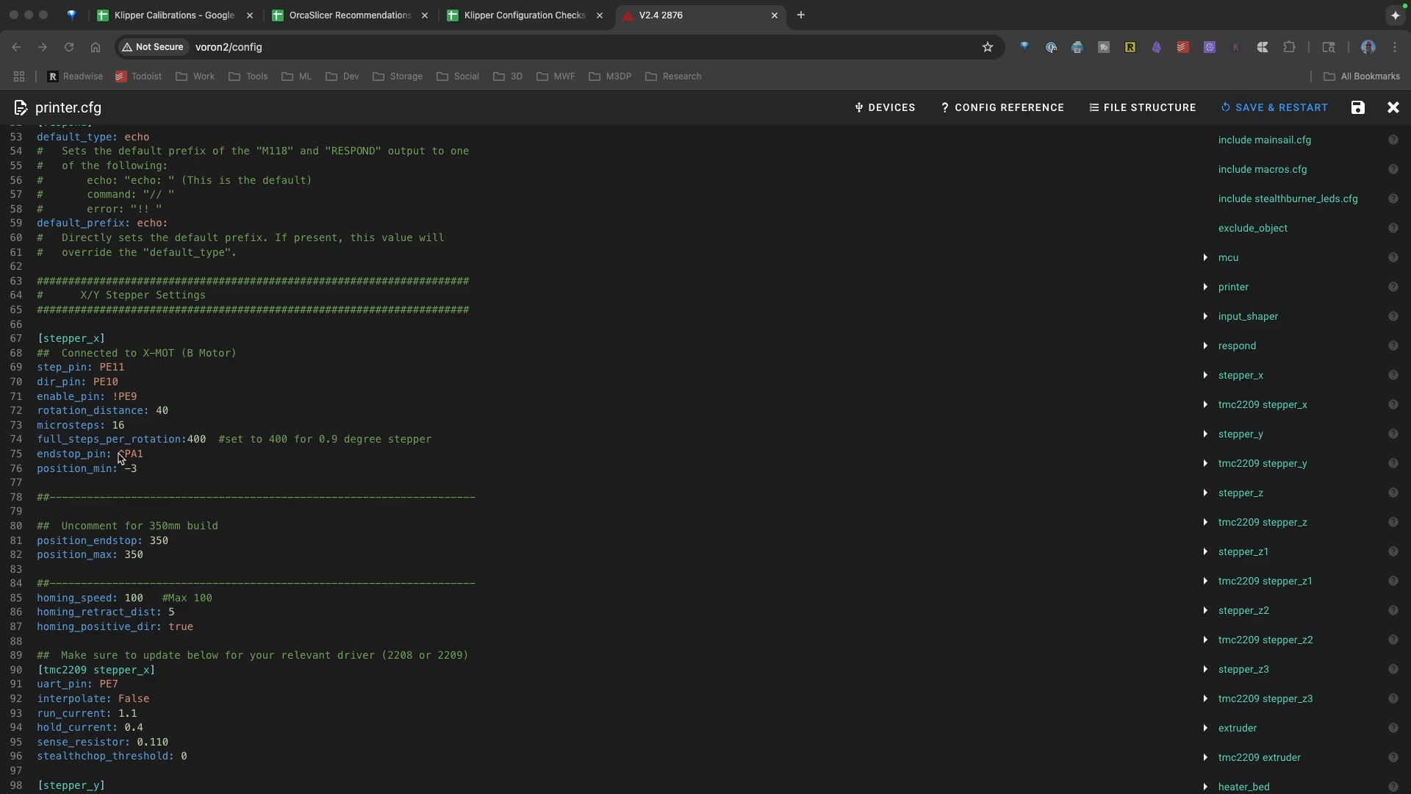
{"action": "mouse_move", "coordinate": [70, 424]}
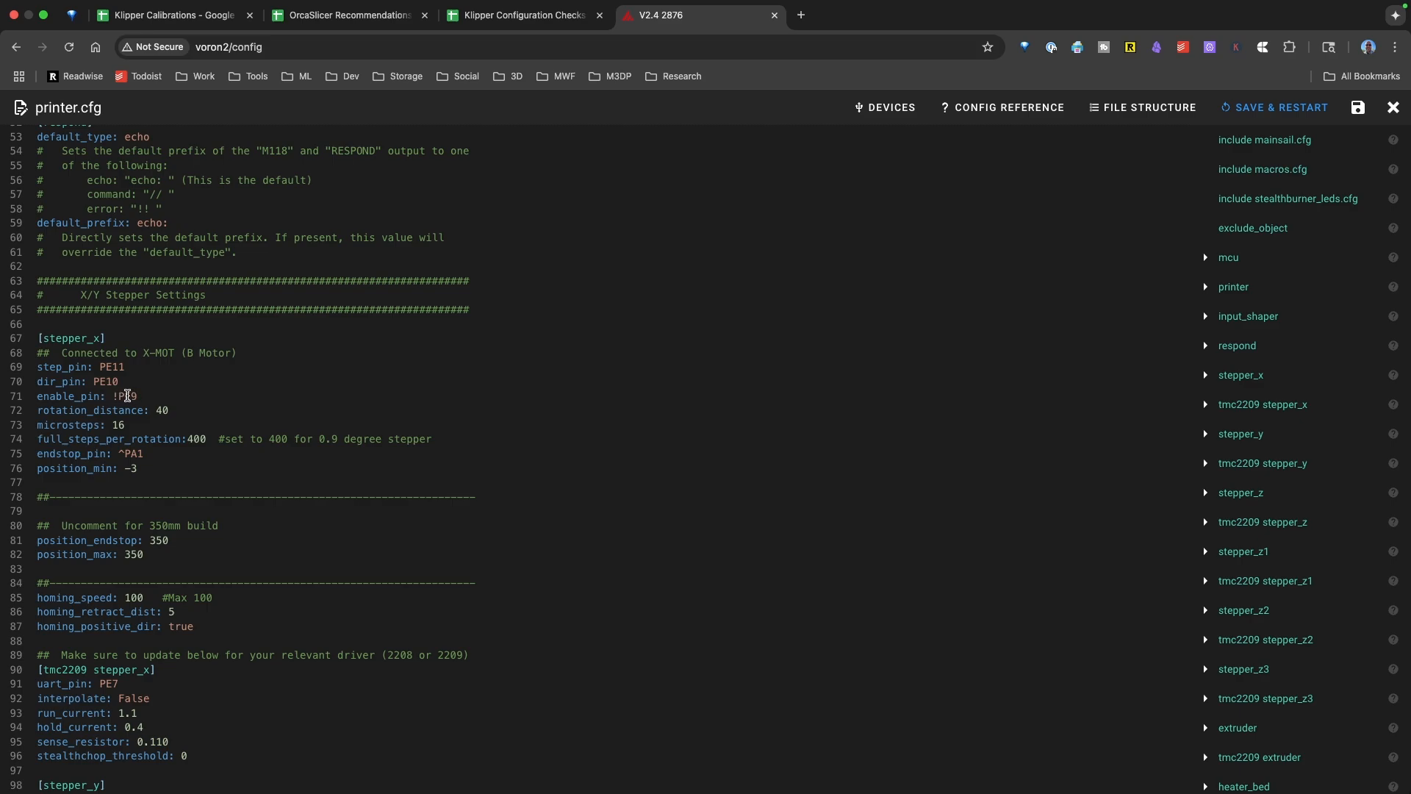
{"action": "mouse_move", "coordinate": [122, 395]}
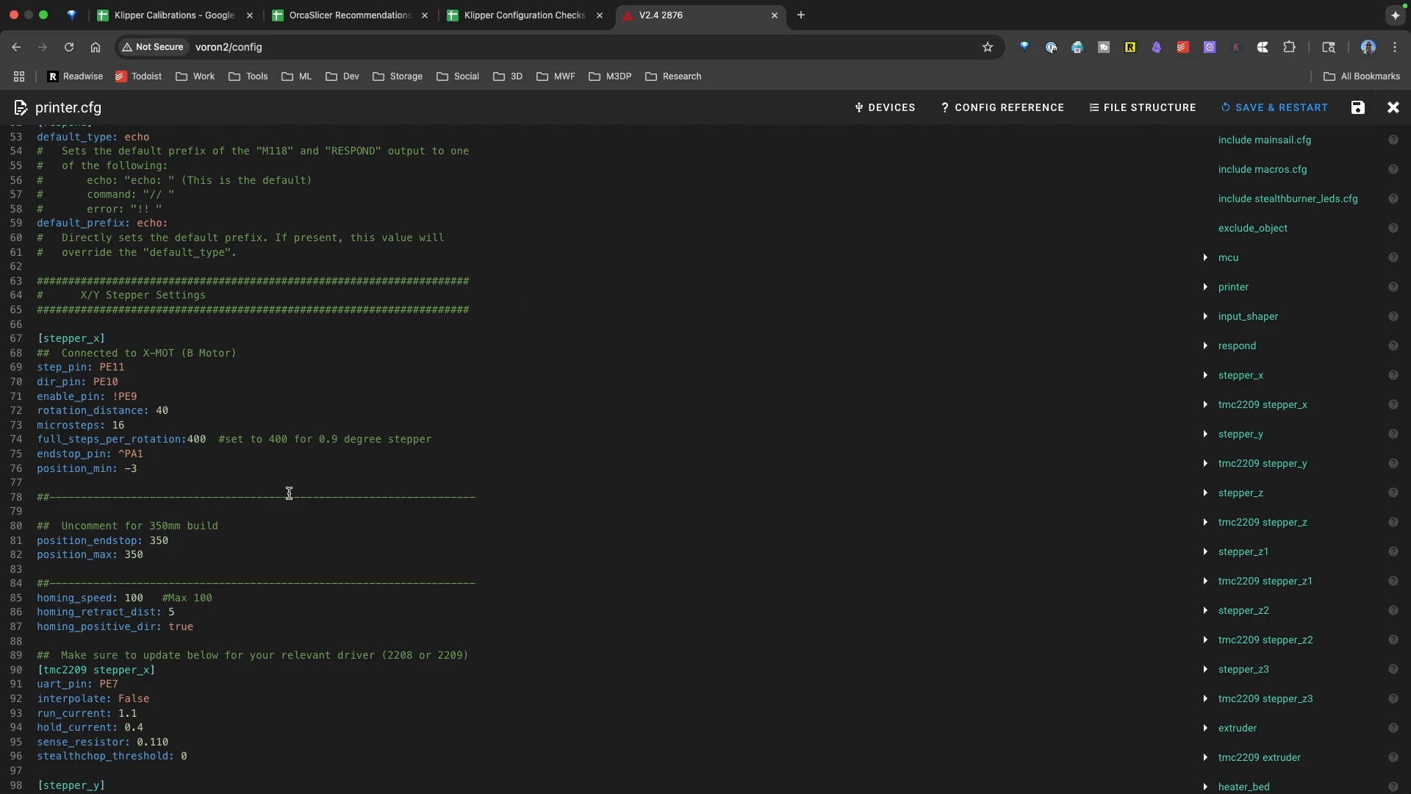
{"action": "left_click", "coordinate": [522, 15]}
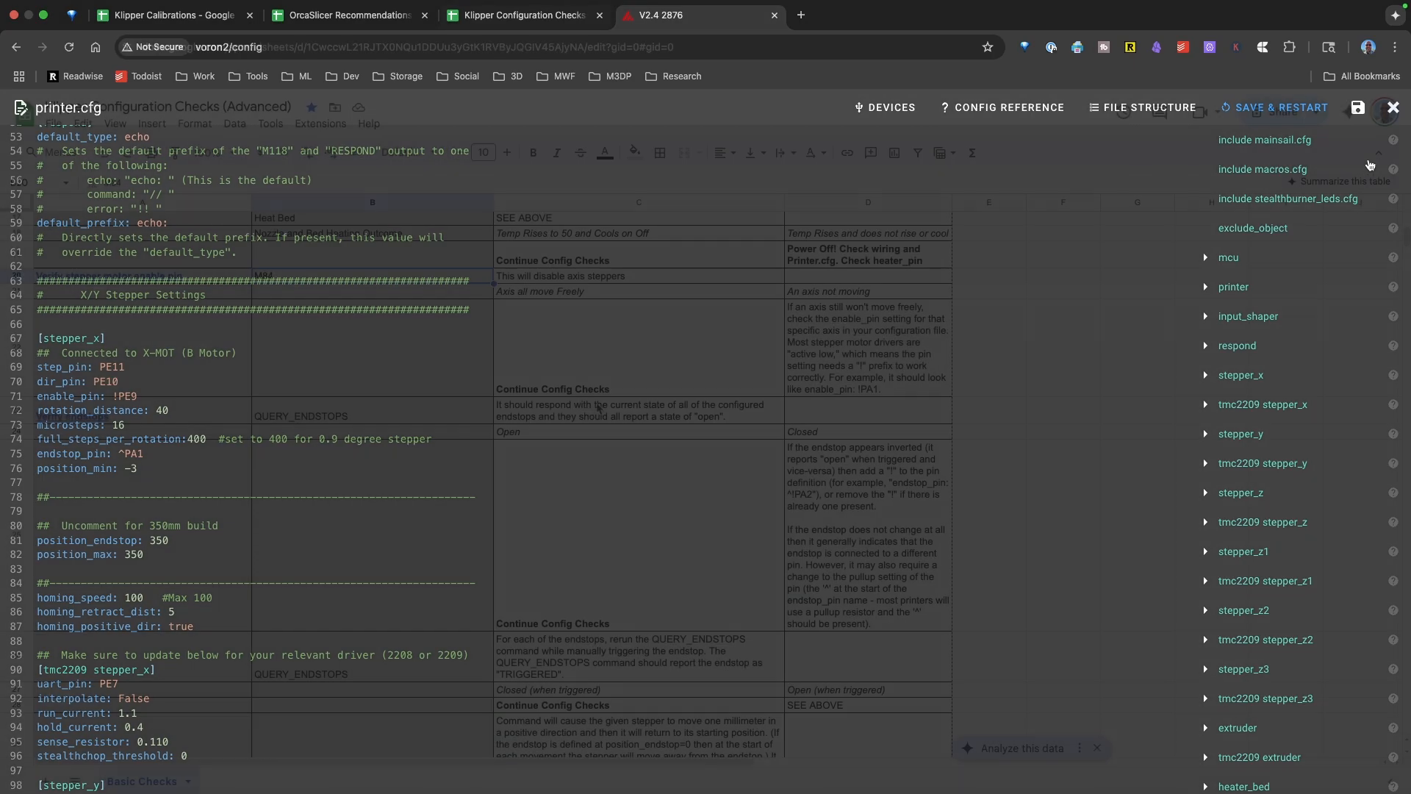
- Select the M84 row, then close the printer.cfg editor and return to the Mainsail dashboard
{"action": "left_click", "coordinate": [521, 14]}
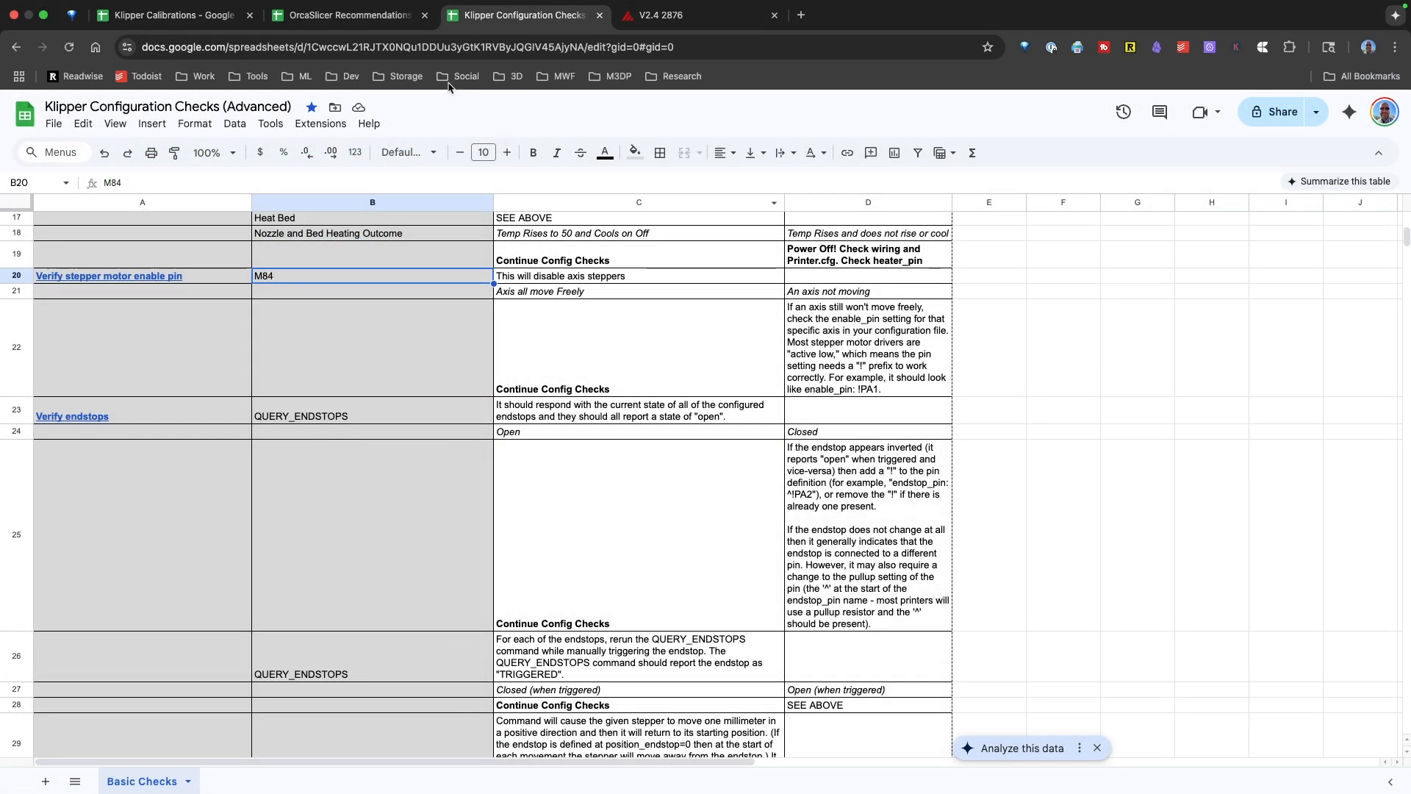
{"action": "left_click", "coordinate": [372, 403]}
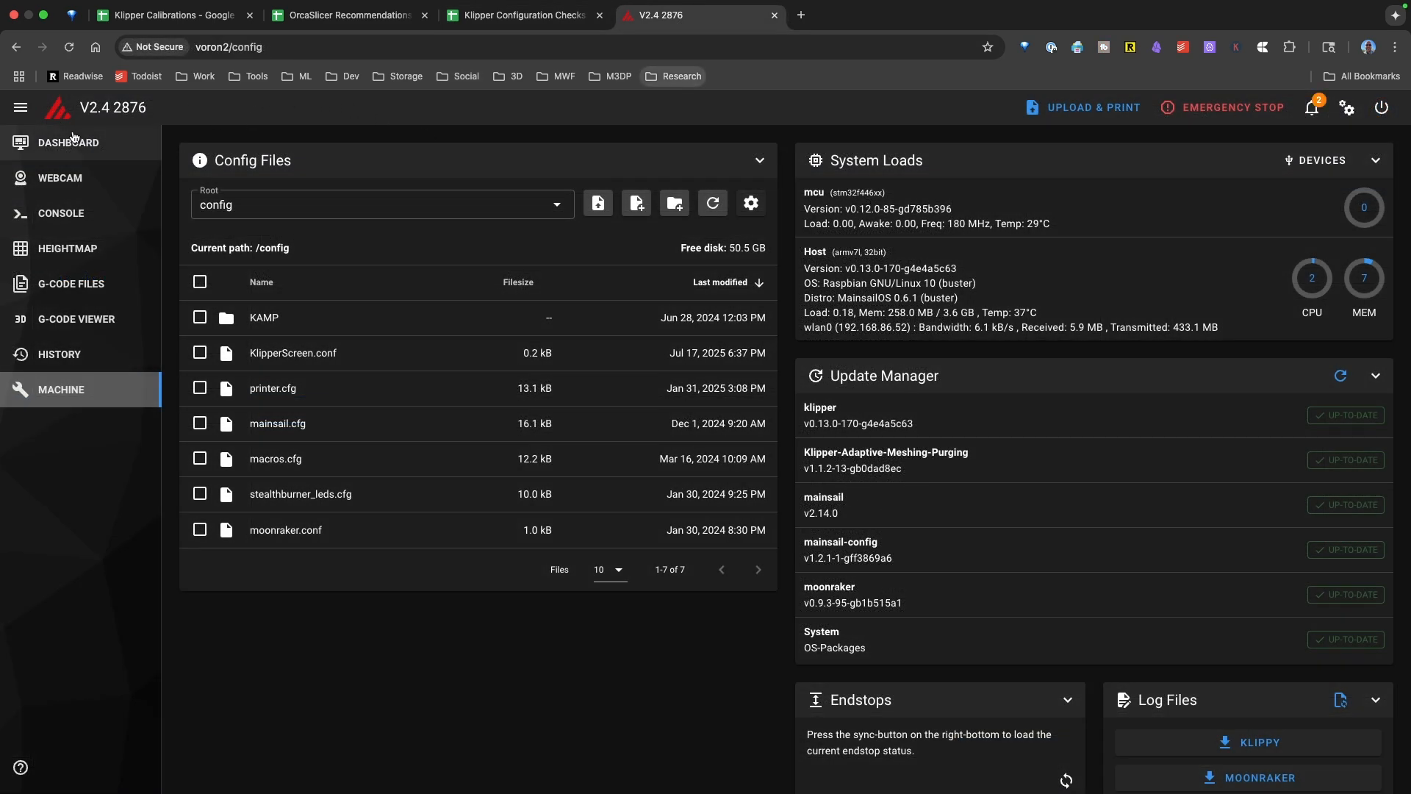
{"action": "left_click", "coordinate": [68, 143]}
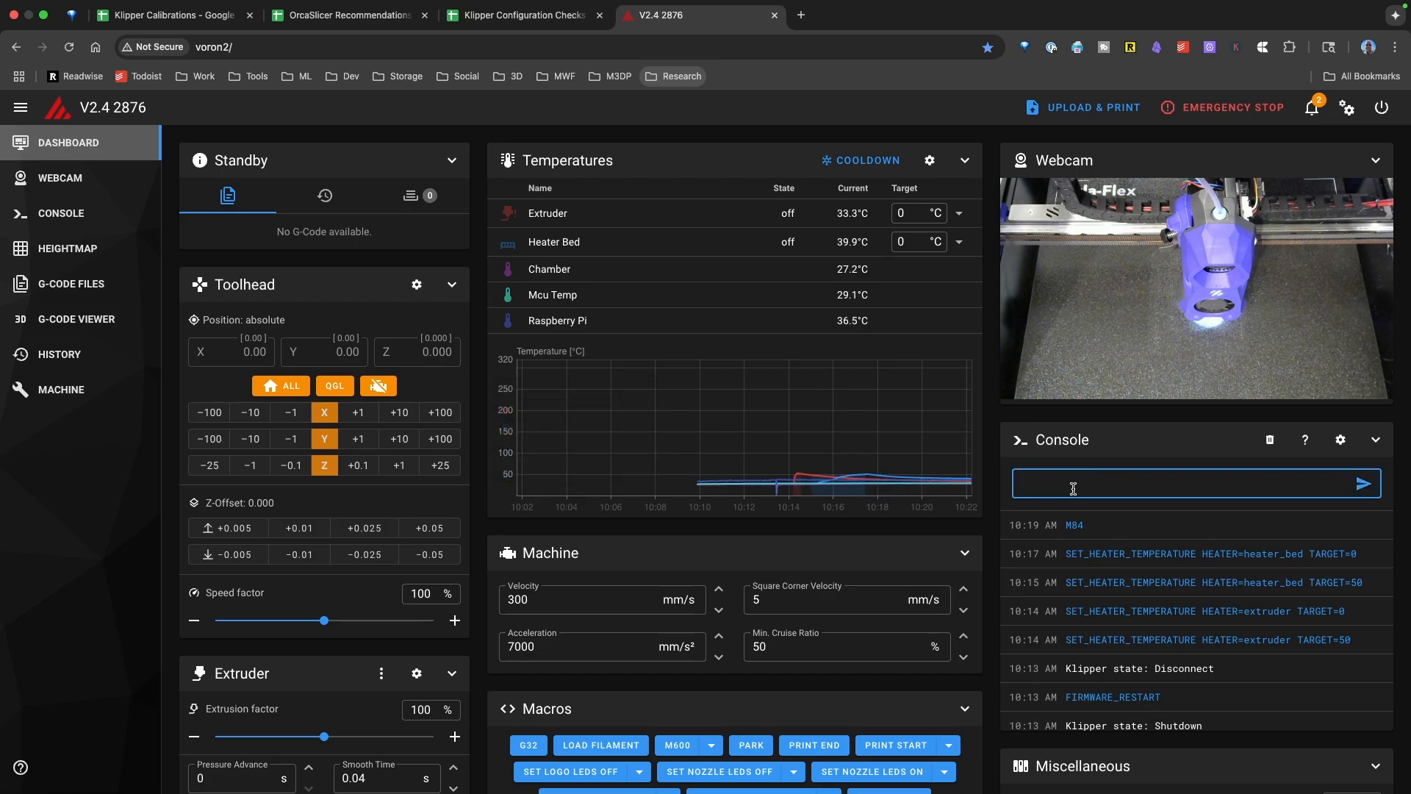
- Send QUERY_ENDSTOPS so the printer reports each endstop's state
{"action": "type", "text": "QUERY_ENDSTOPS"}
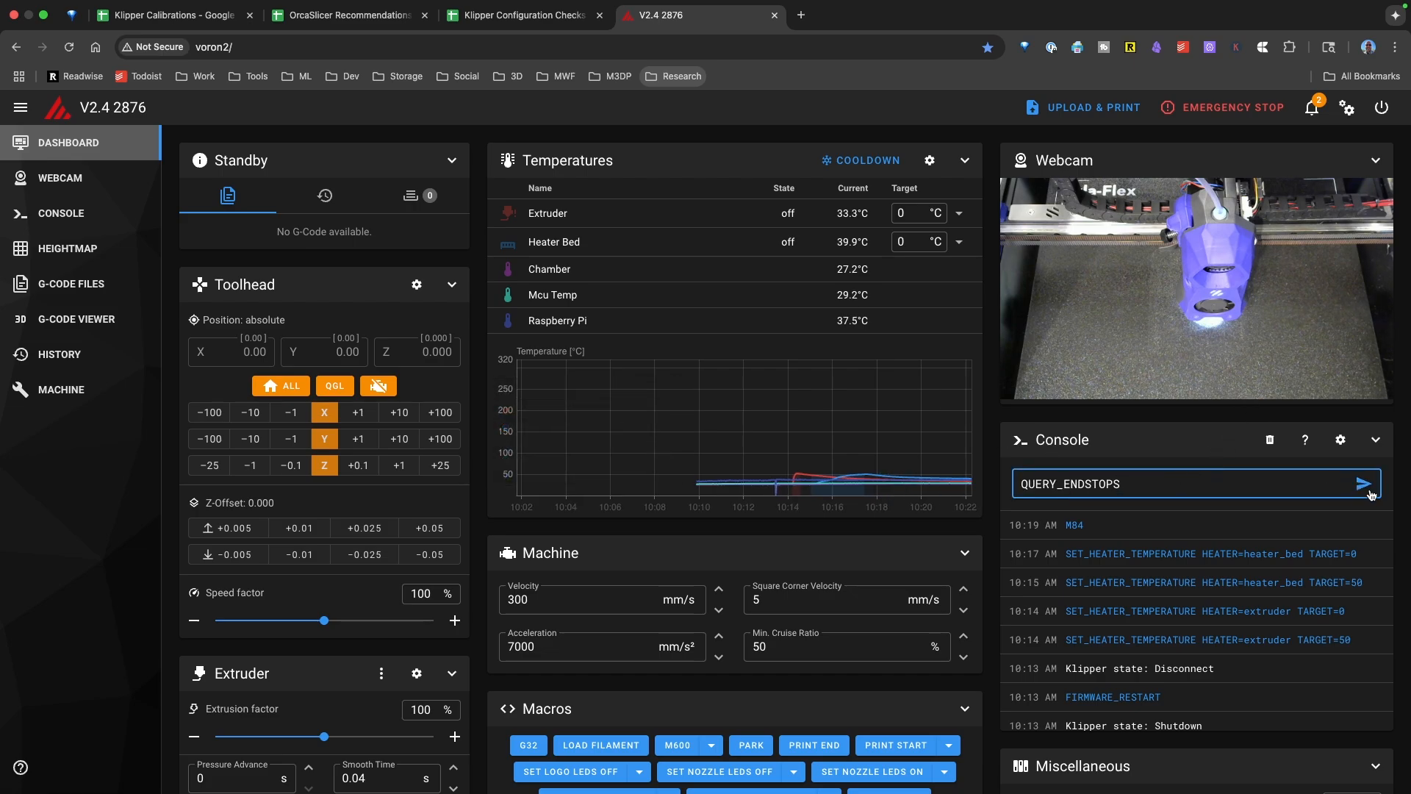
{"action": "left_click", "coordinate": [1364, 483]}
{"action": "type", "text": "STEPPER_BUZZ STEPPER=stepper_x"}
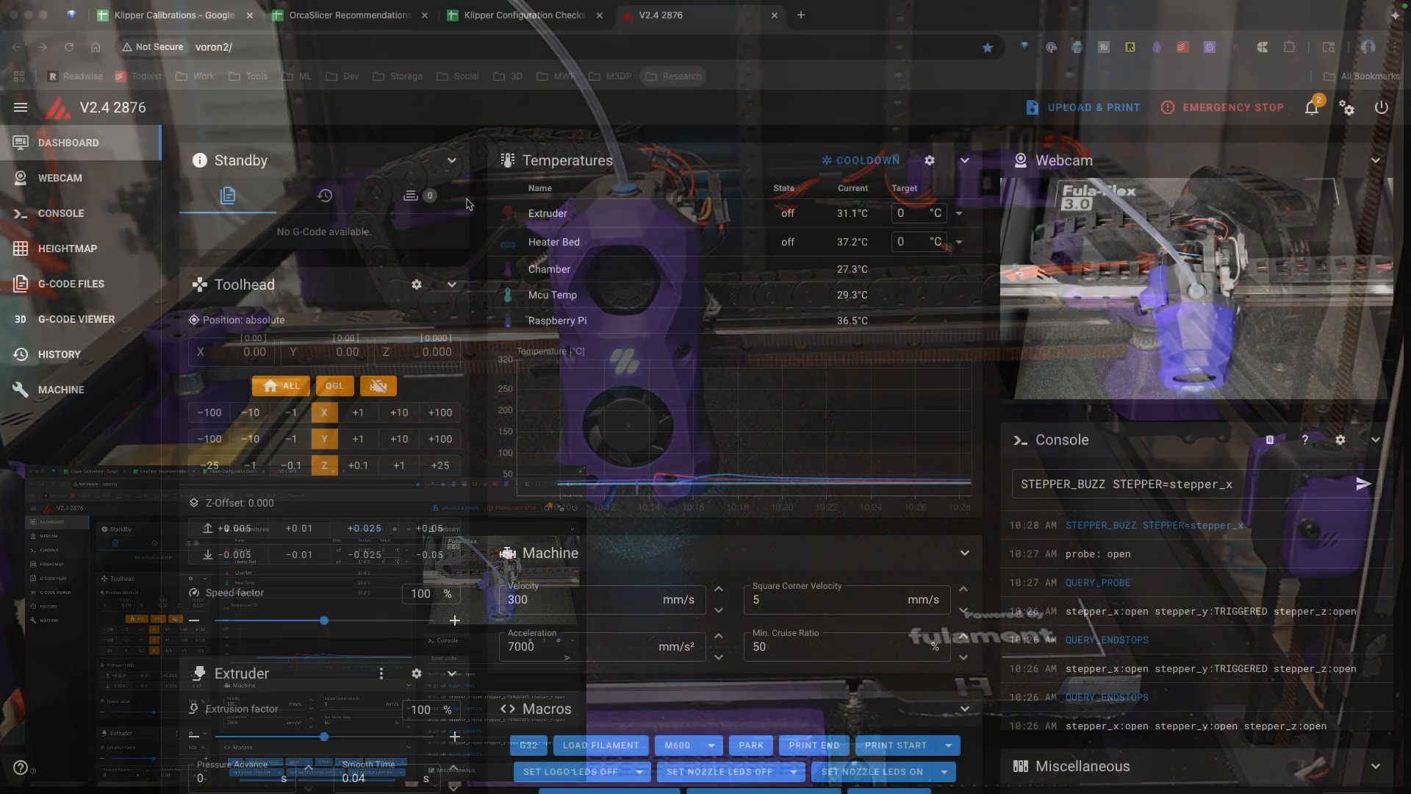
- Resend STEPPER_BUZZ STEPPER=stepper_x from the dashboard and let it finish to Standby
{"action": "left_click", "coordinate": [521, 15]}
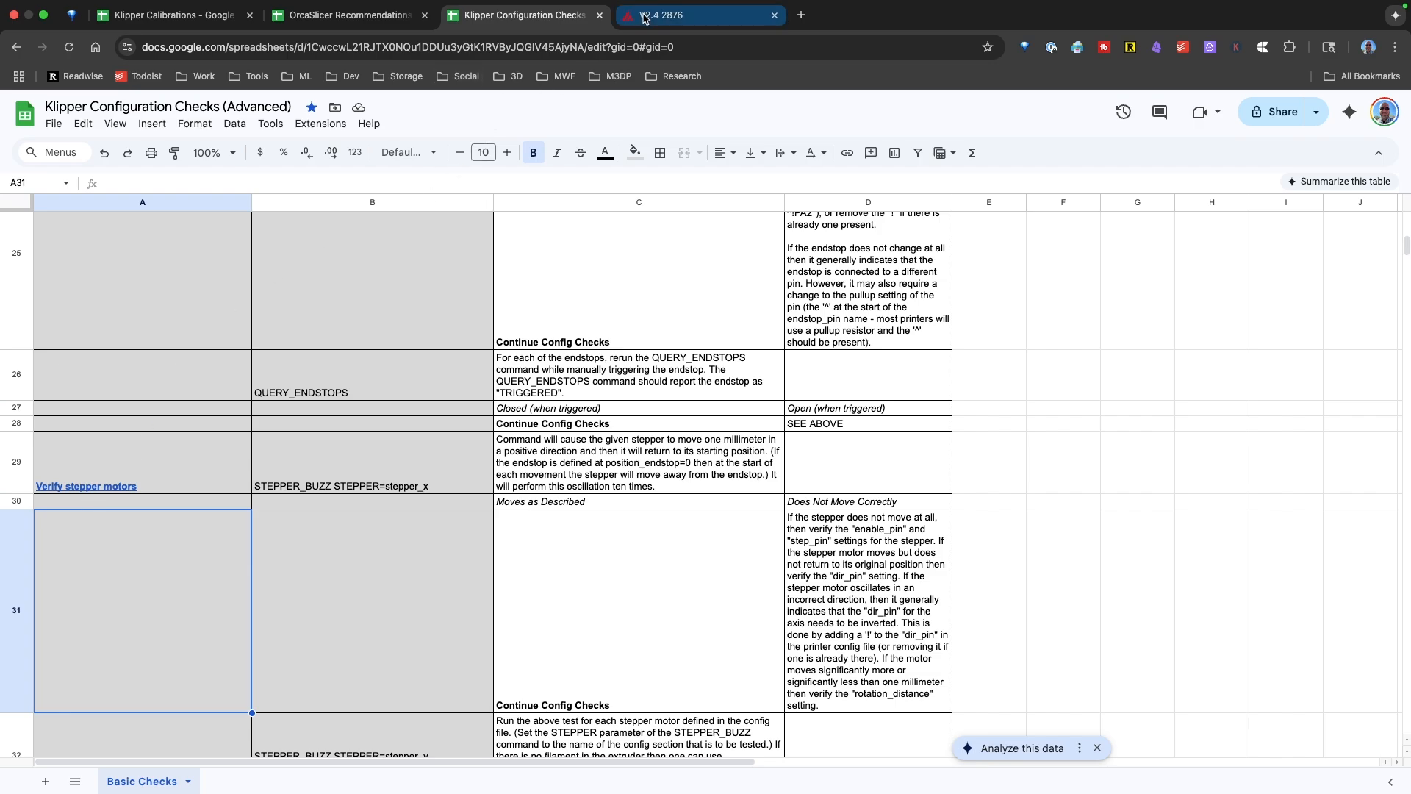
{"action": "left_click", "coordinate": [702, 15]}
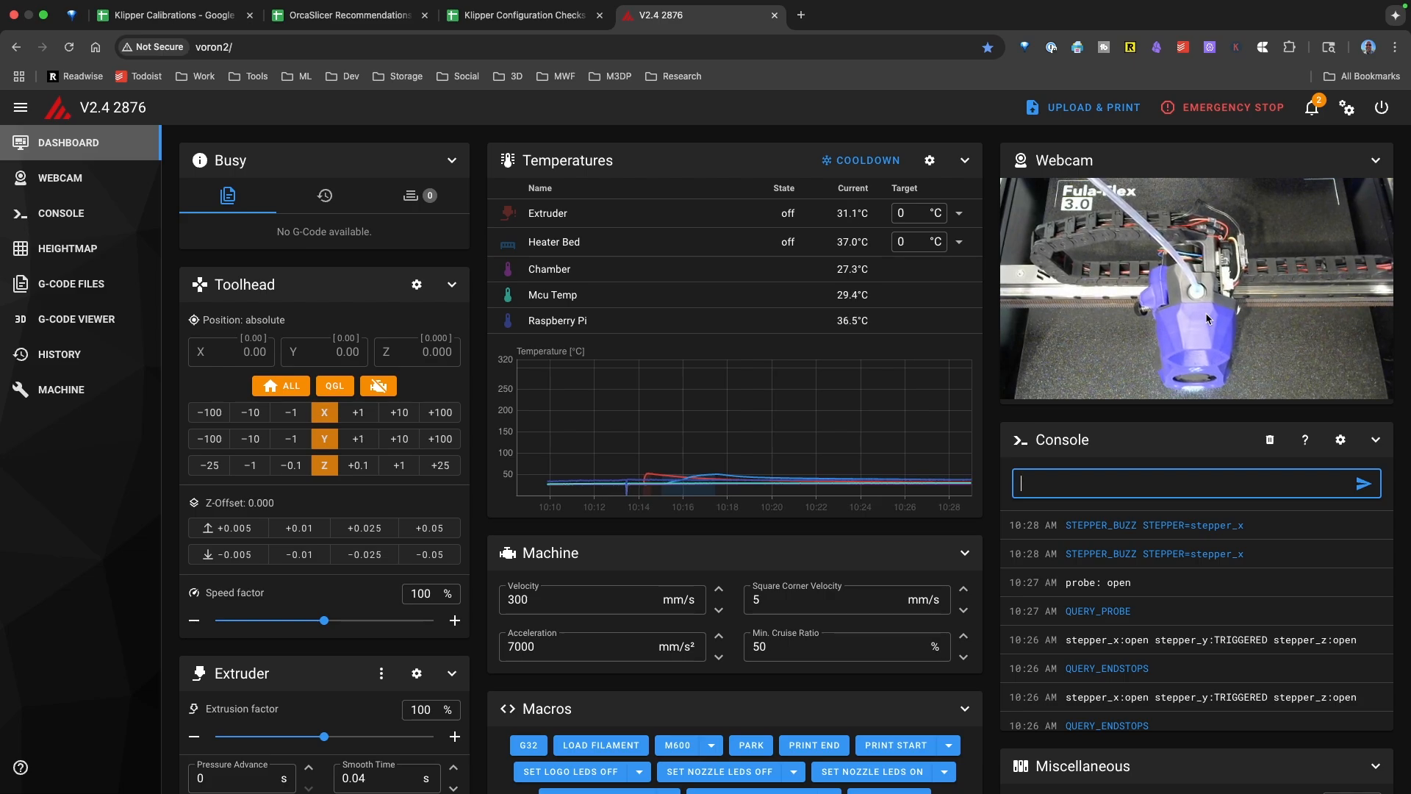
{"action": "mouse_move", "coordinate": [1193, 321]}
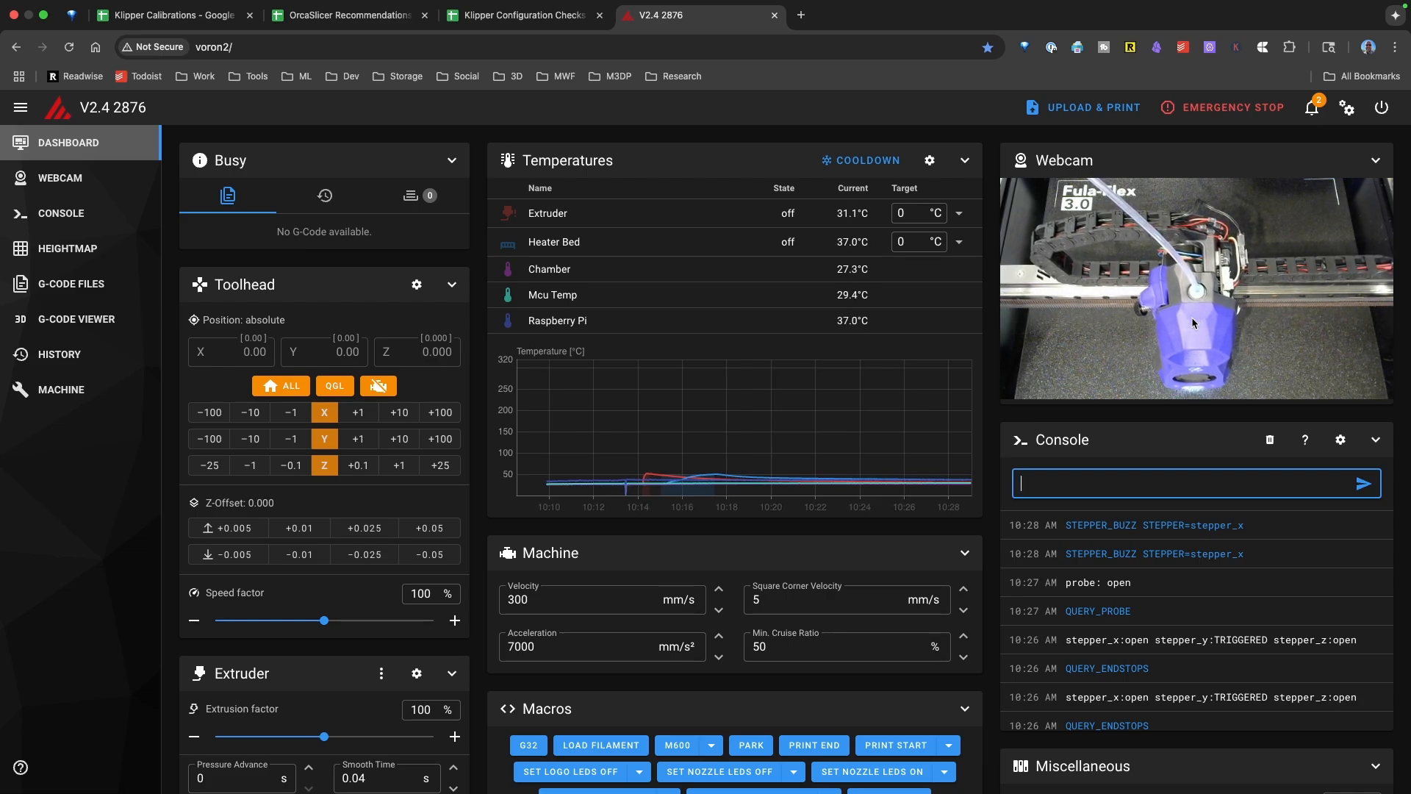
{"action": "mouse_move", "coordinate": [1186, 326]}
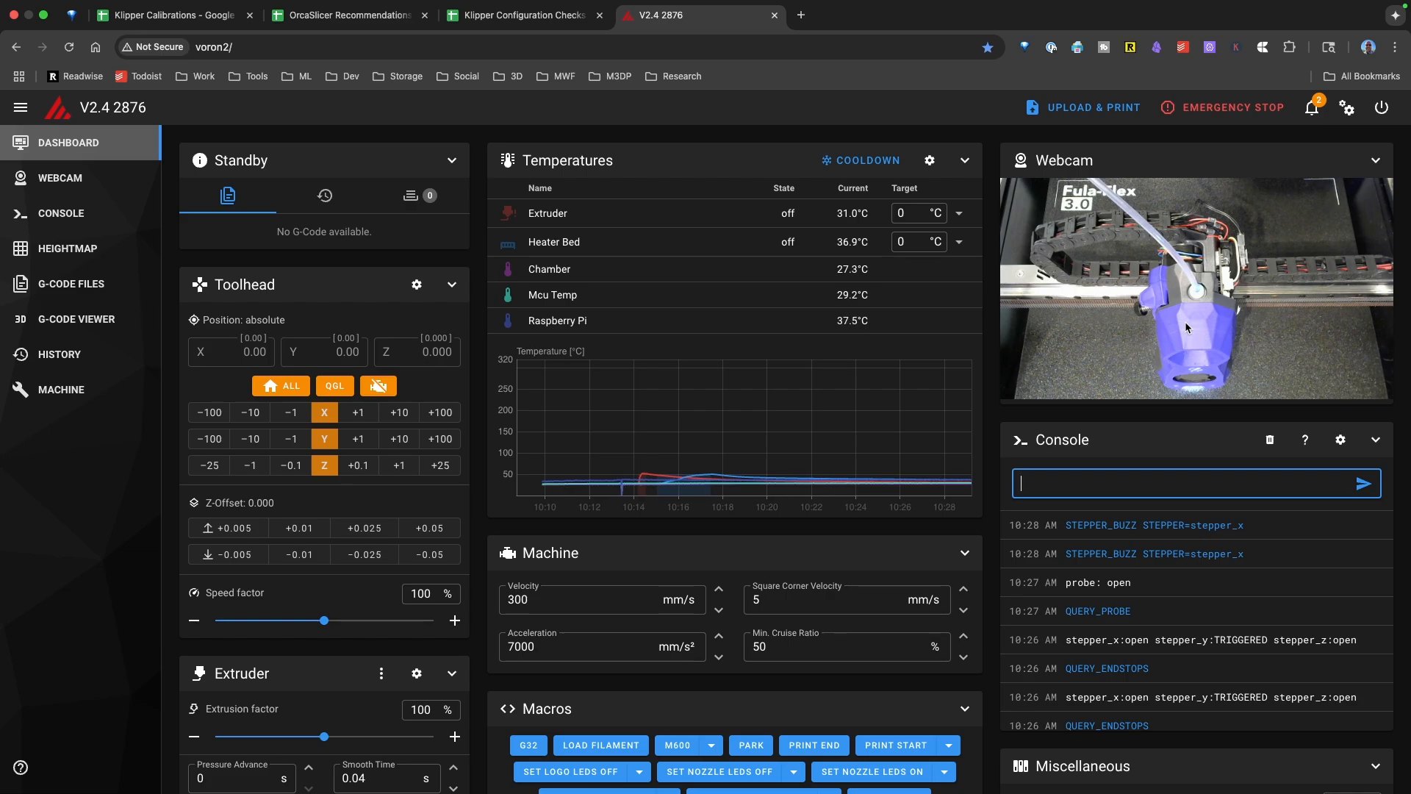
{"action": "mouse_move", "coordinate": [573, 5]}
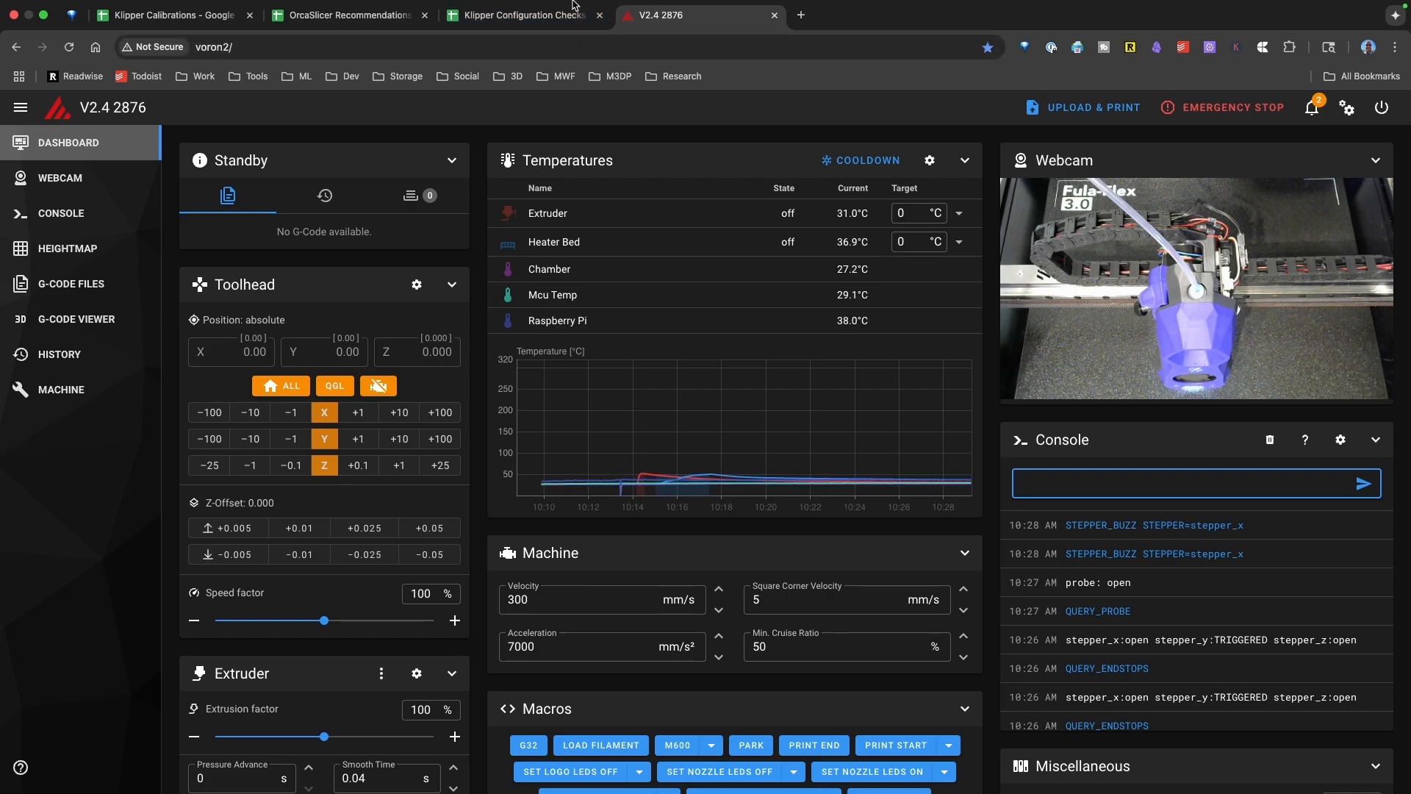
{"action": "left_click", "coordinate": [522, 32]}
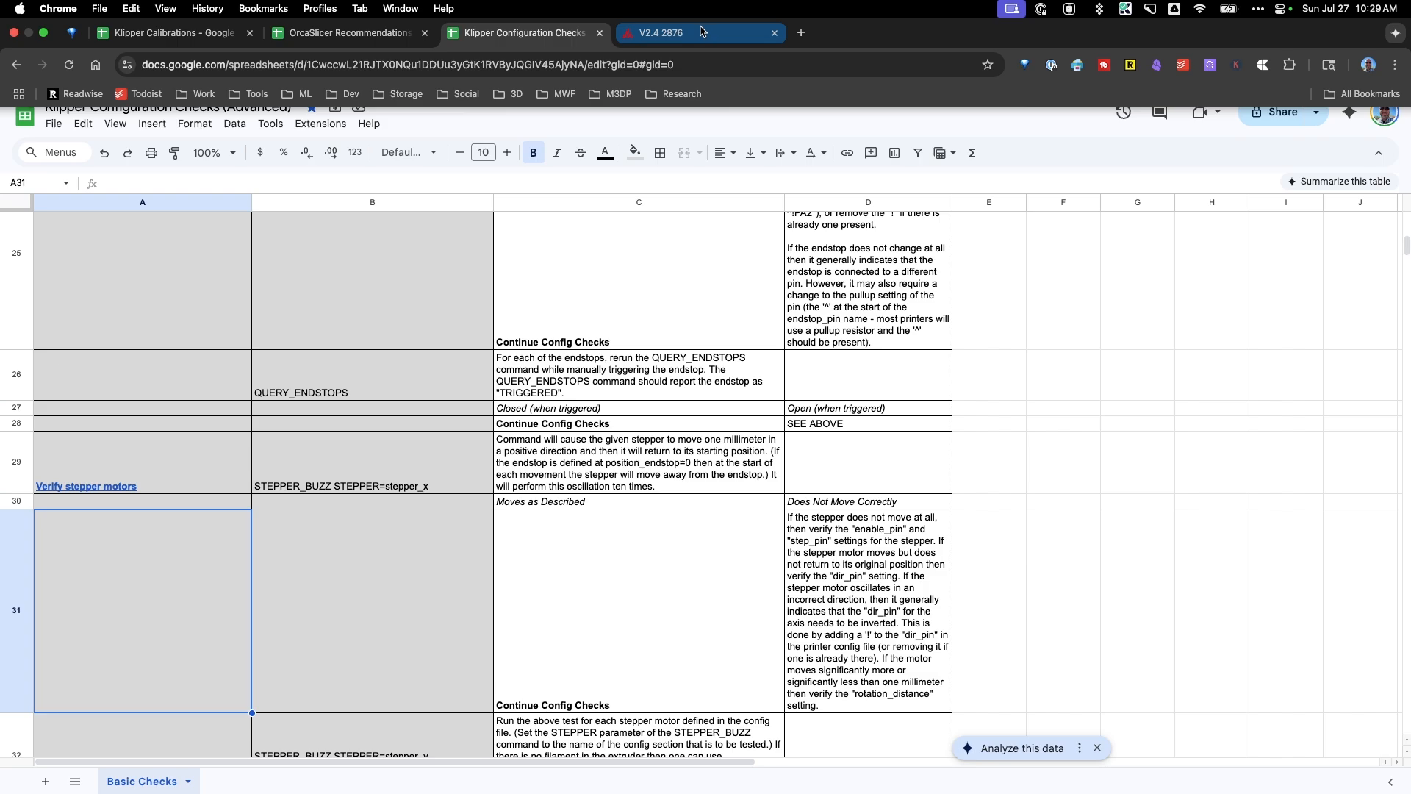
- Inspect the [stepper_x] pins and dir_pin entry in the printer.cfg editor
{"action": "left_click", "coordinate": [661, 32]}
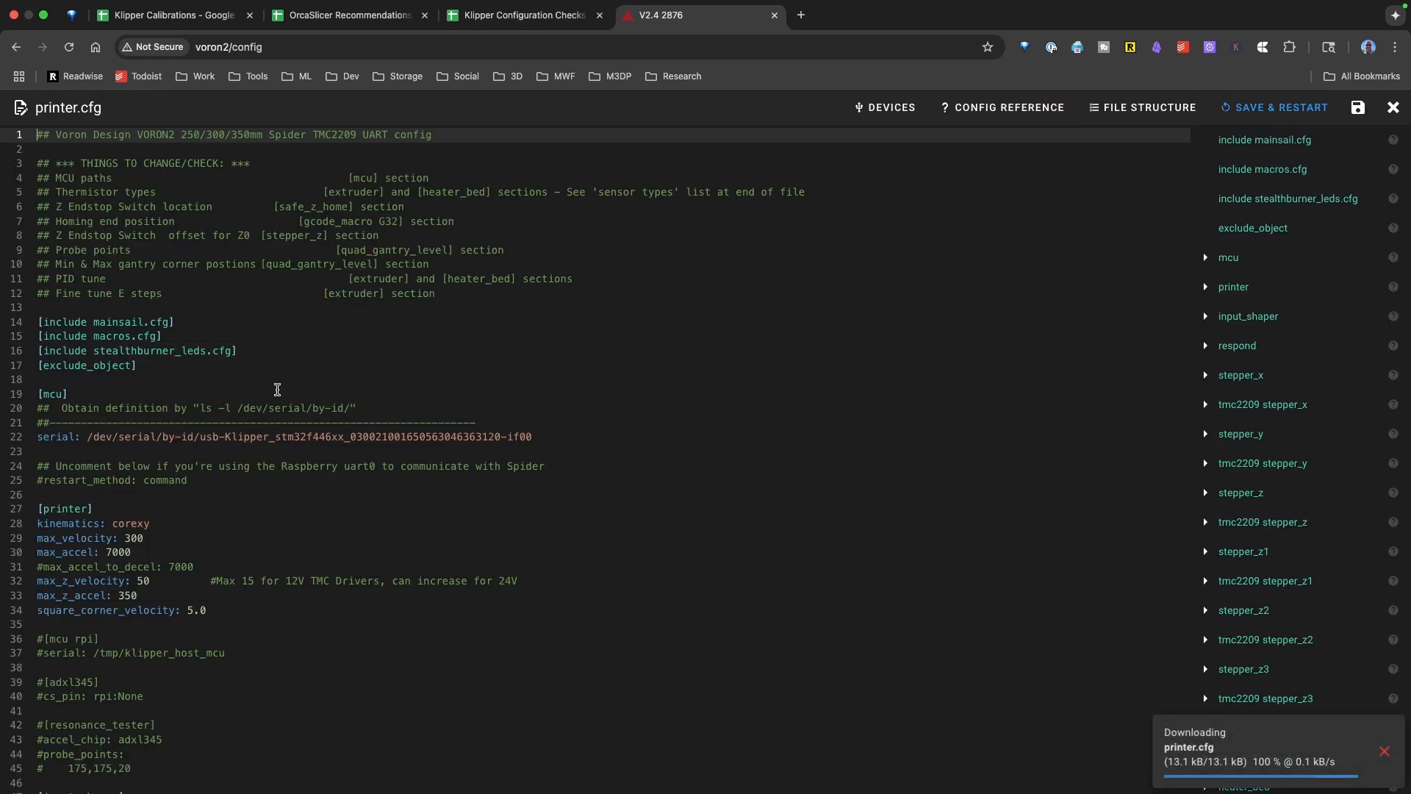
{"action": "scroll", "scroll_direction": "down", "scroll_amount": 3}
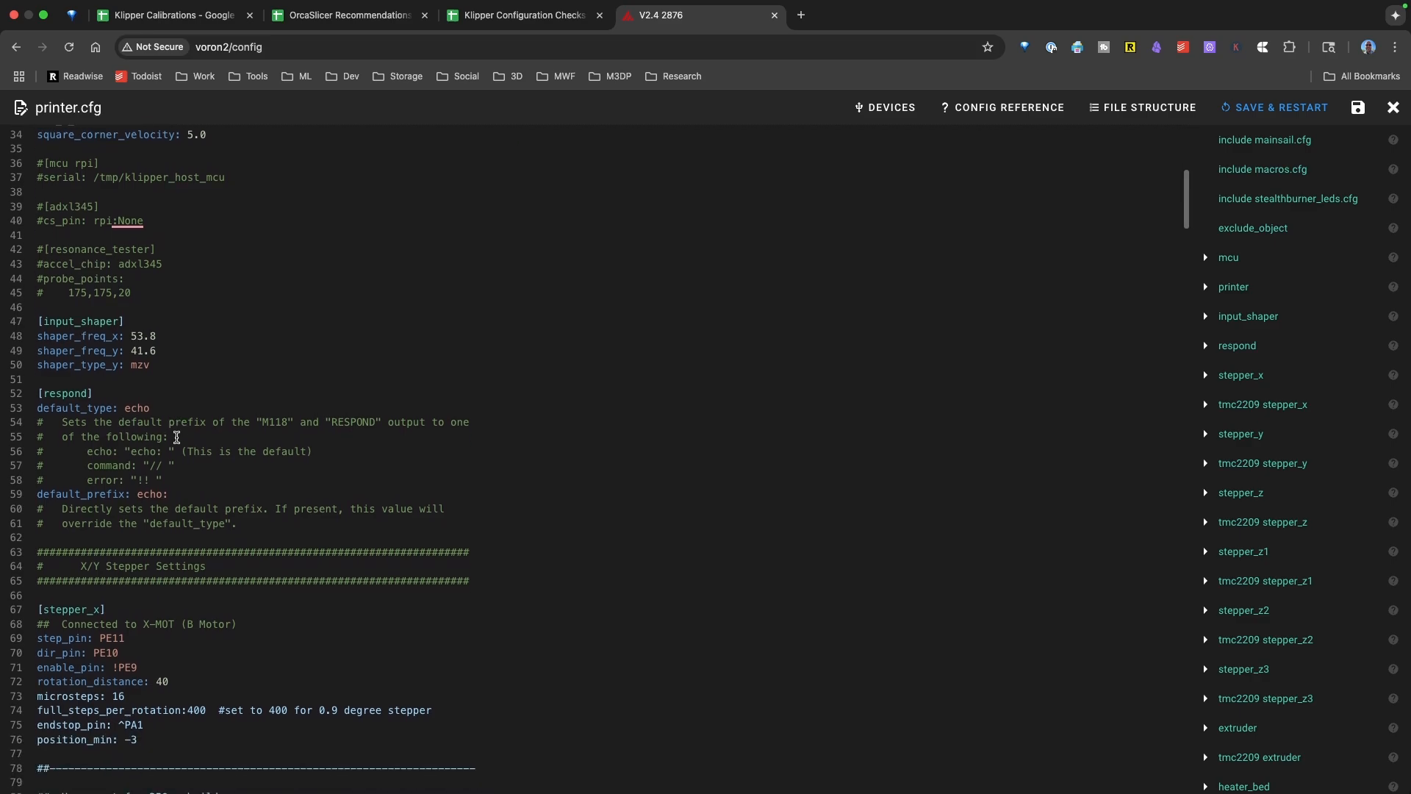
{"action": "scroll", "scroll_direction": "down", "scroll_amount": 3}
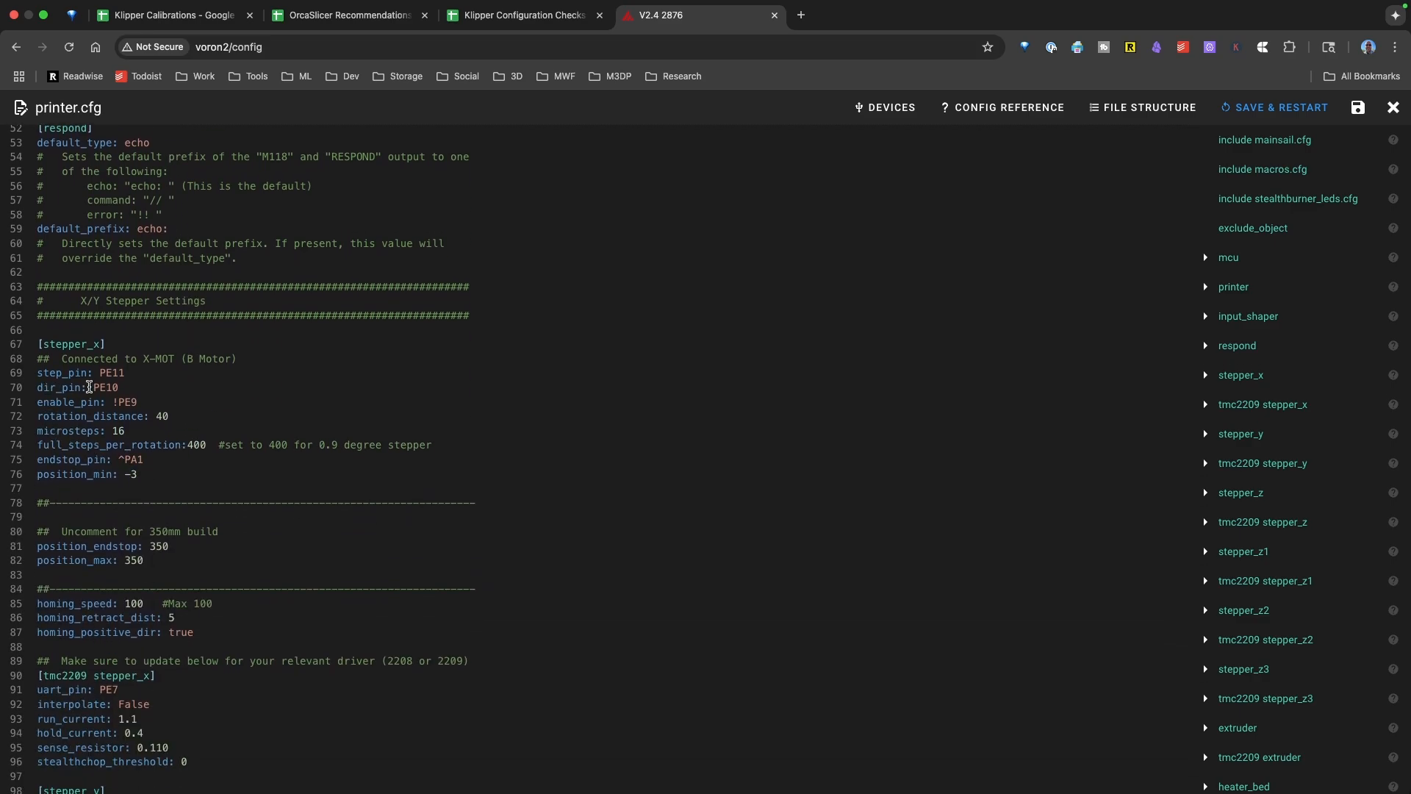
{"action": "double_click", "coordinate": [98, 387]}
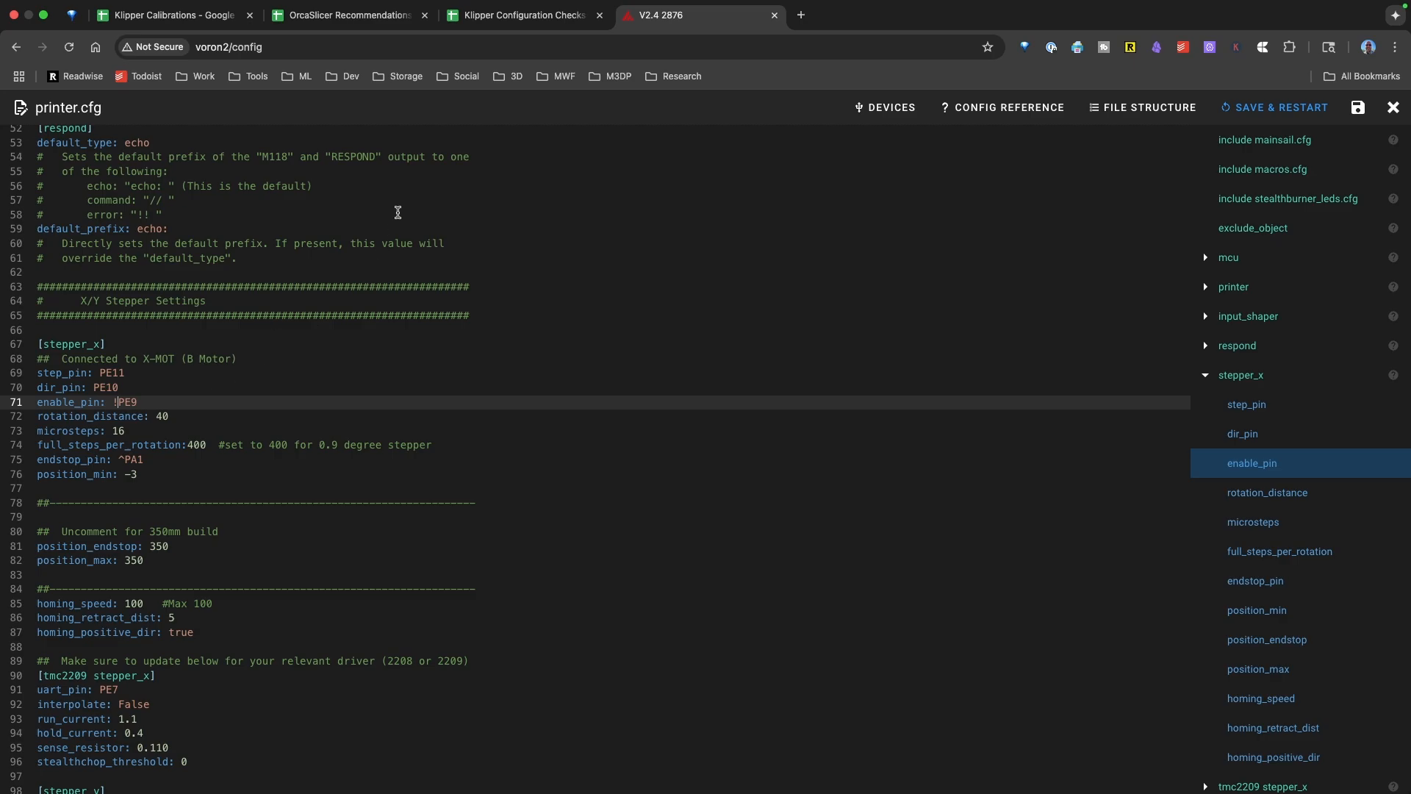
{"action": "left_click", "coordinate": [522, 15]}
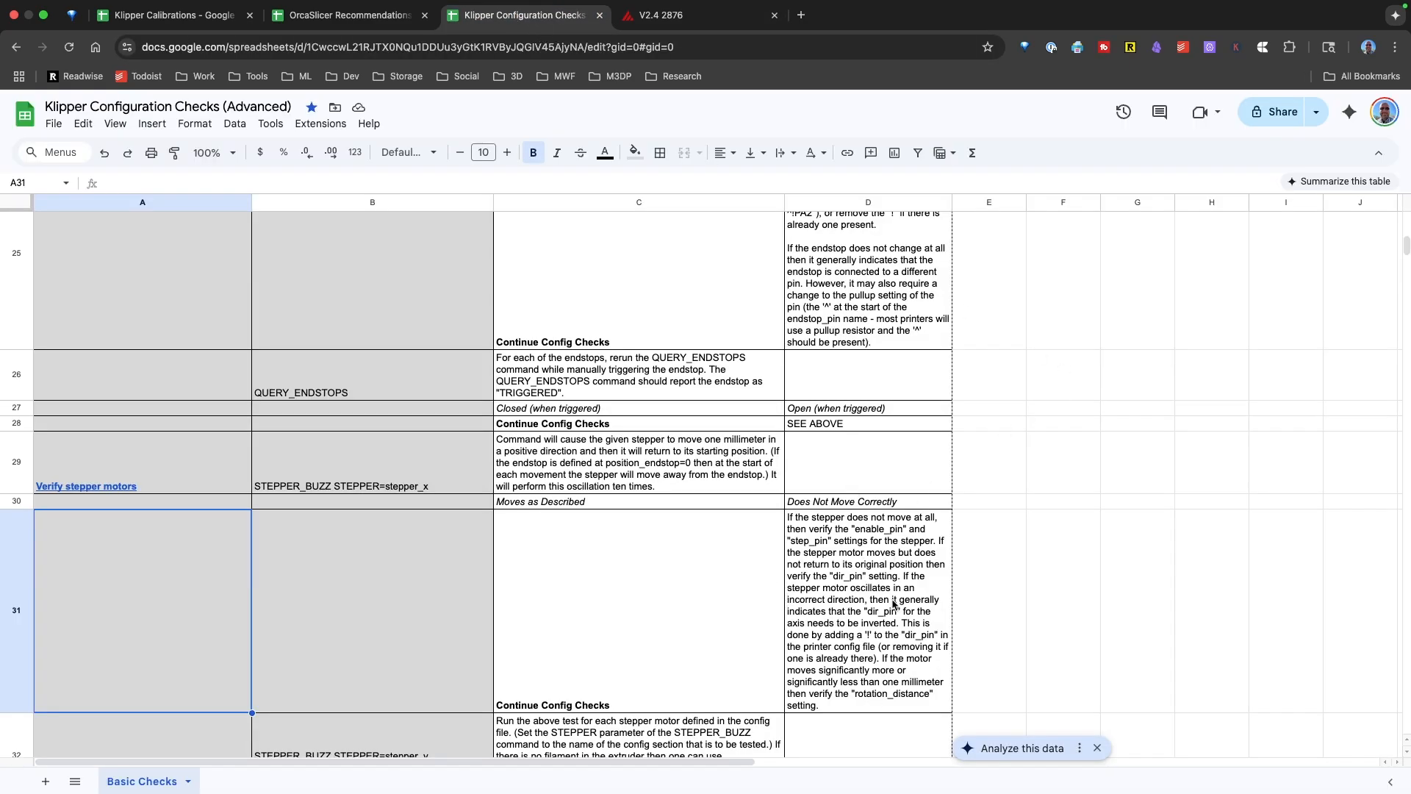
- Read cell B32's STEPPER_BUZZ commands for stepper_y, stepper_z and the other motors
{"action": "scroll", "scroll_direction": "down", "scroll_amount": 3}
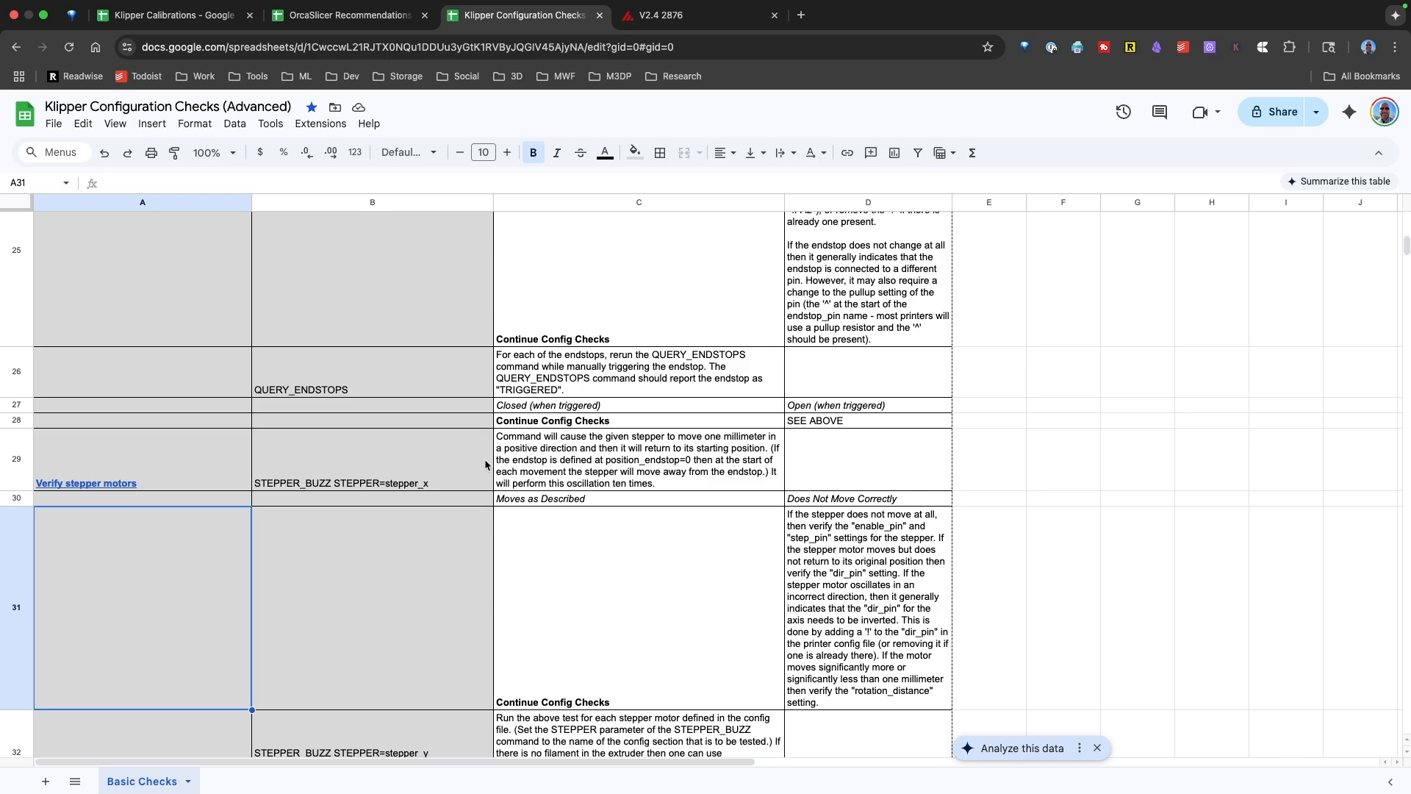
{"action": "scroll", "scroll_direction": "down", "scroll_amount": 3}
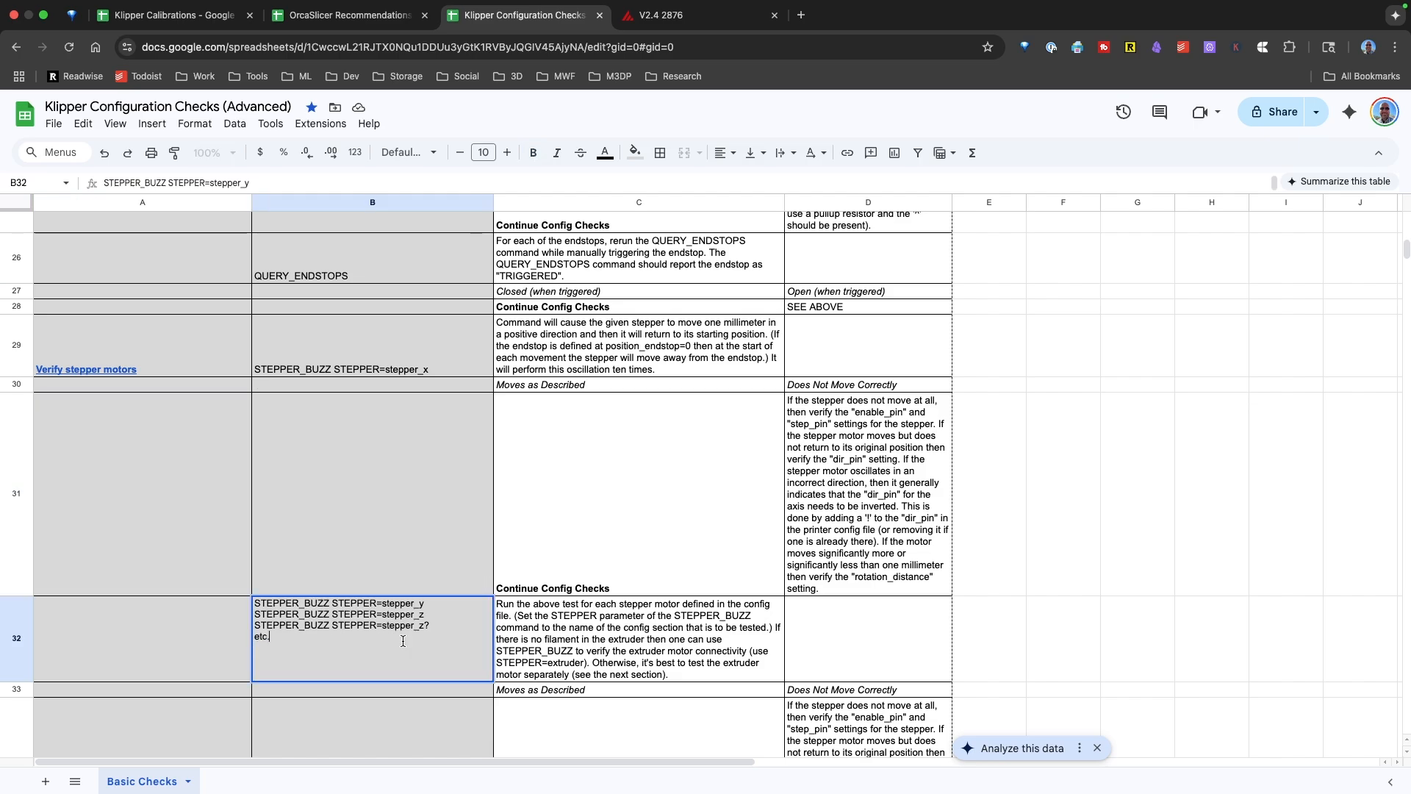
{"action": "double_click", "coordinate": [342, 602]}
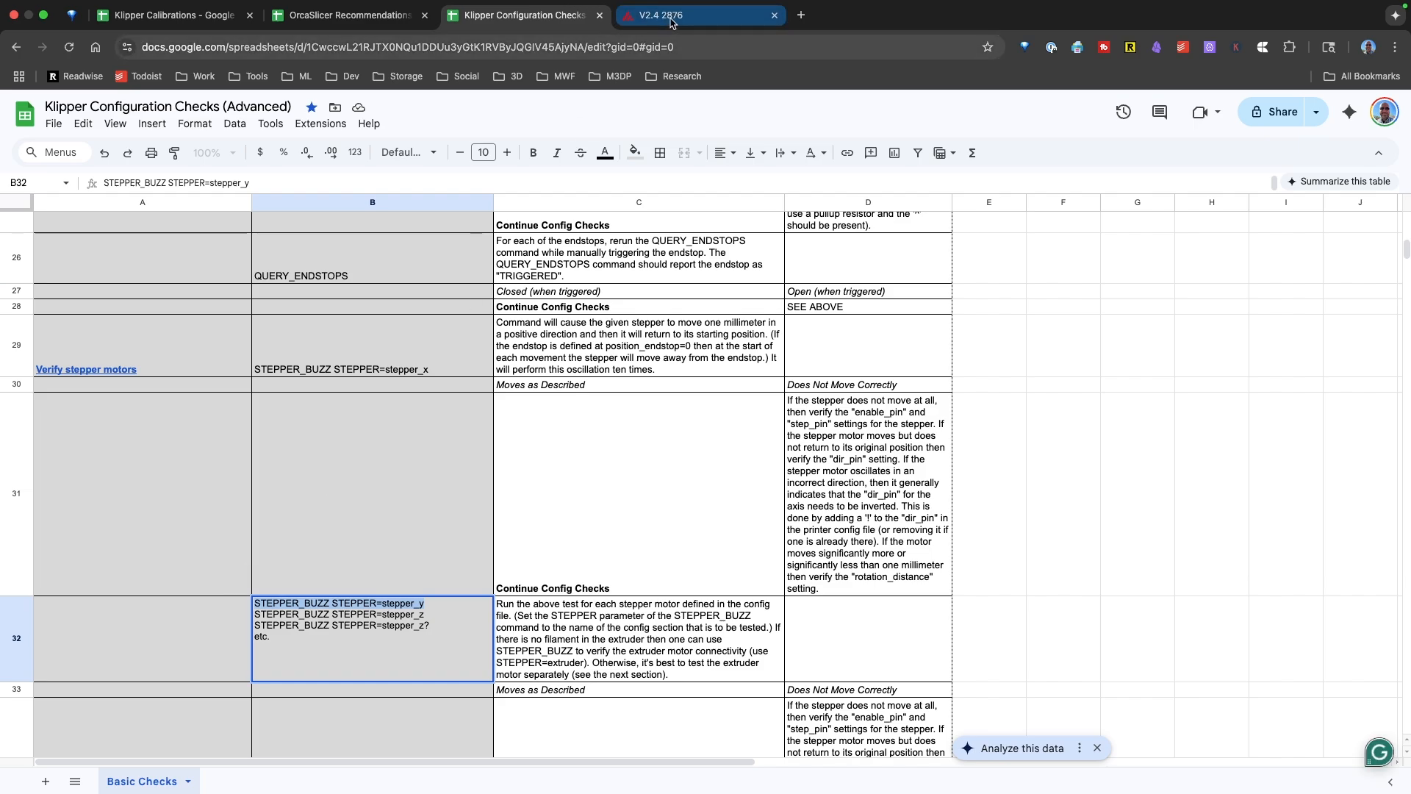
{"action": "left_click", "coordinate": [665, 14]}
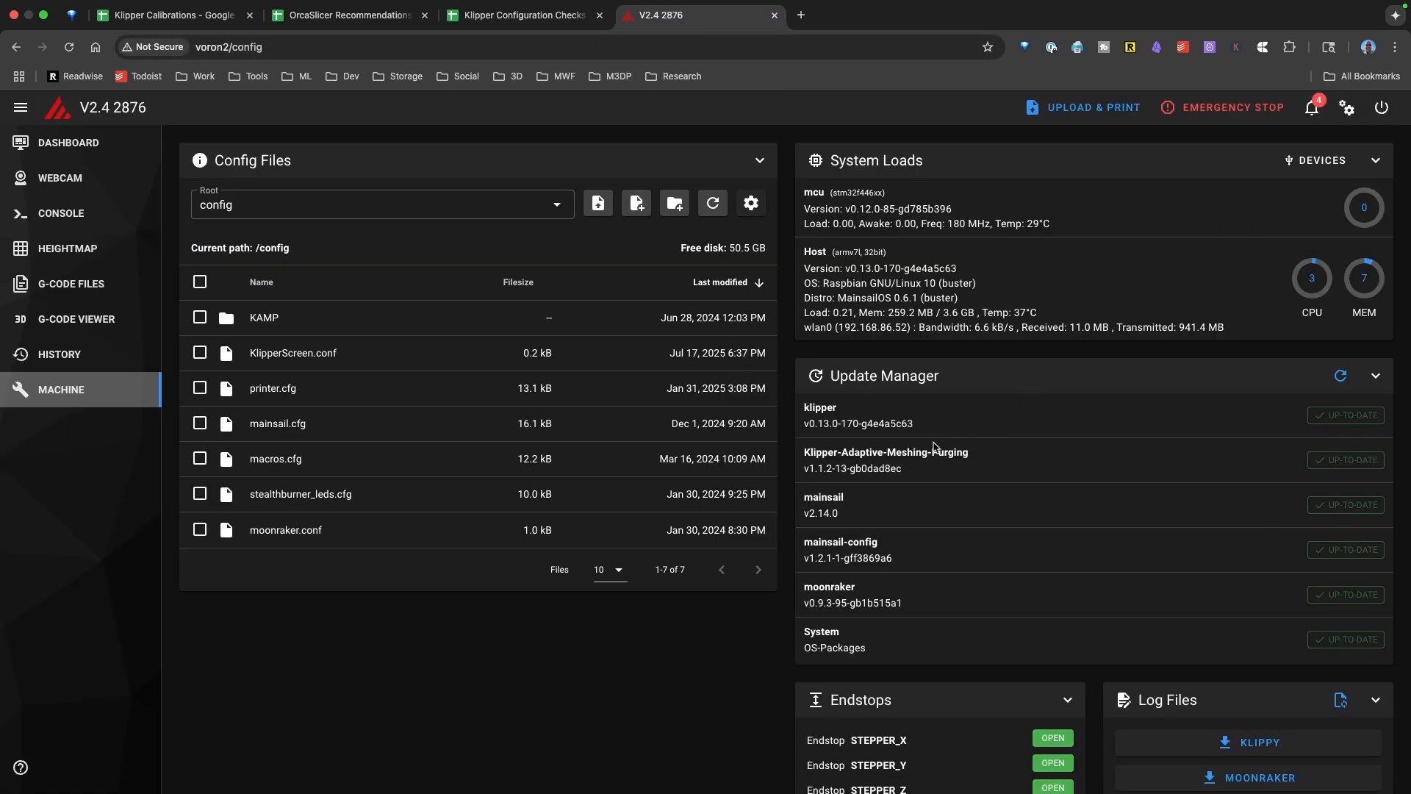
- Run STEPPER_BUZZ STEPPER=stepper_y from the dashboard console
{"action": "left_click", "coordinate": [68, 142]}
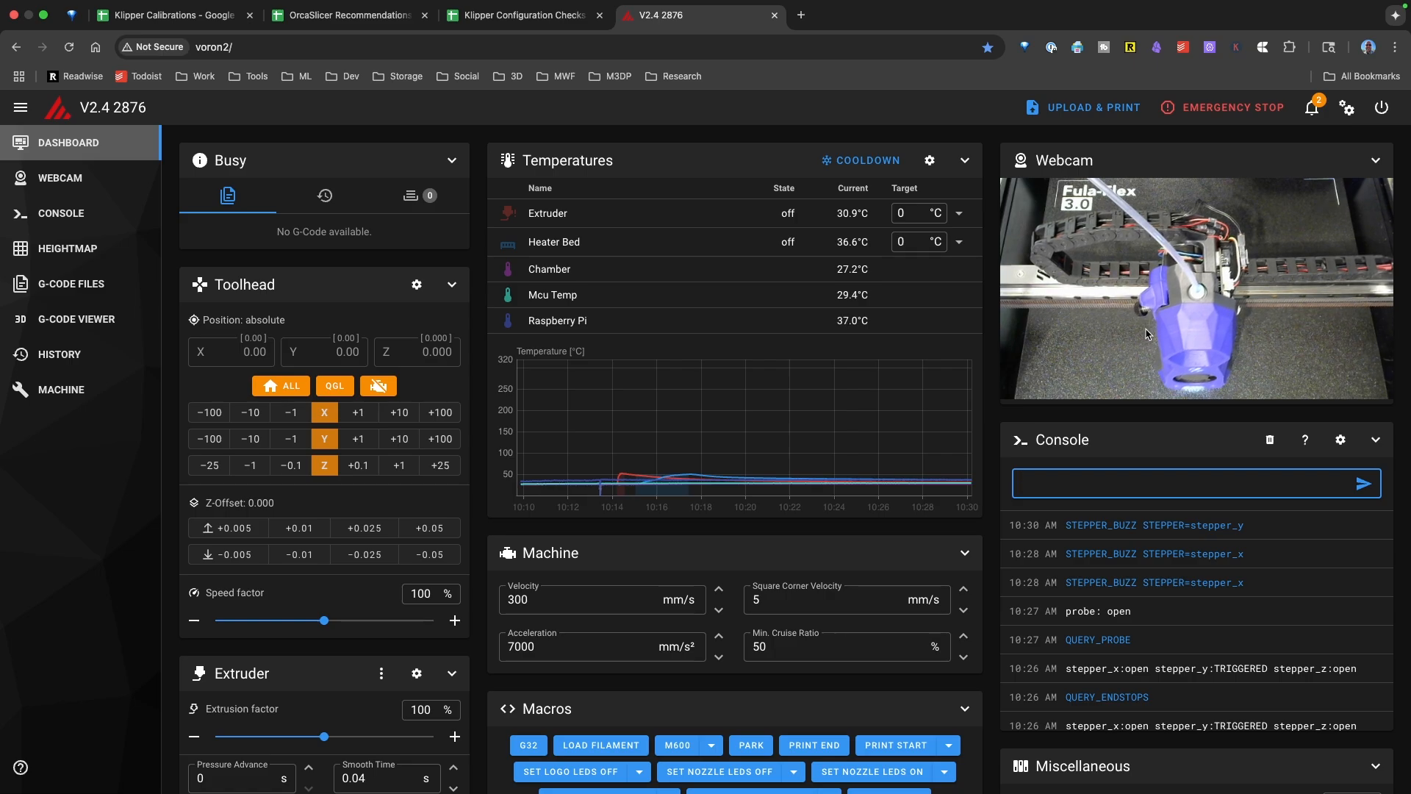
{"action": "mouse_move", "coordinate": [1130, 376]}
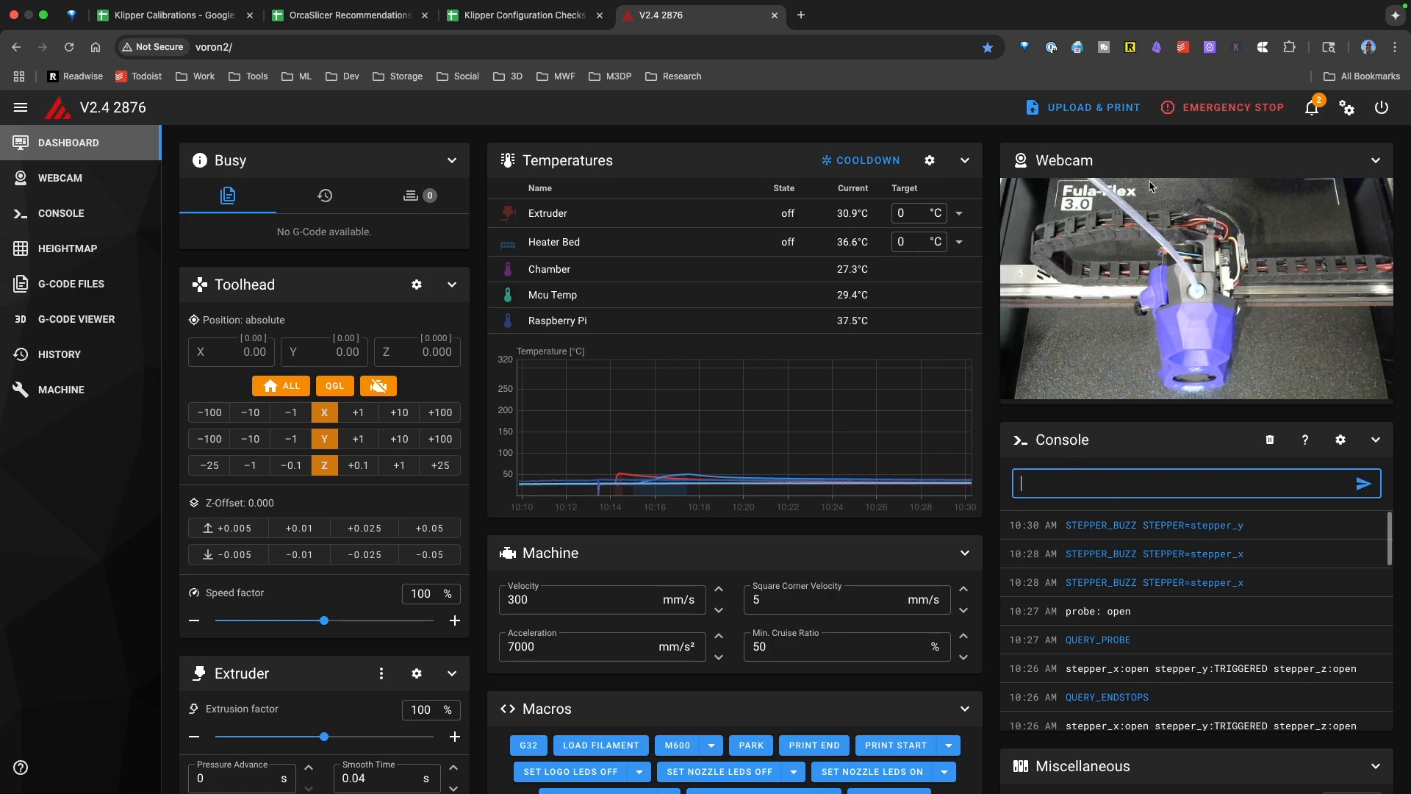
{"action": "left_click", "coordinate": [522, 15]}
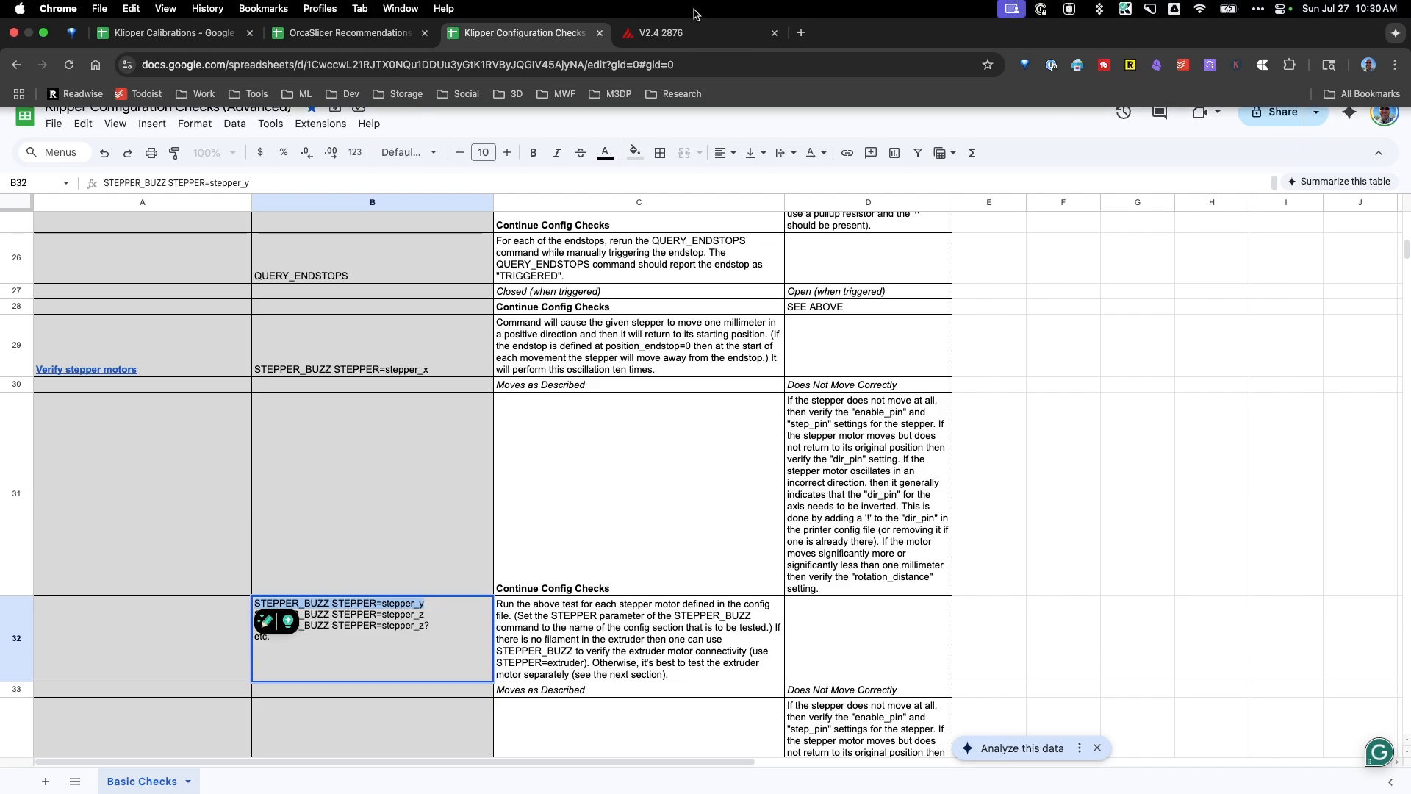
- Review the stepper_y and Z stepper sections in printer.cfg, then return to the dashboard
{"action": "left_click", "coordinate": [683, 32]}
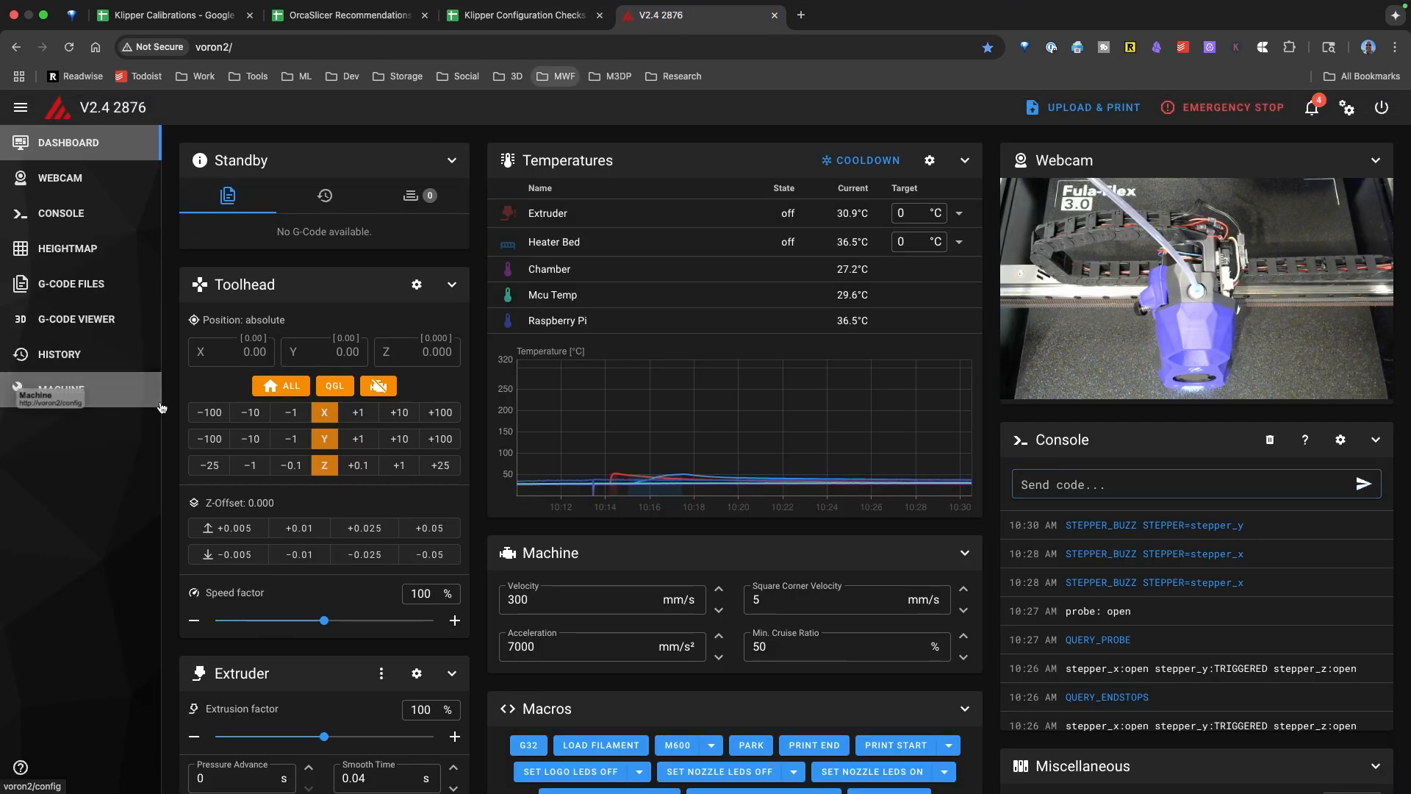
{"action": "left_click", "coordinate": [60, 388]}
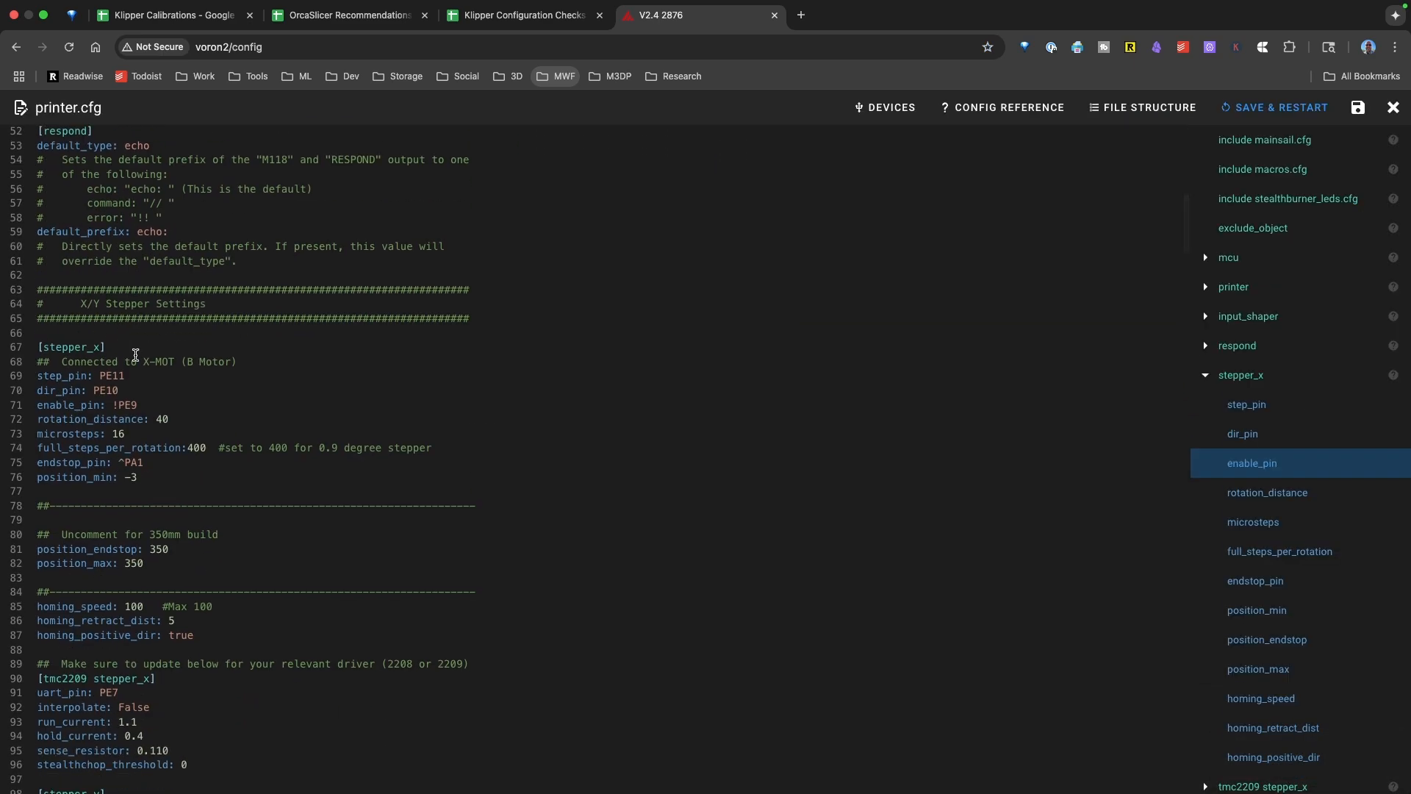
{"action": "scroll", "scroll_direction": "down", "scroll_amount": 3}
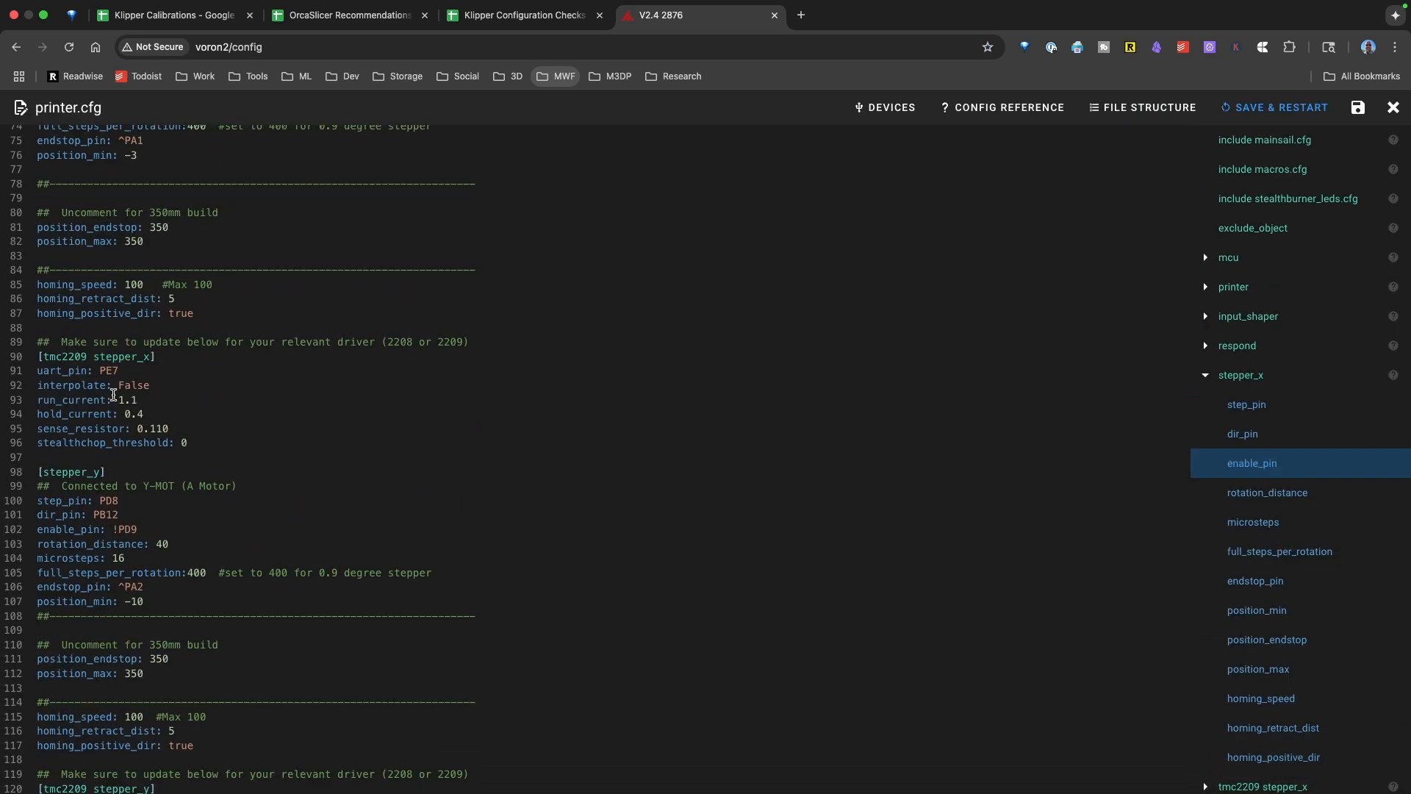
{"action": "scroll", "scroll_direction": "down", "scroll_amount": 3}
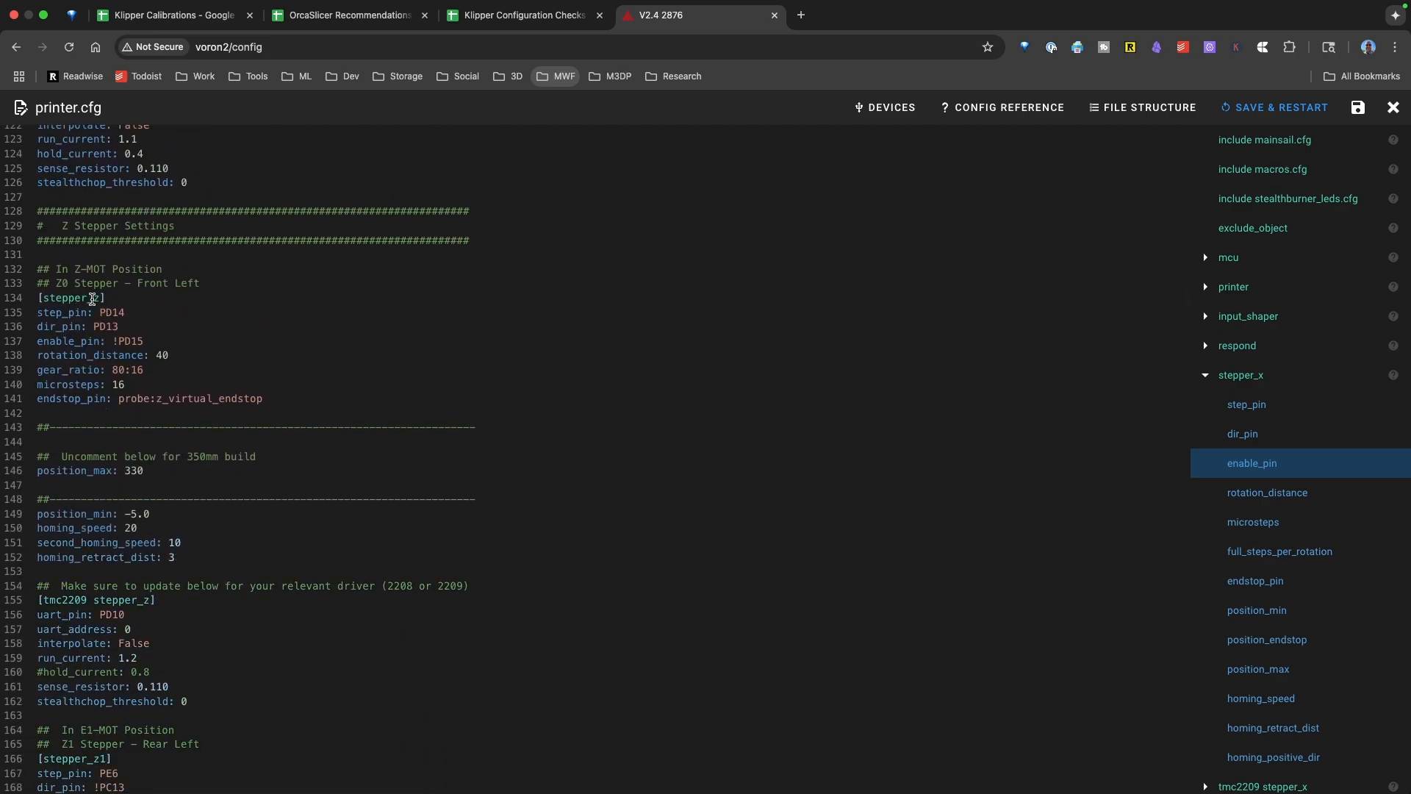
{"action": "scroll", "scroll_direction": "down", "scroll_amount": 3}
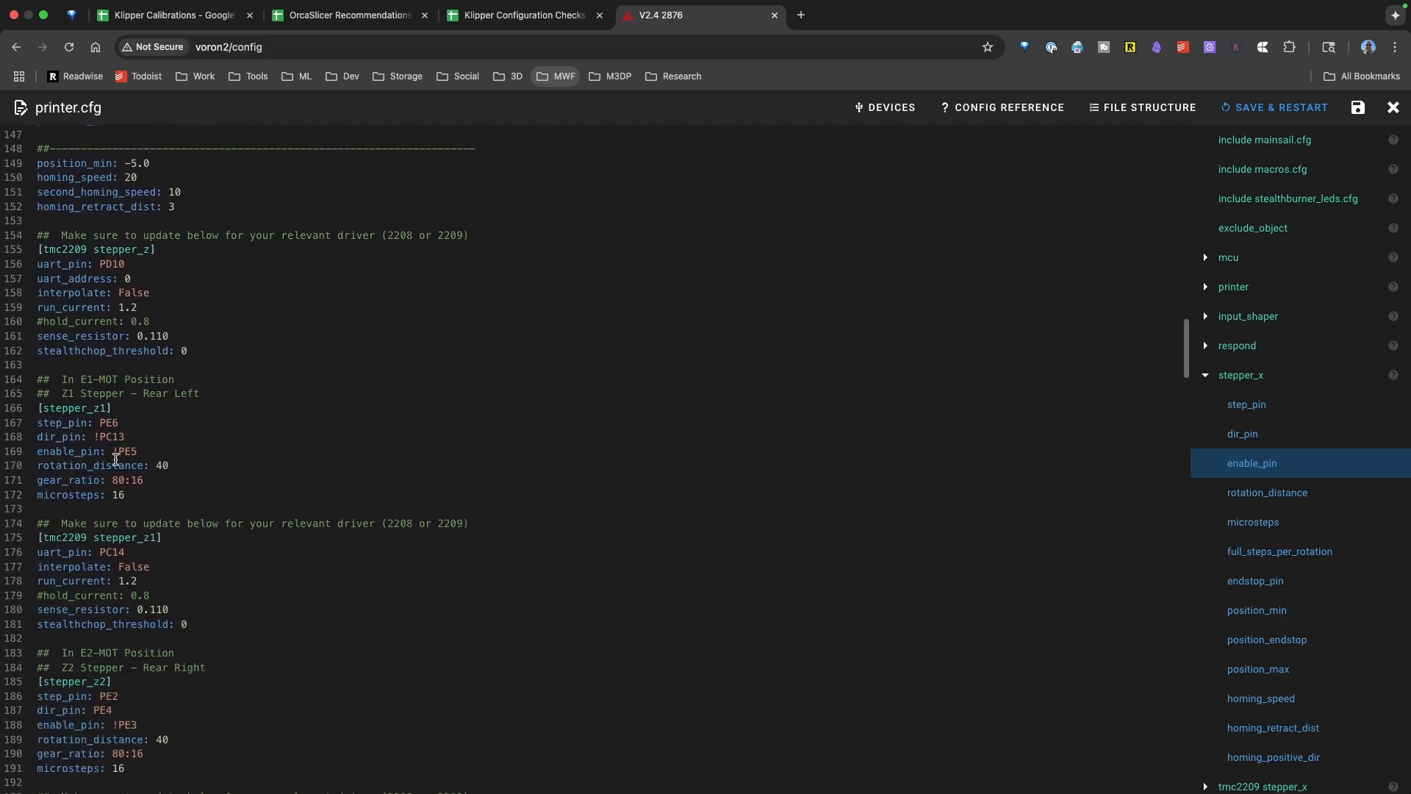
{"action": "scroll", "scroll_direction": "down", "scroll_amount": 3}
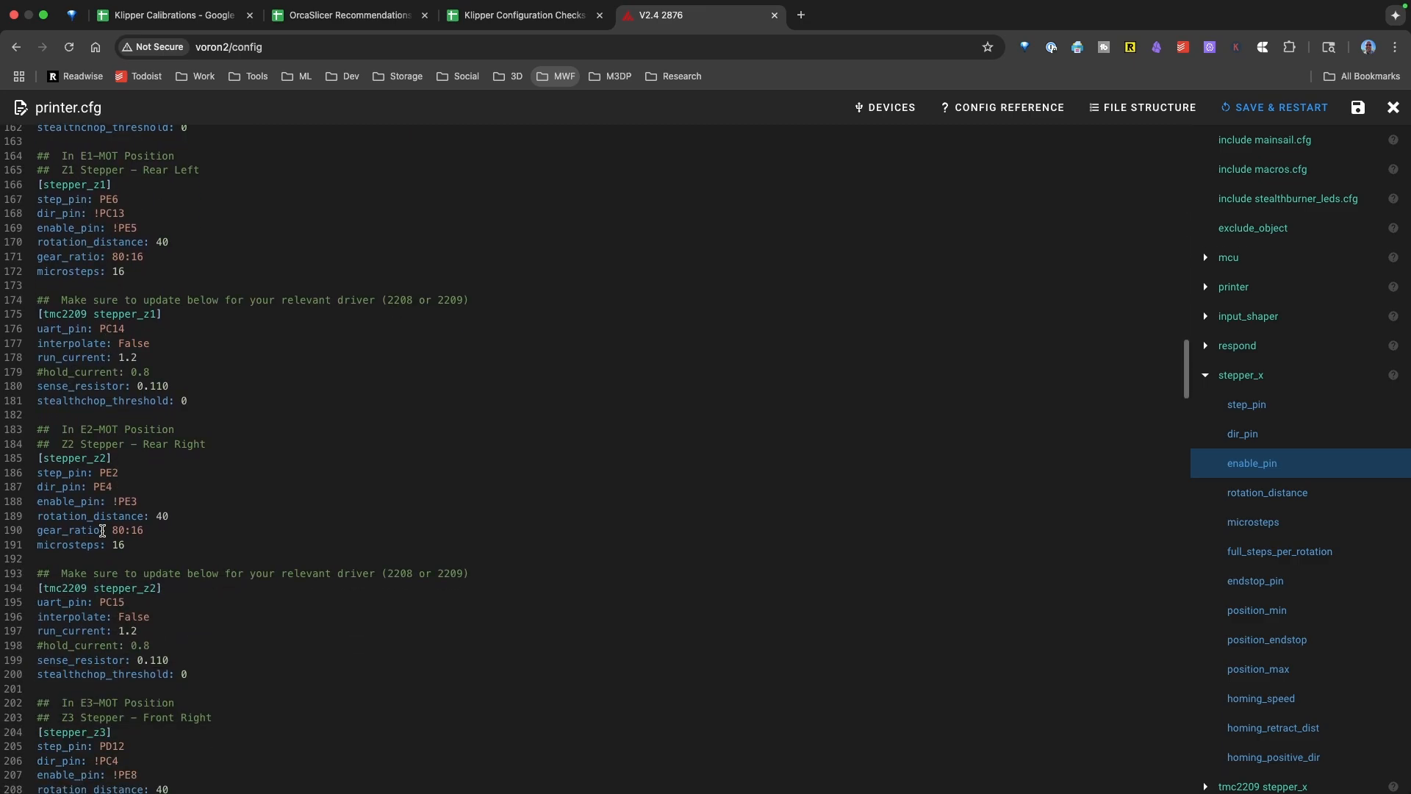
{"action": "scroll", "scroll_direction": "down", "scroll_amount": 3}
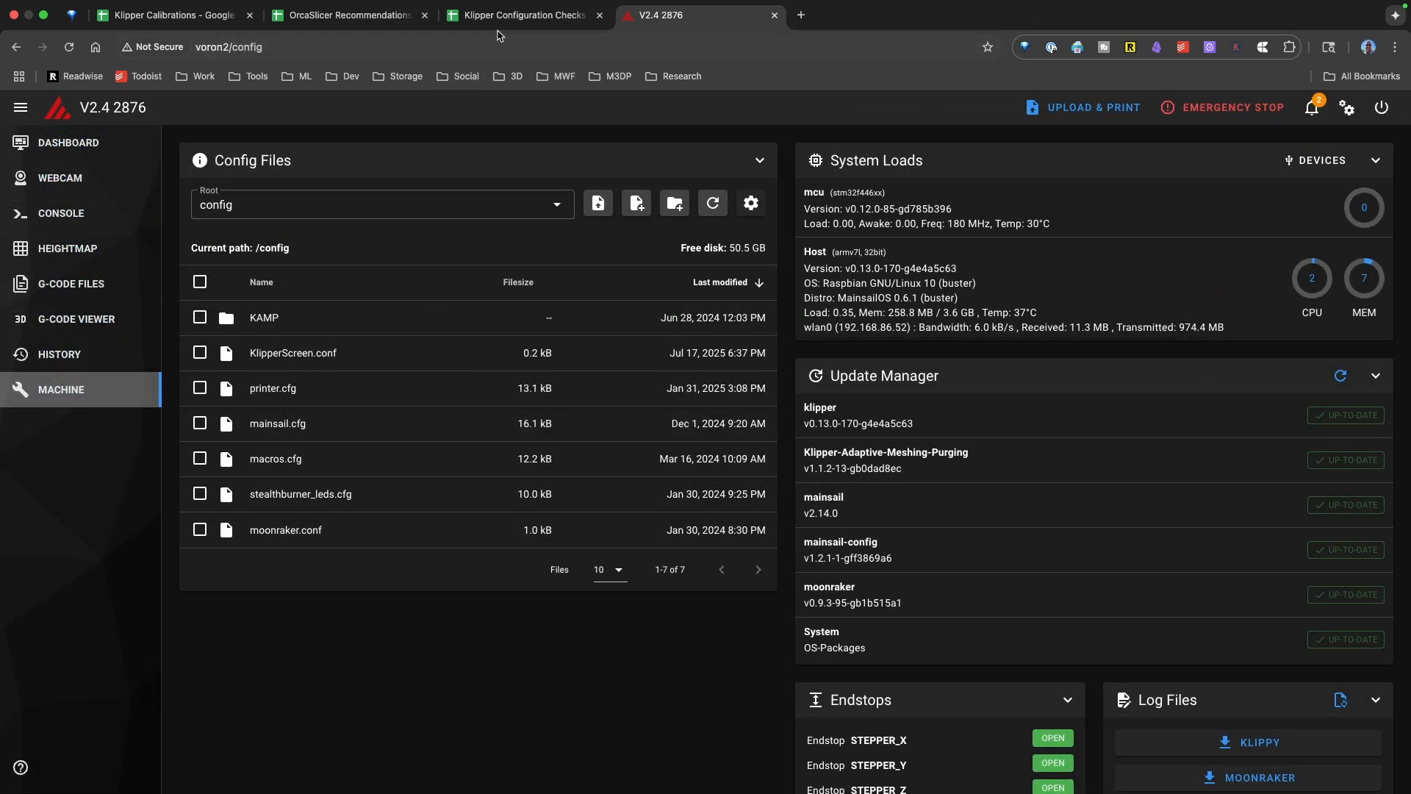
{"action": "mouse_move", "coordinate": [520, 14]}
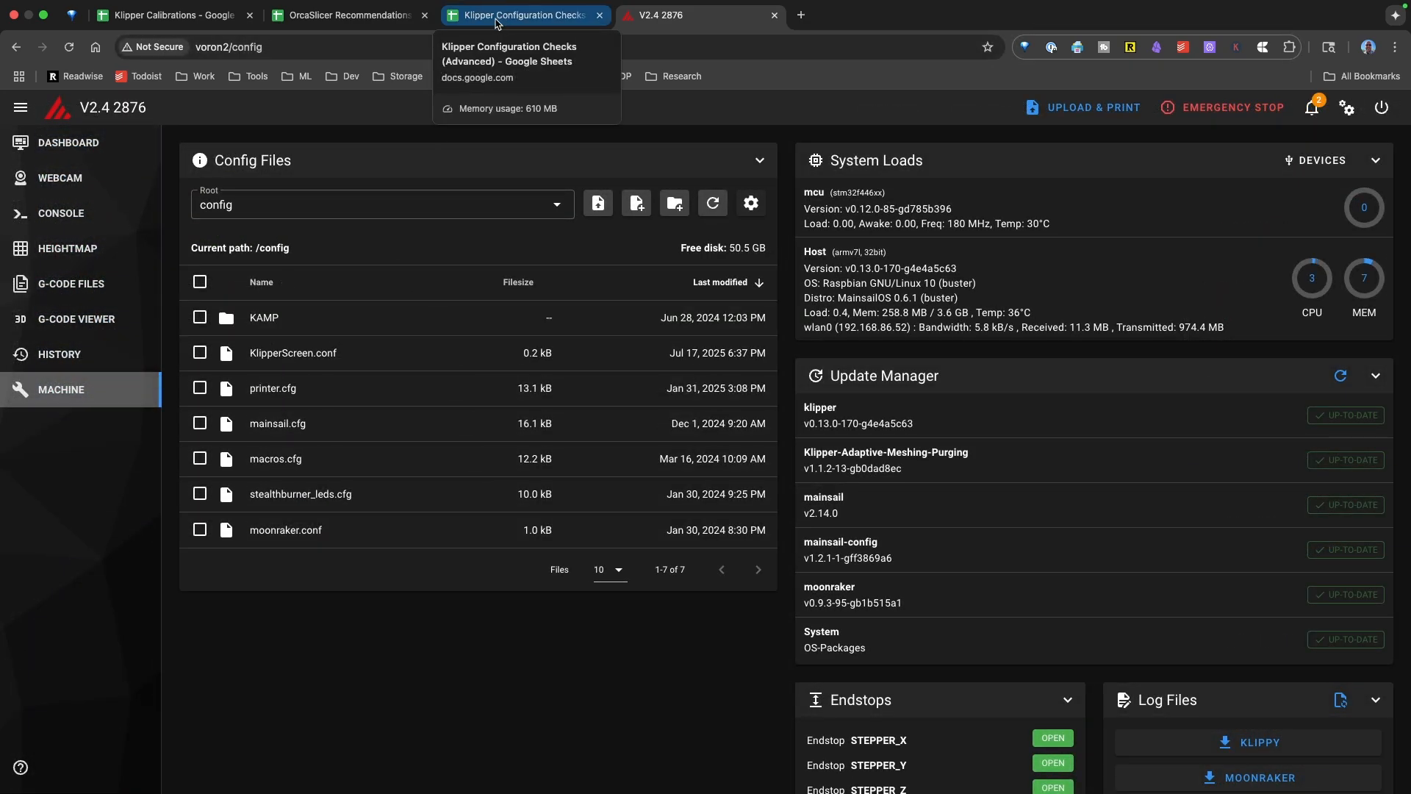
{"action": "left_click", "coordinate": [522, 15]}
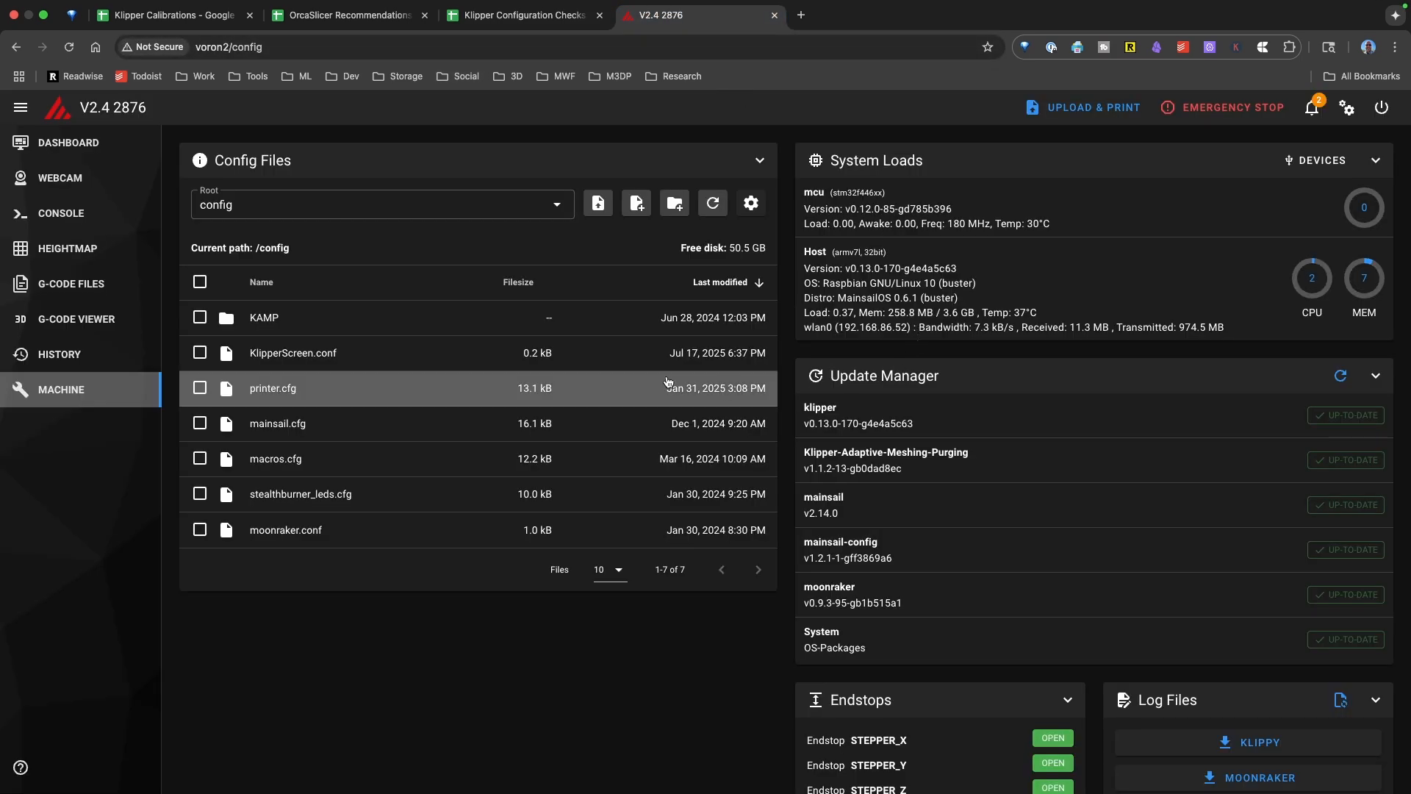
{"action": "left_click", "coordinate": [68, 143]}
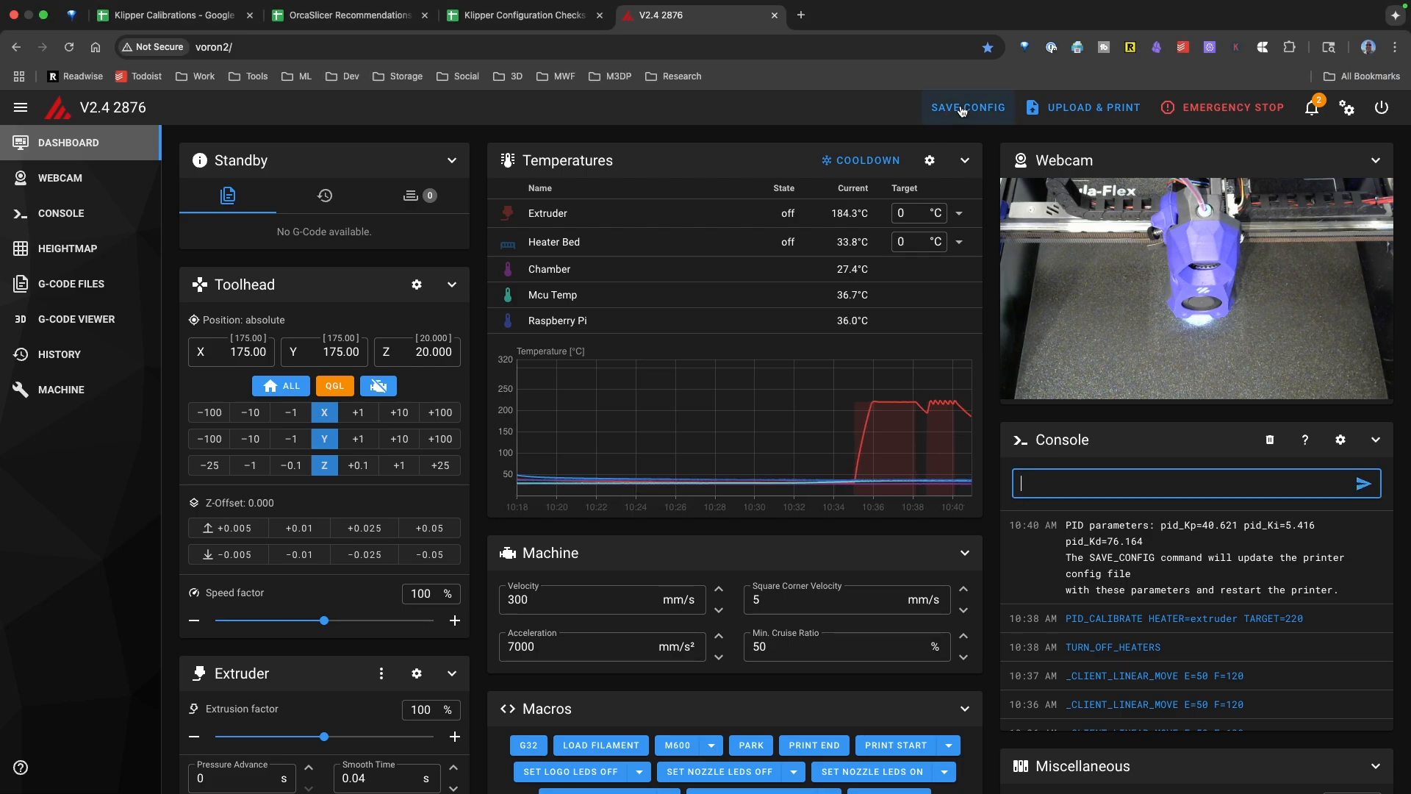
- Save the extruder PID values from the 220 °C calibration with SAVE CONFIG and restart Klipper
{"action": "left_click", "coordinate": [967, 108]}
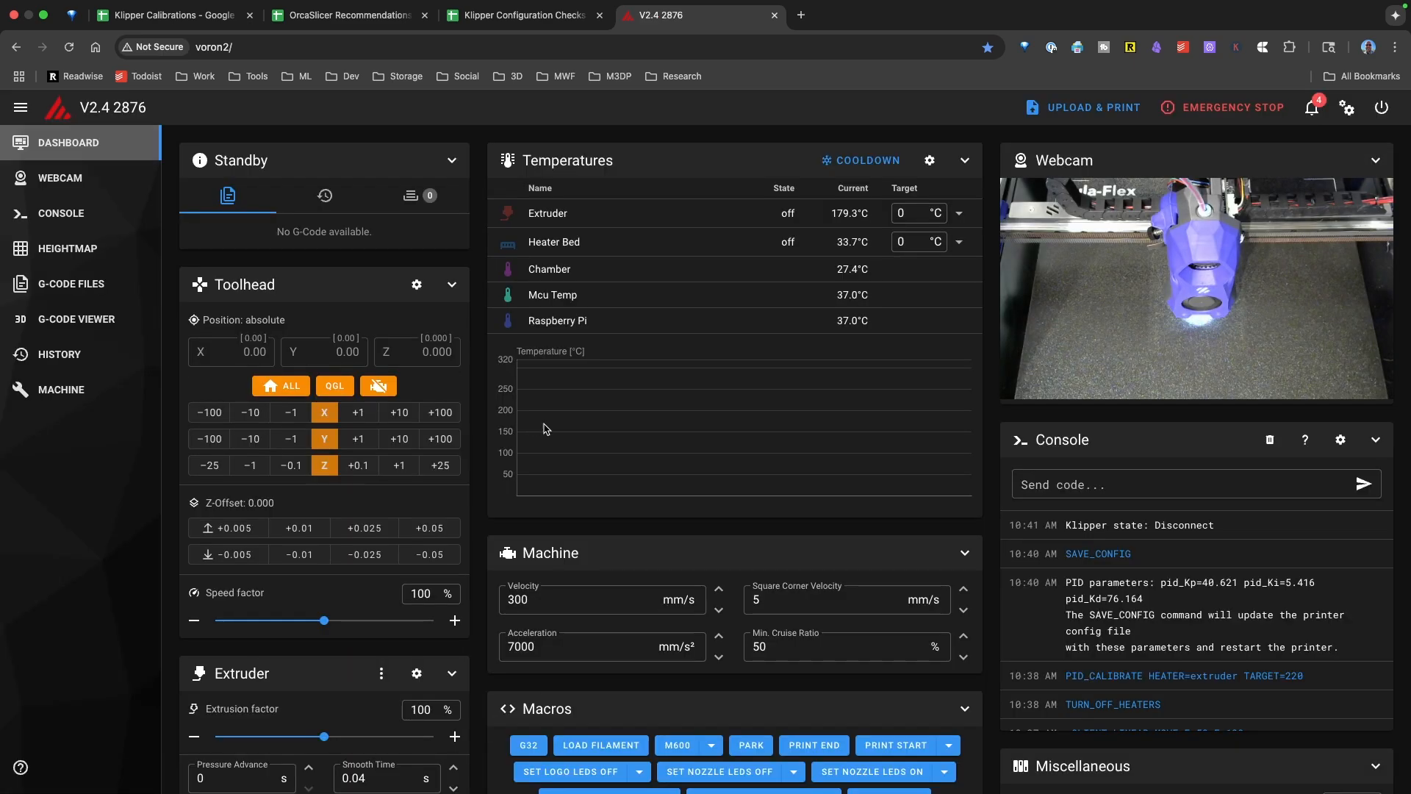
{"action": "left_click", "coordinate": [521, 15]}
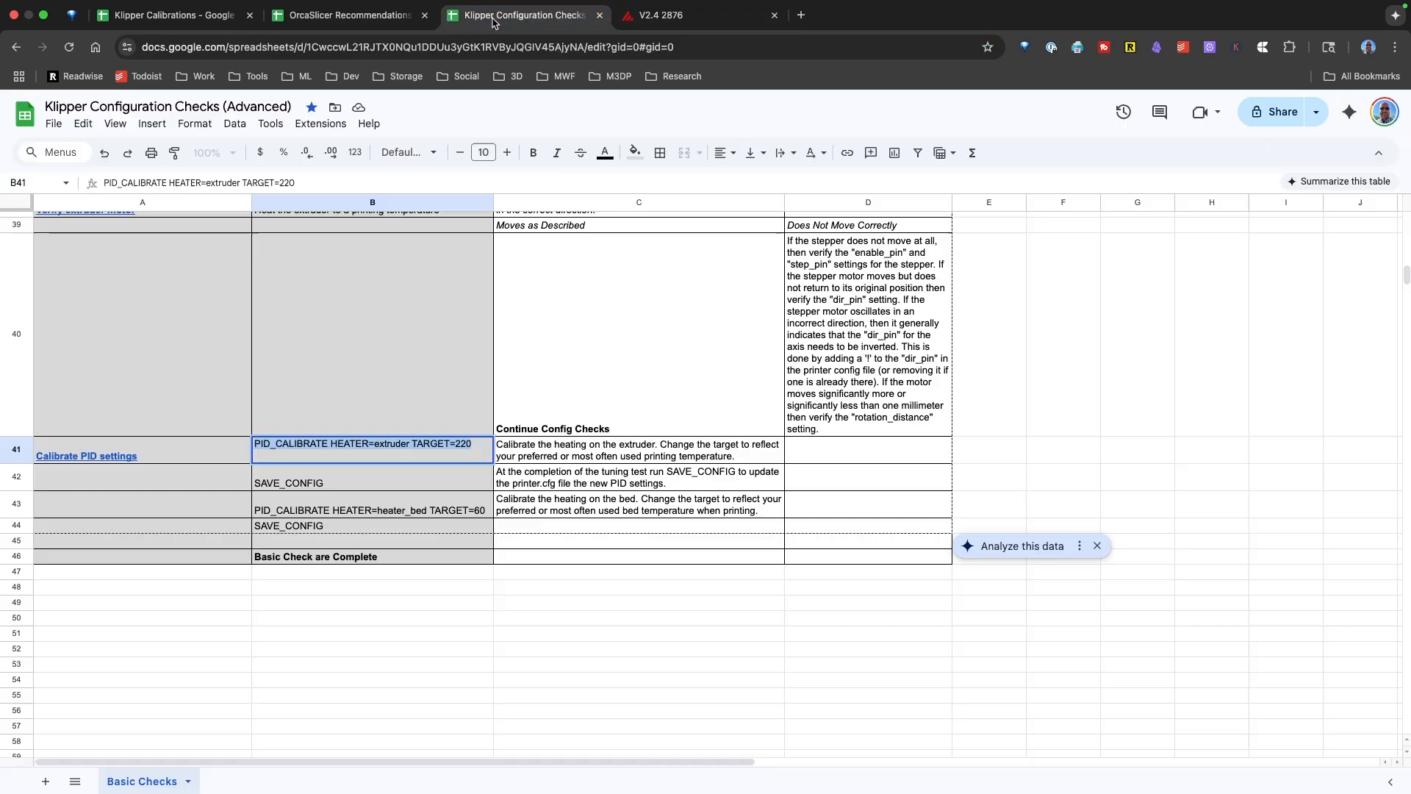
- Return to the Mainsail dashboard after noting the bed PID command for 60 °C
{"action": "left_click", "coordinate": [372, 504]}
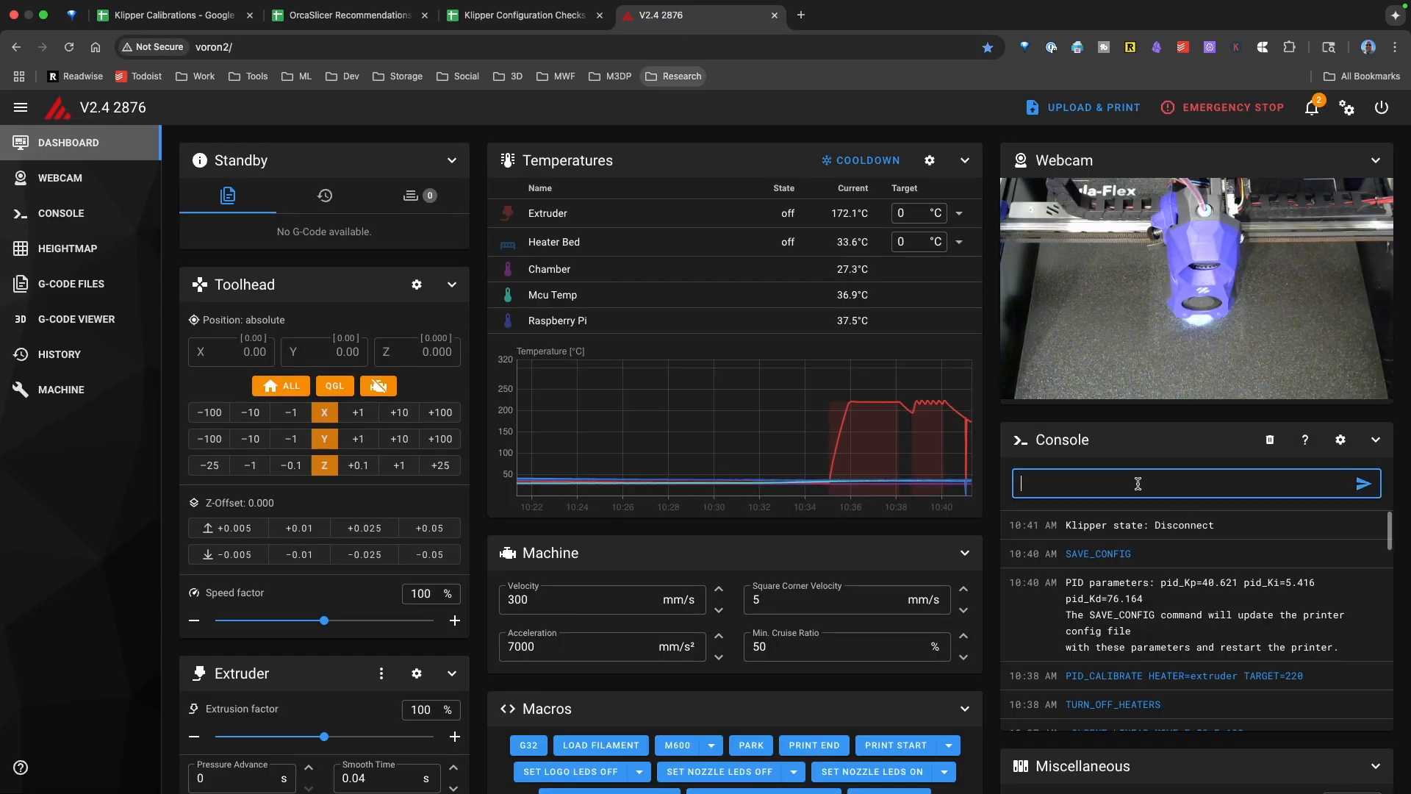
- Run PID_CALIBRATE HEATER=heater_bed TARGET=60 and save the tuned bed values with SAVE CONFIG
{"action": "type", "text": "PID_CALIBRATE HEATER=heater_bed TARGET=60"}
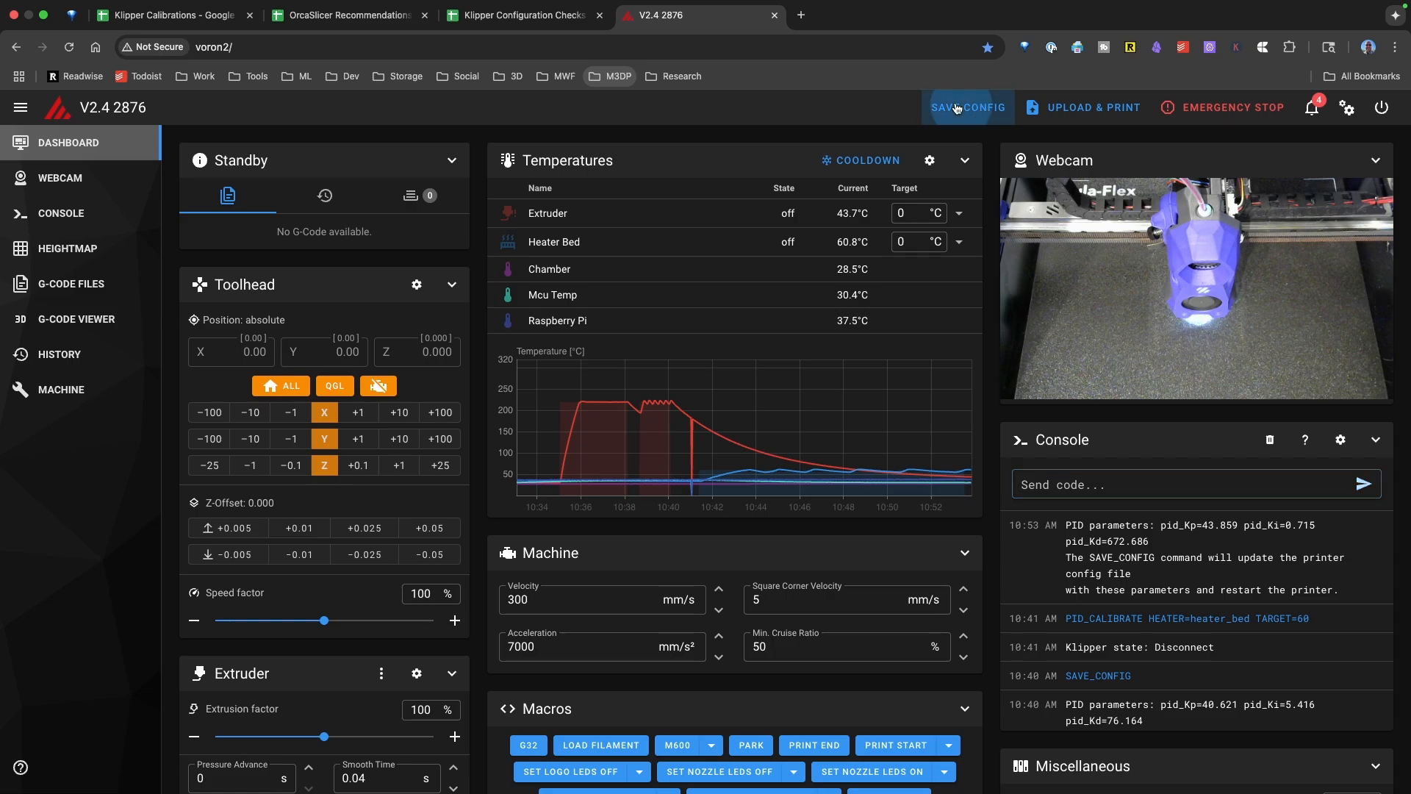
{"action": "left_click", "coordinate": [967, 107]}
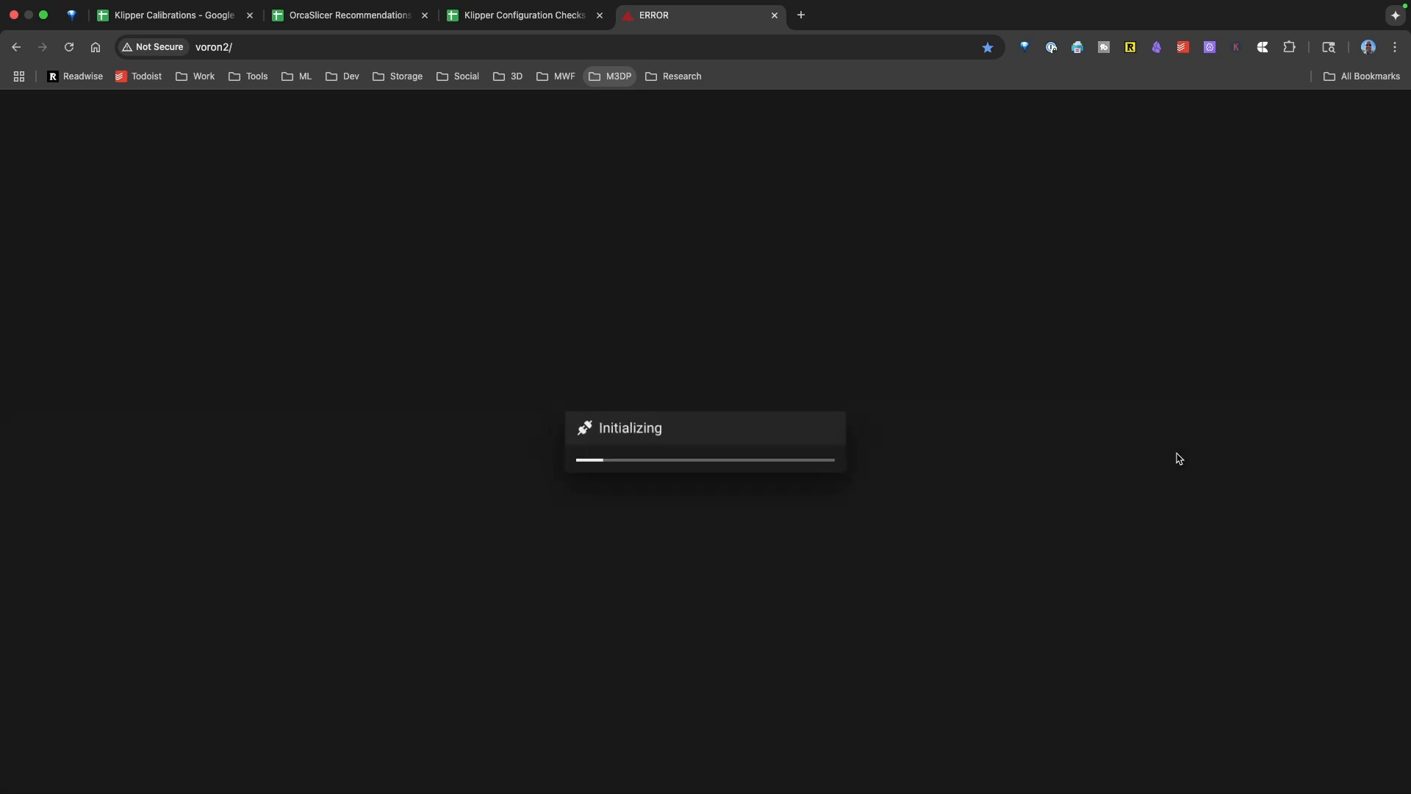
{"action": "left_click", "coordinate": [522, 15]}
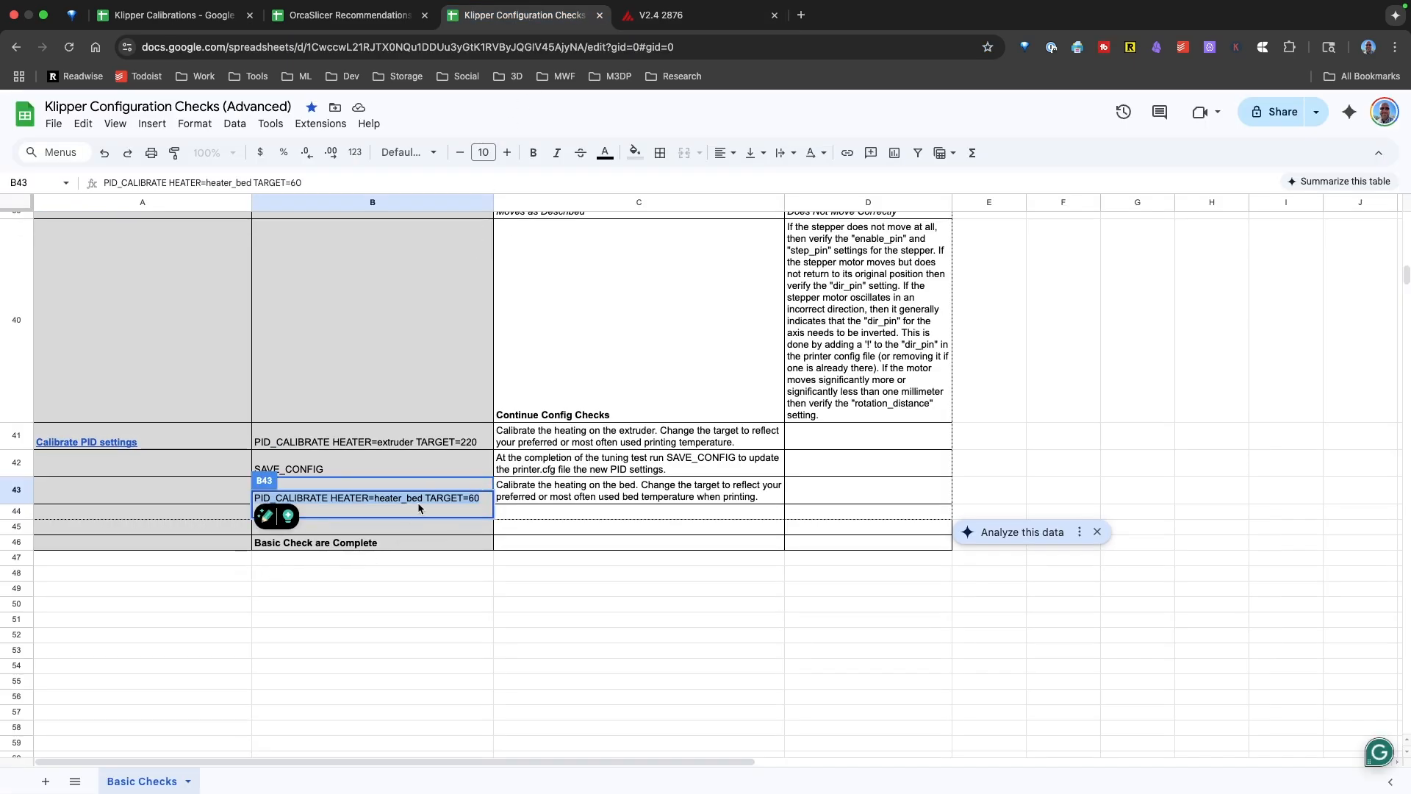
{"action": "mouse_move", "coordinate": [413, 542]}
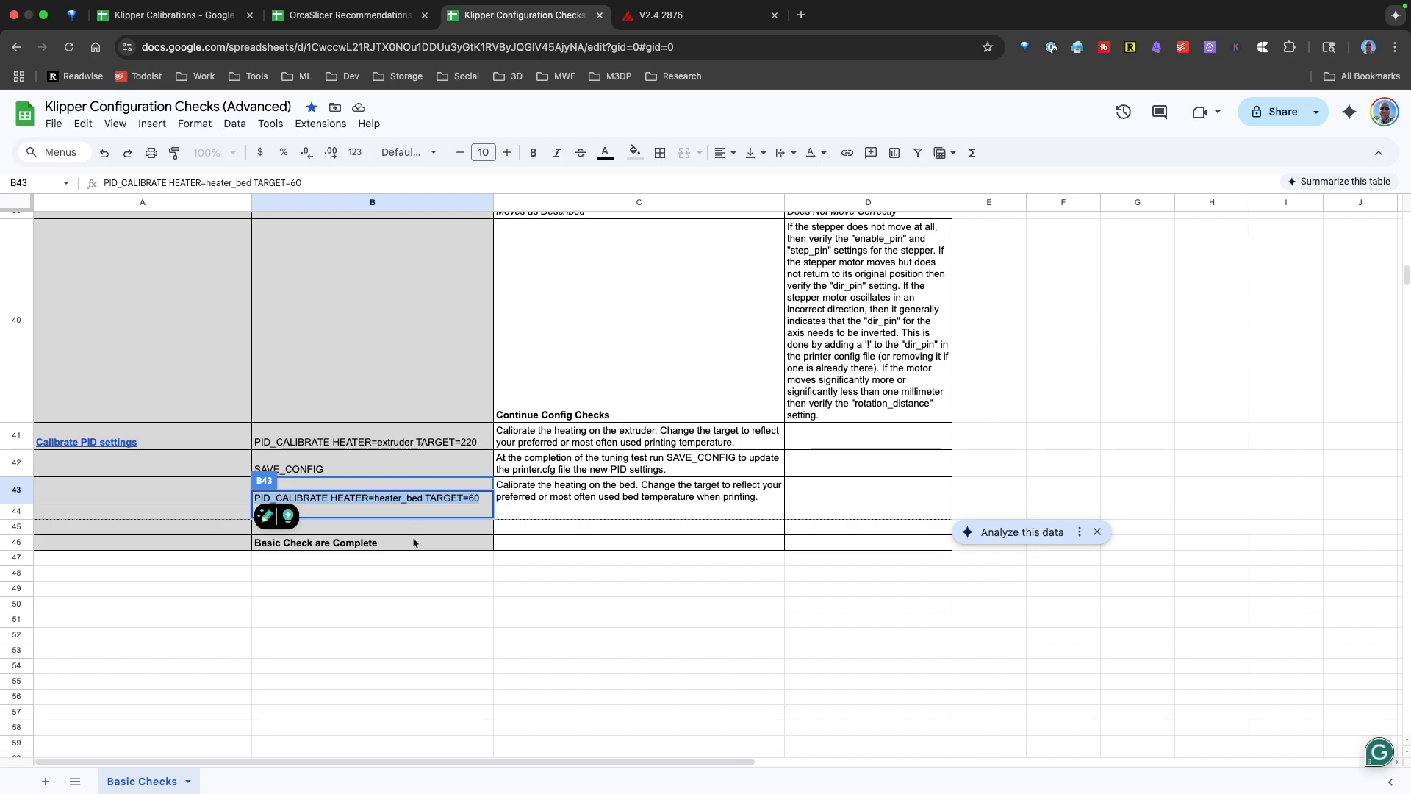
{"action": "mouse_move", "coordinate": [416, 551]}
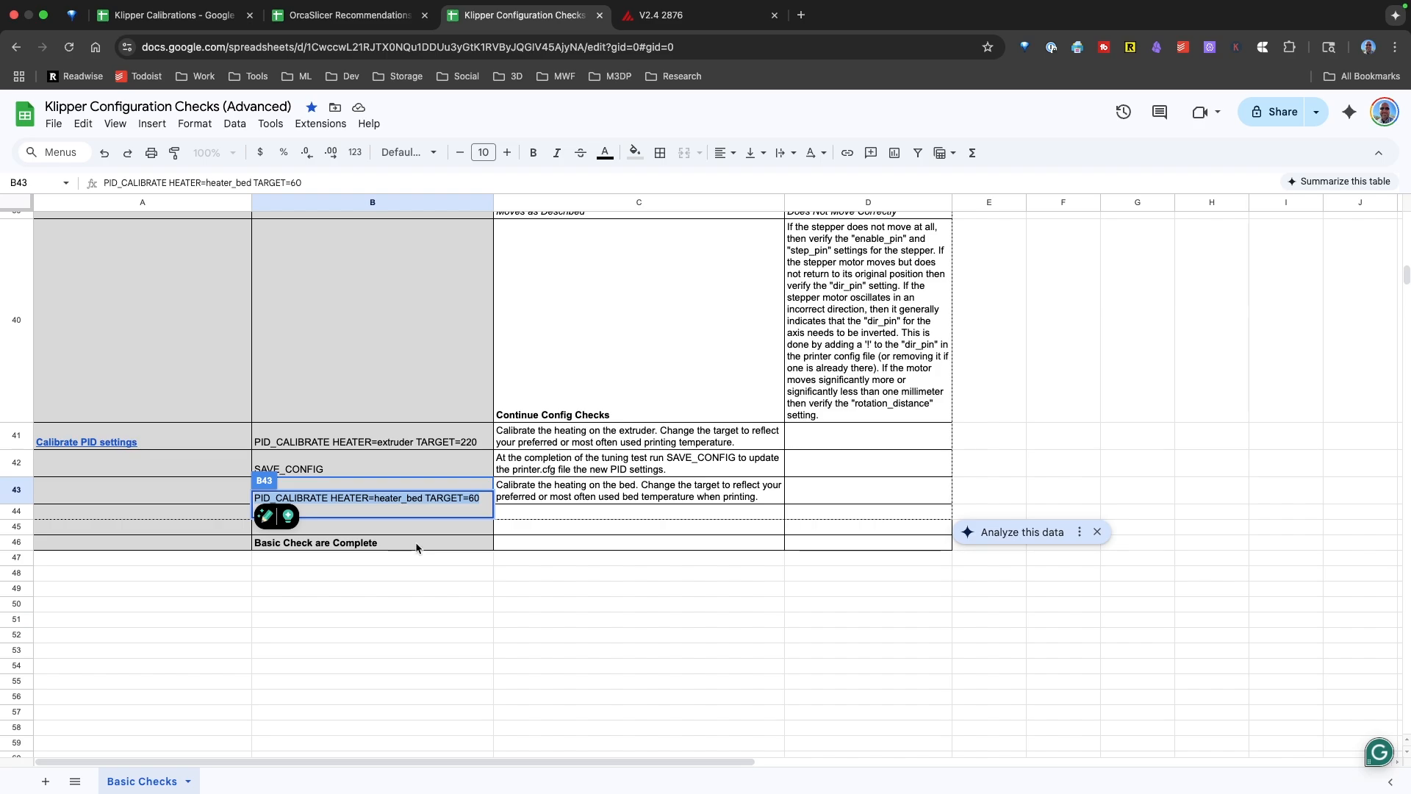
{"action": "left_click", "coordinate": [347, 14]}
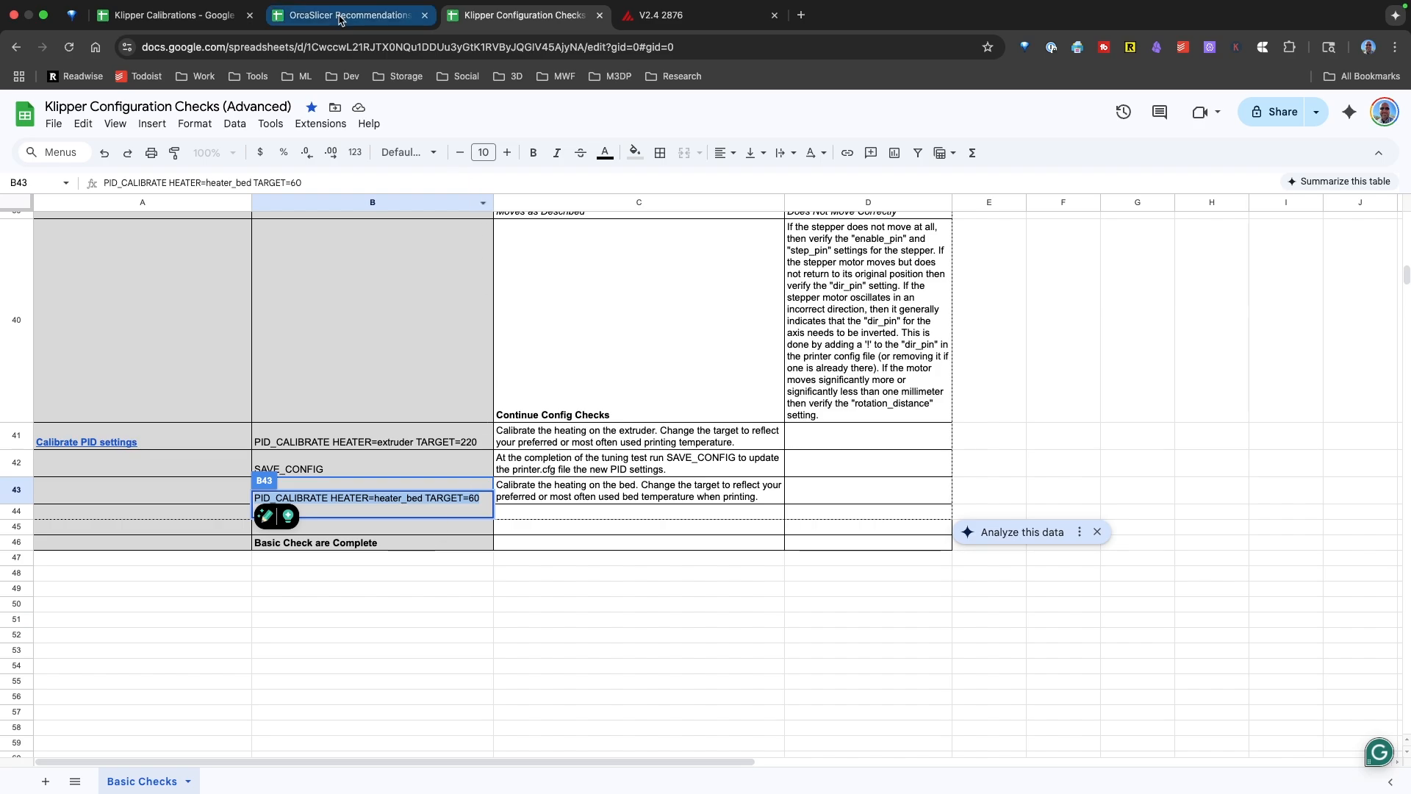
{"action": "left_click", "coordinate": [170, 14]}
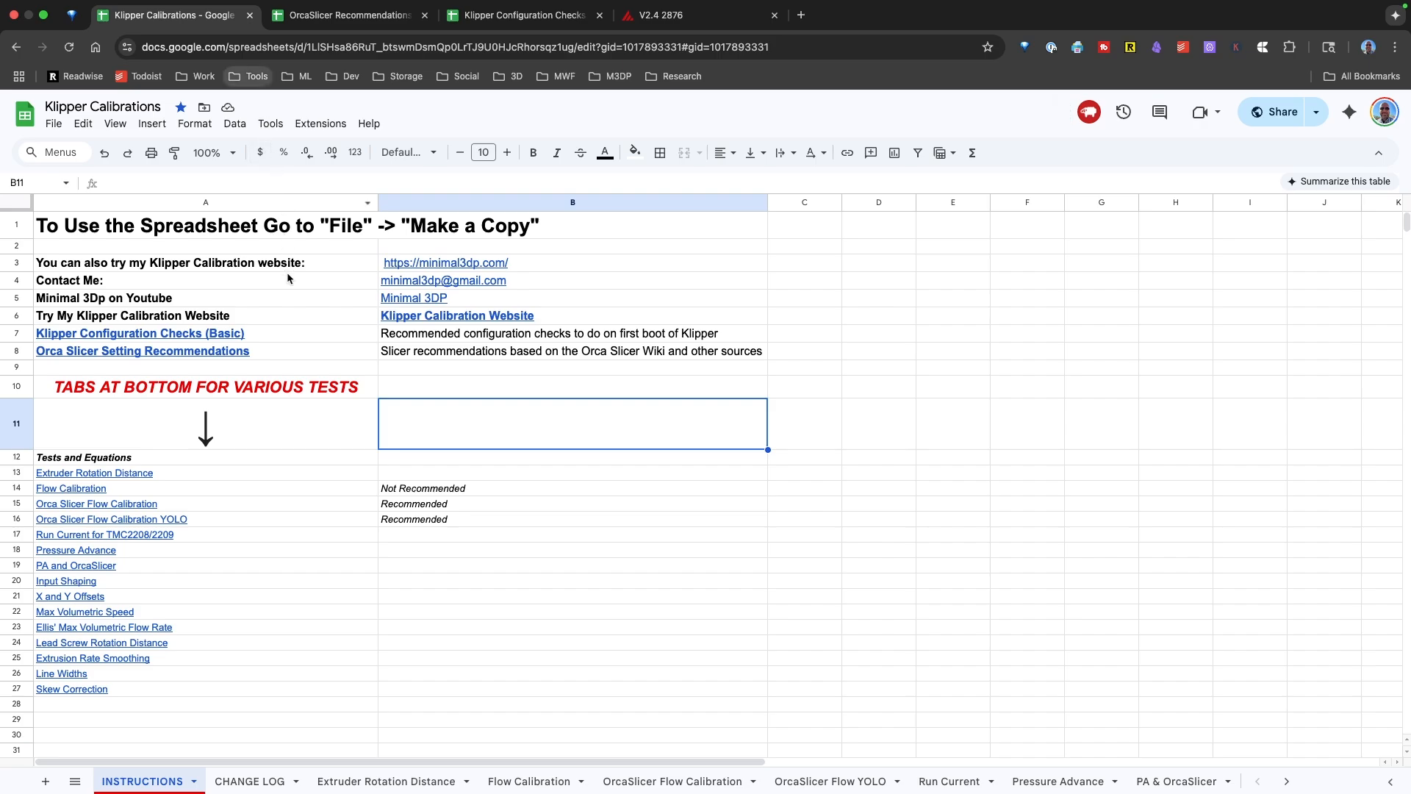
{"action": "left_click", "coordinate": [521, 14]}
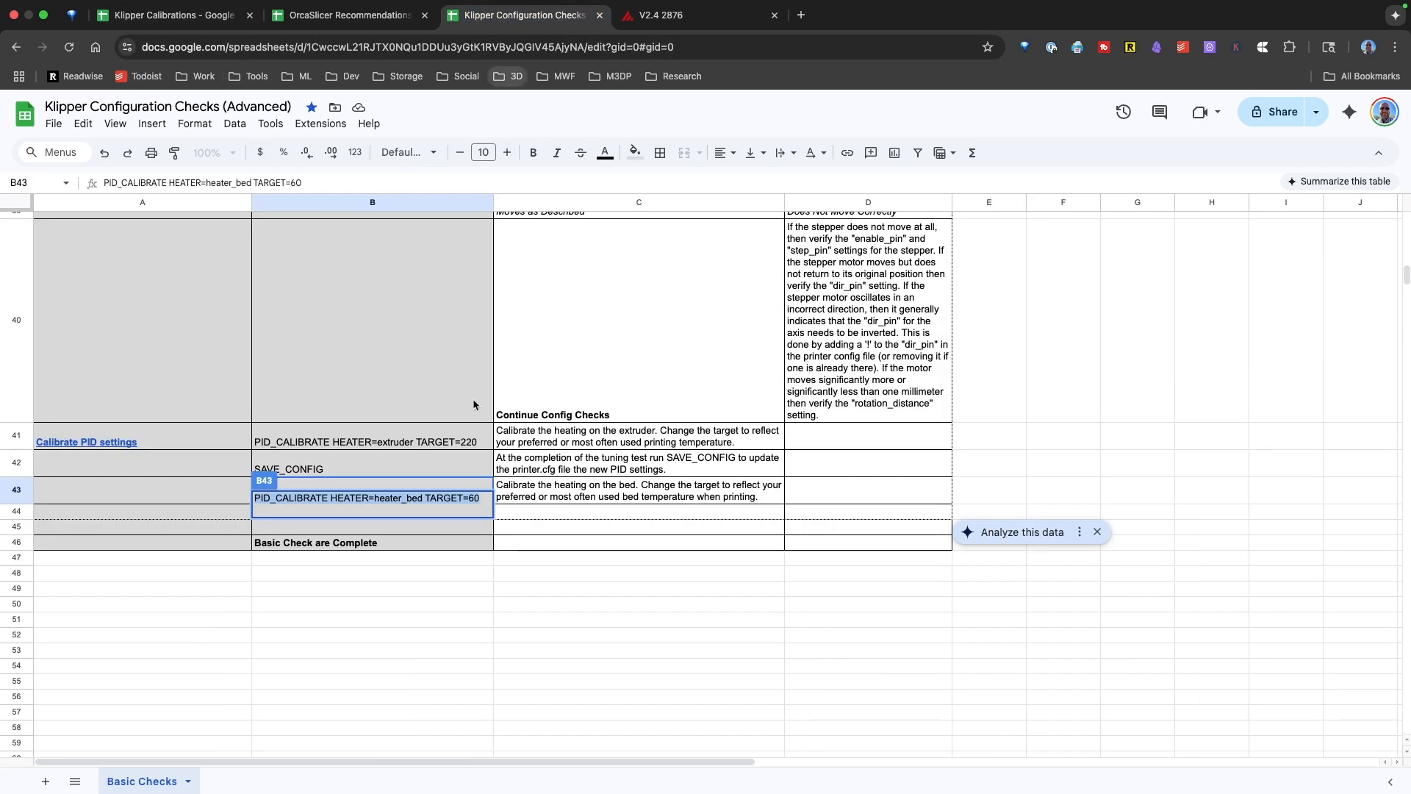